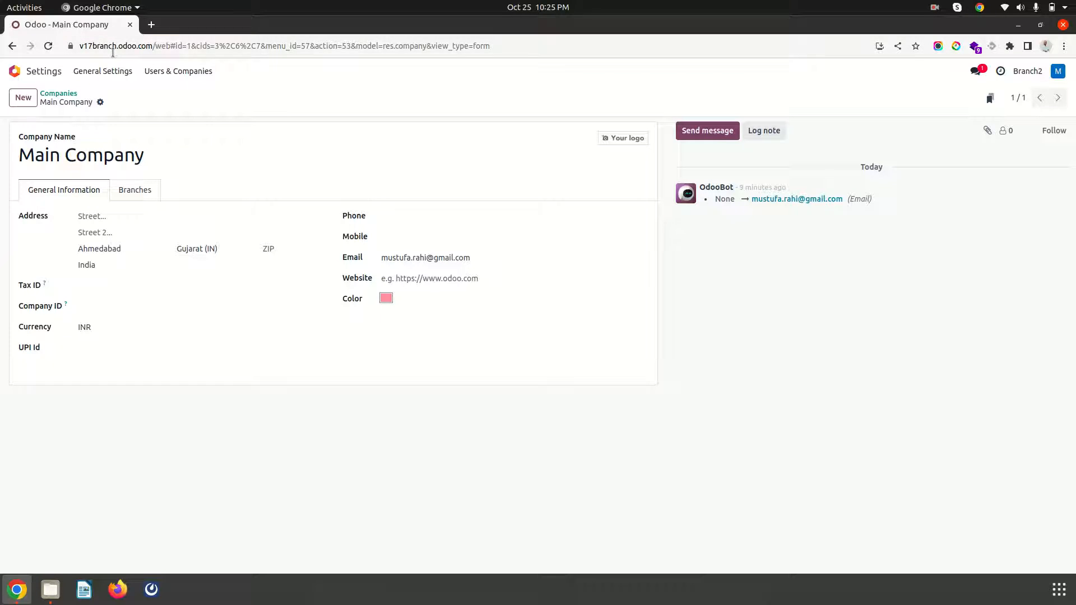
# Review Main Company's Branches tab and Branch1's South and North Zone sub-branches
pyautogui.click(275, 46)
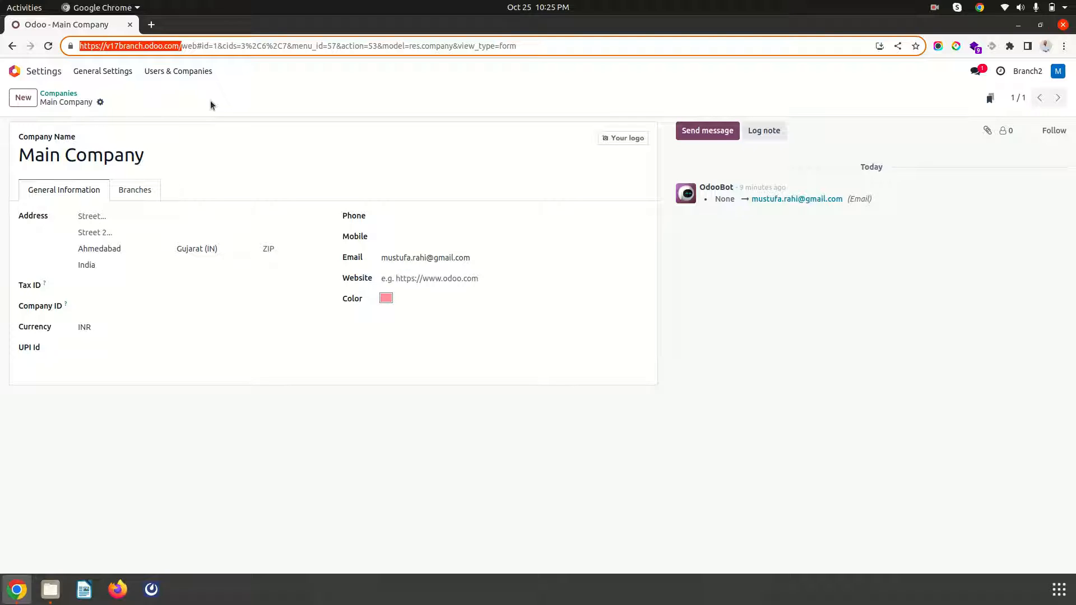
pyautogui.click(305, 154)
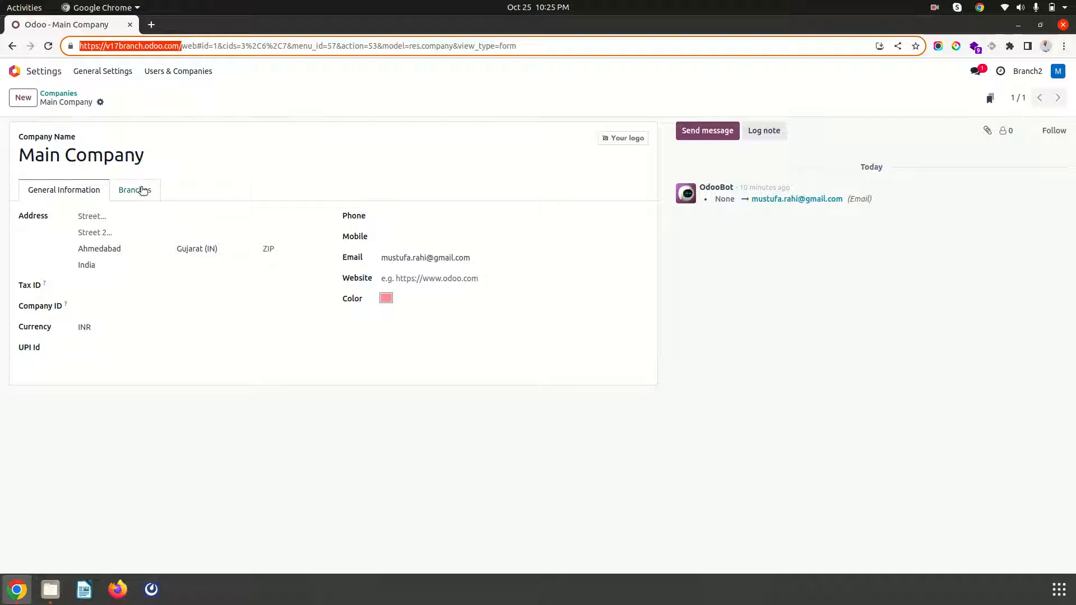
pyautogui.click(135, 191)
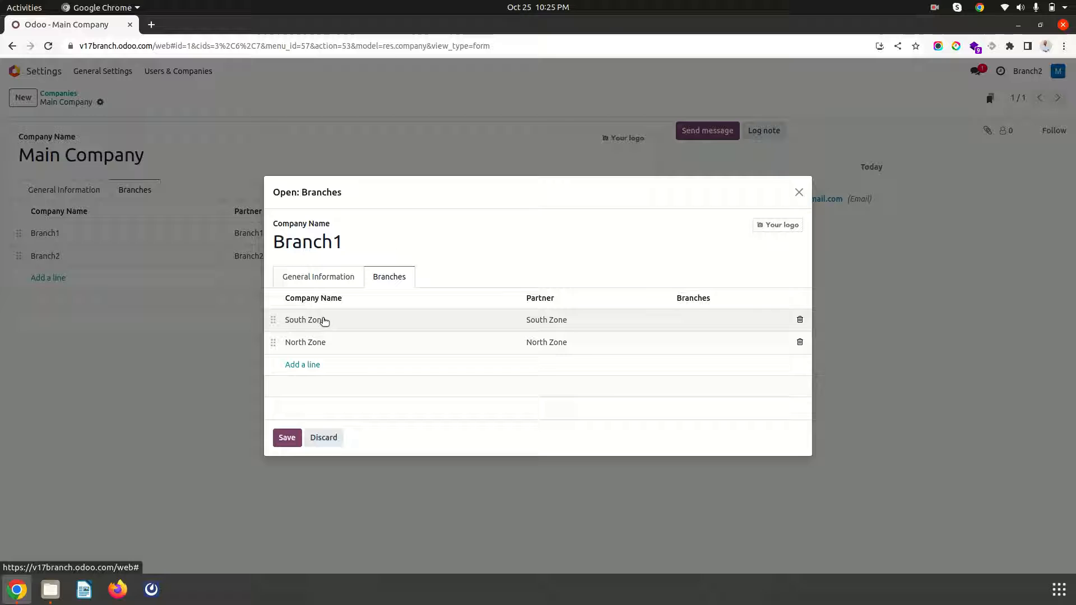
pyautogui.moveTo(388, 438)
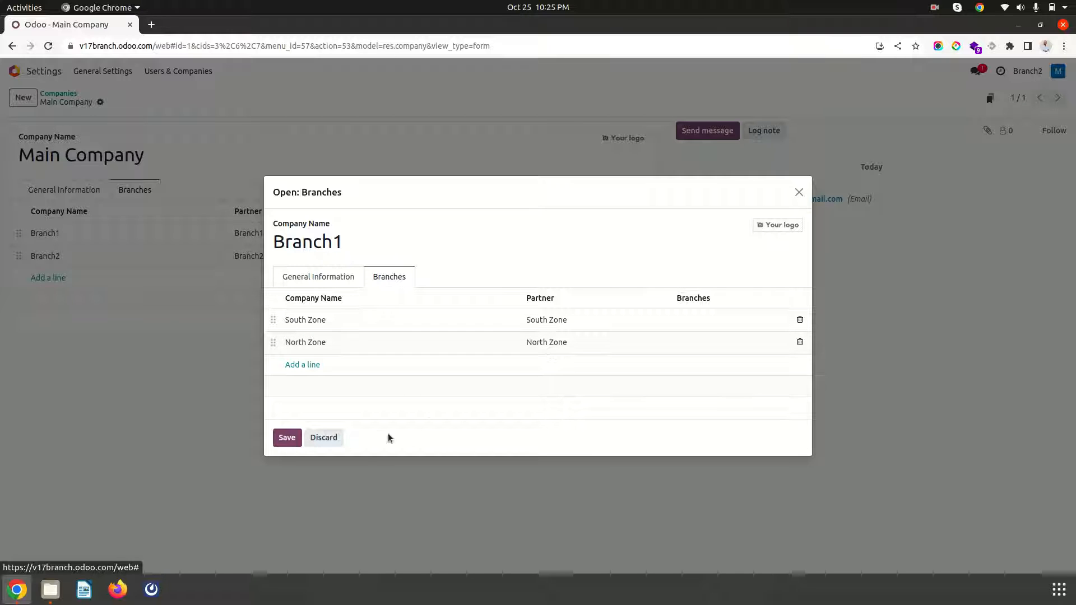
pyautogui.click(44, 255)
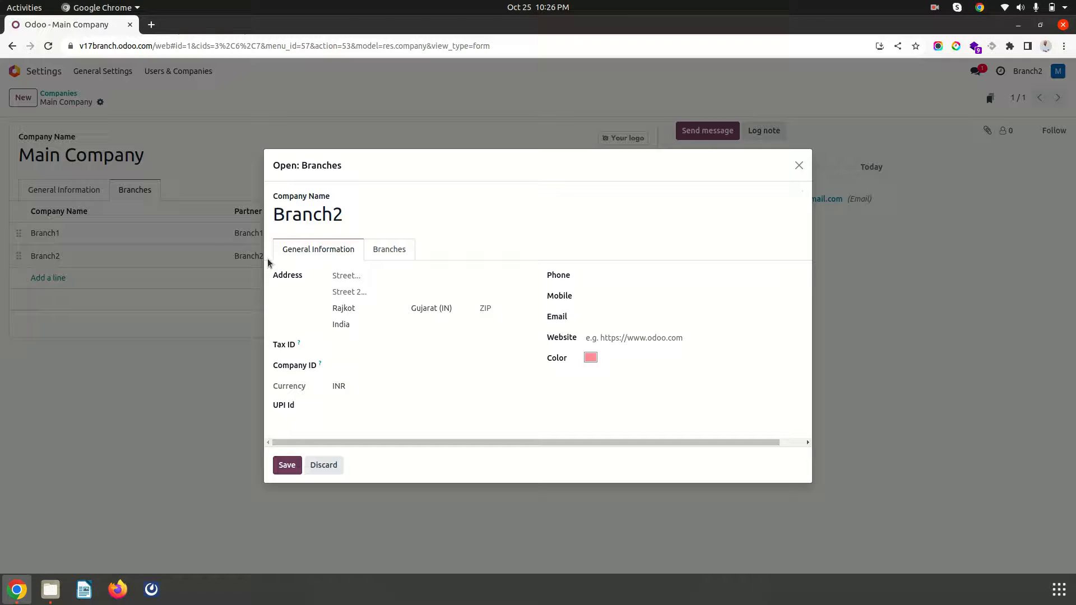
# Review Branch2's Zone1 and Zone2 sub-branches and confirm all companies are active in the switcher
pyautogui.click(389, 249)
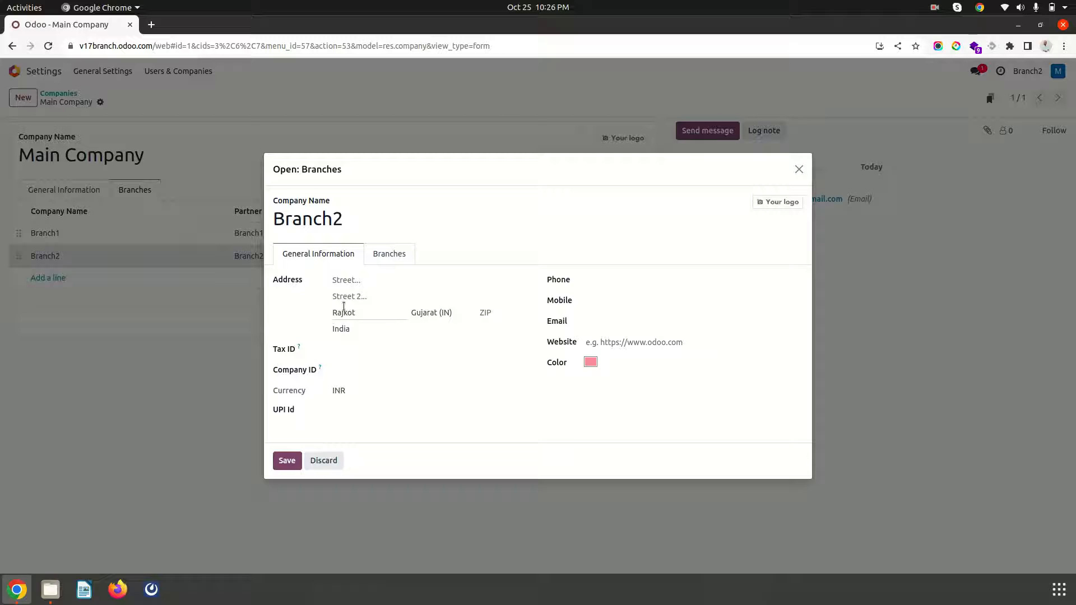
pyautogui.click(389, 254)
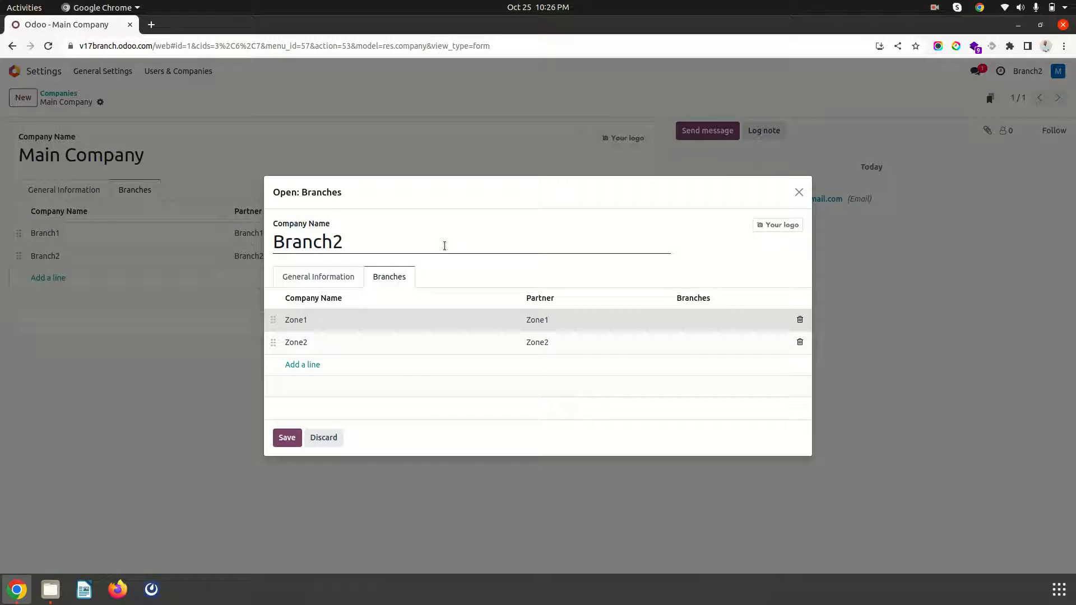
pyautogui.click(287, 437)
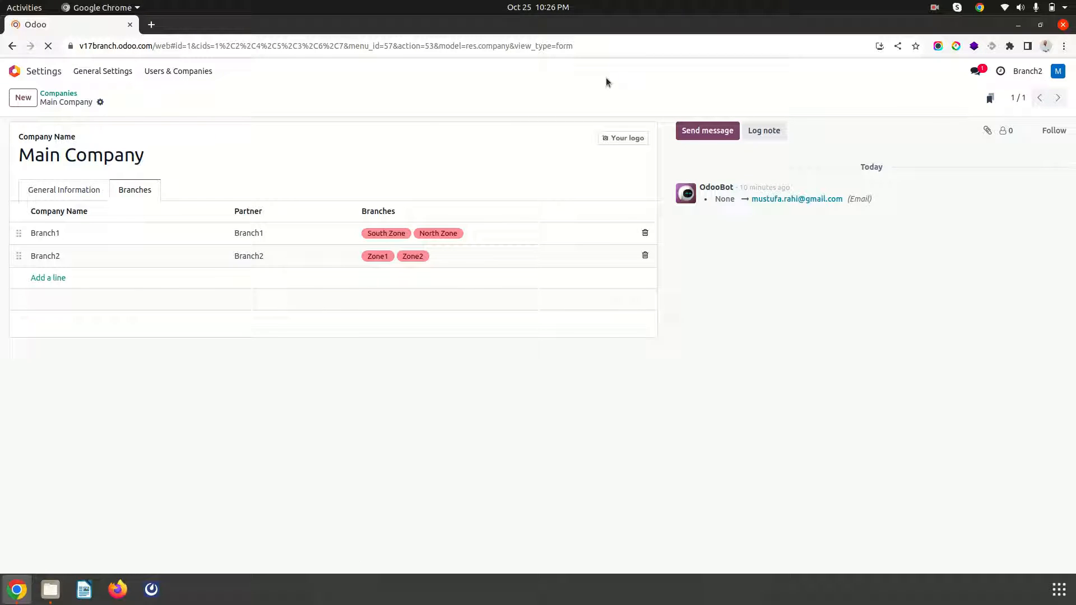
pyautogui.click(1025, 71)
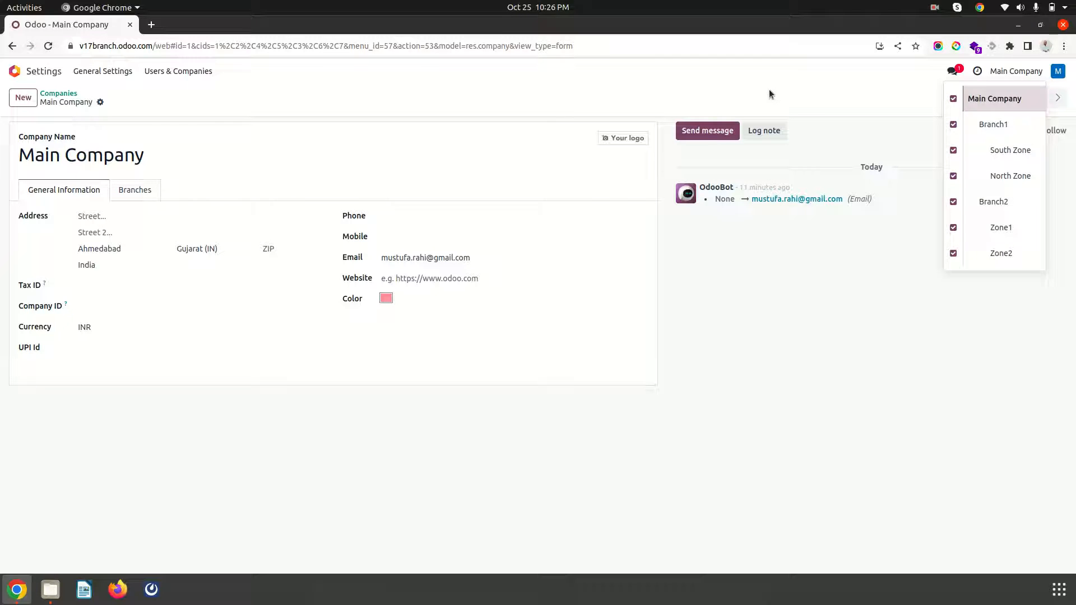
# Show the Accounting chart of accounts with only South Zone active, accounts owned by Main Company
pyautogui.click(14, 71)
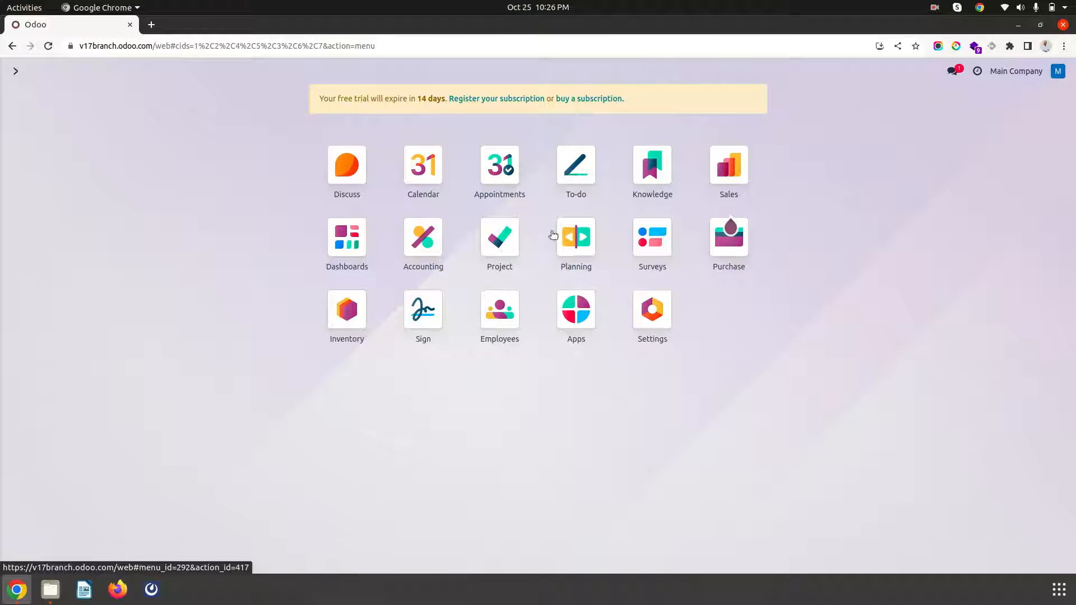
pyautogui.moveTo(575, 308)
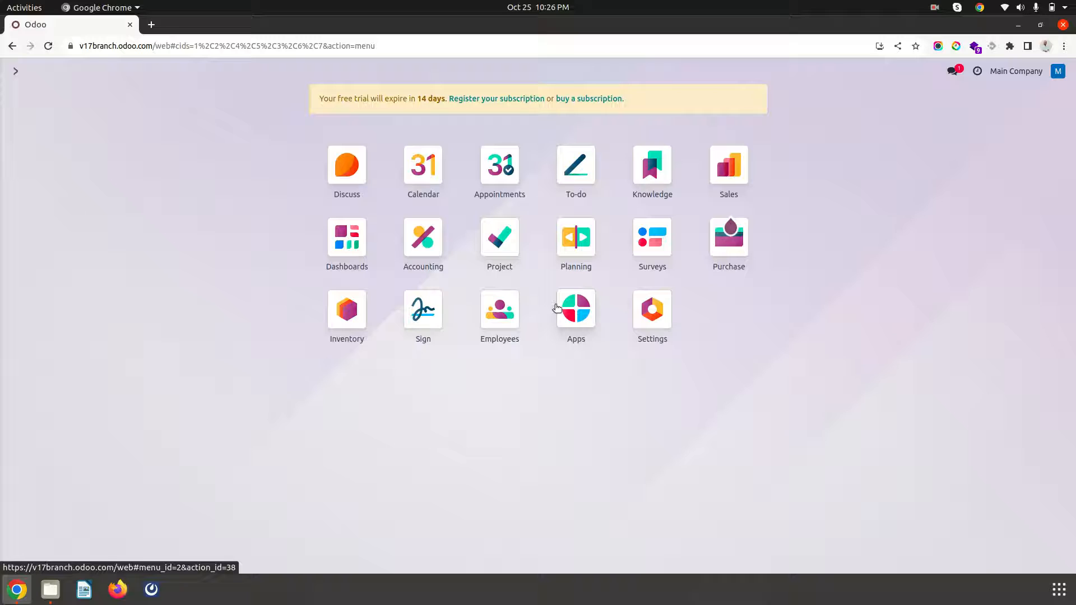
pyautogui.click(422, 238)
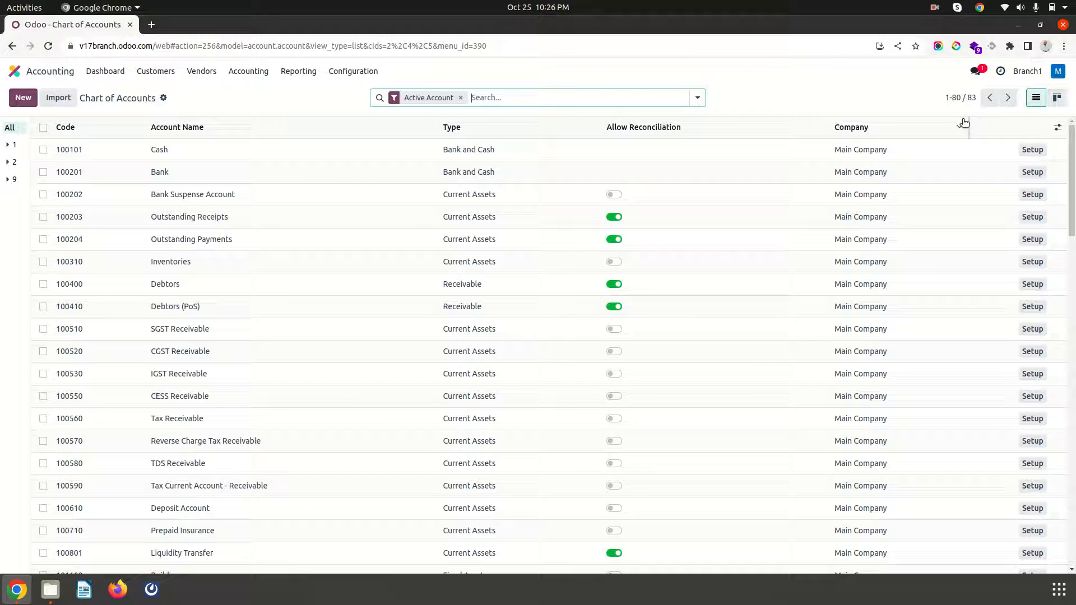
pyautogui.click(1056, 97)
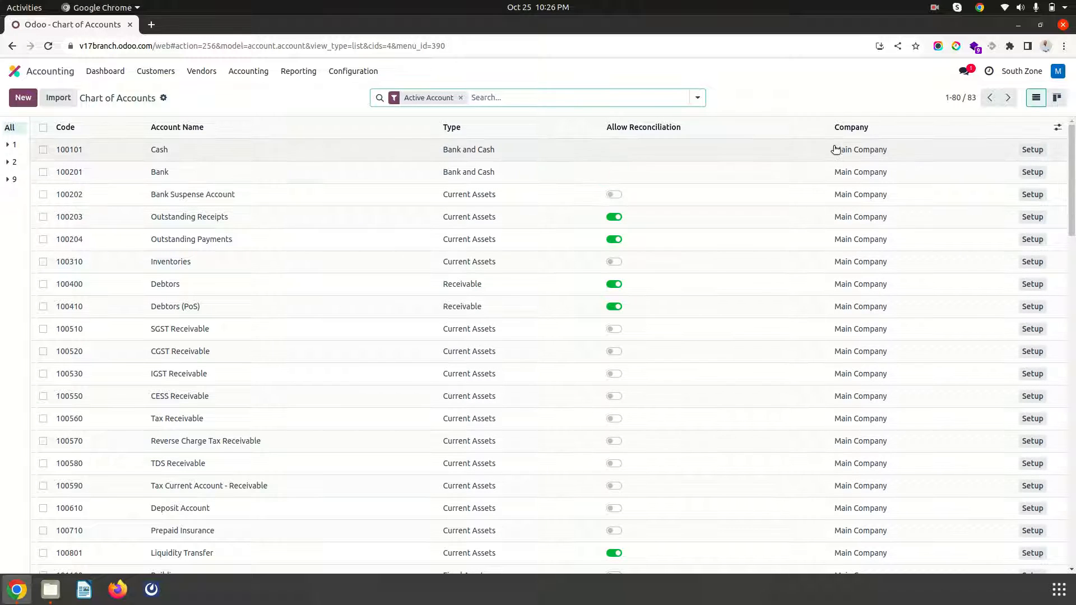
pyautogui.moveTo(778, 93)
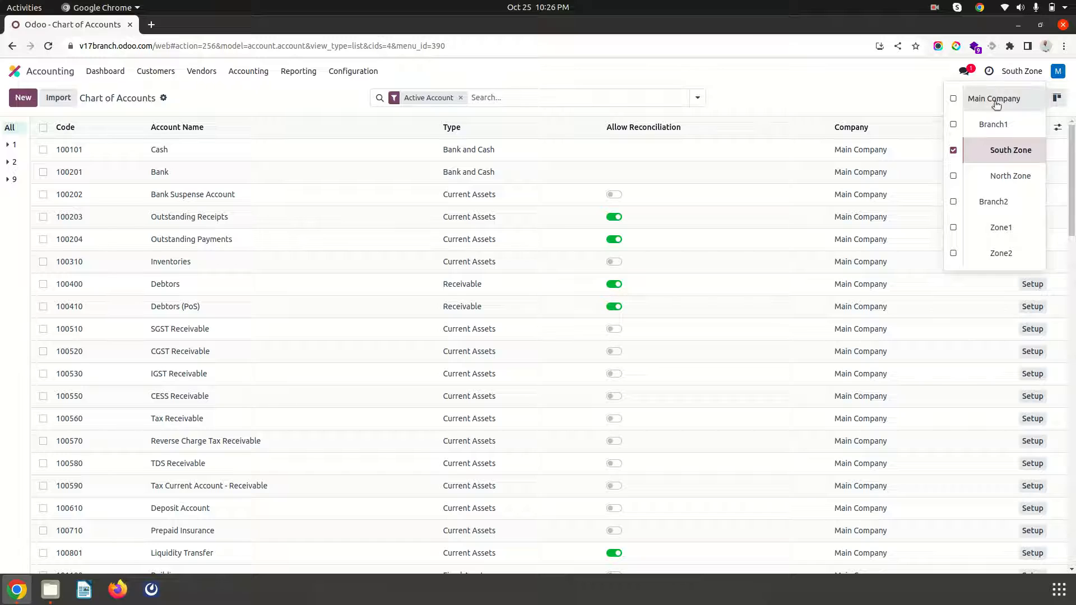
pyautogui.moveTo(1018, 70)
pyautogui.write('/ prod')
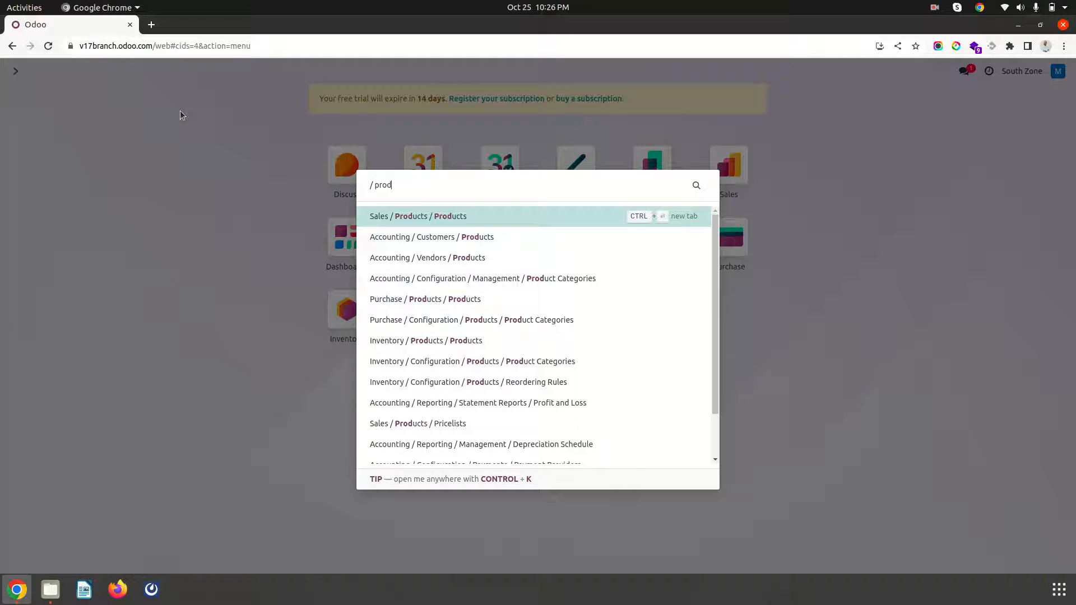
# Set product P1's cost to ₹5.00 and head back to Accounting via the command palette
pyautogui.click(417, 217)
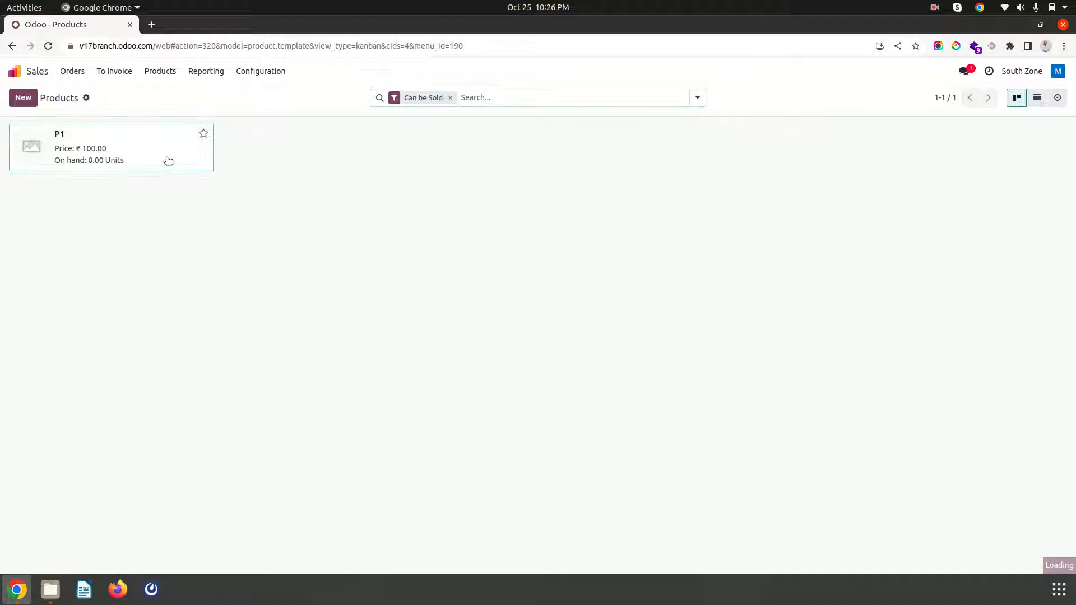
pyautogui.click(110, 147)
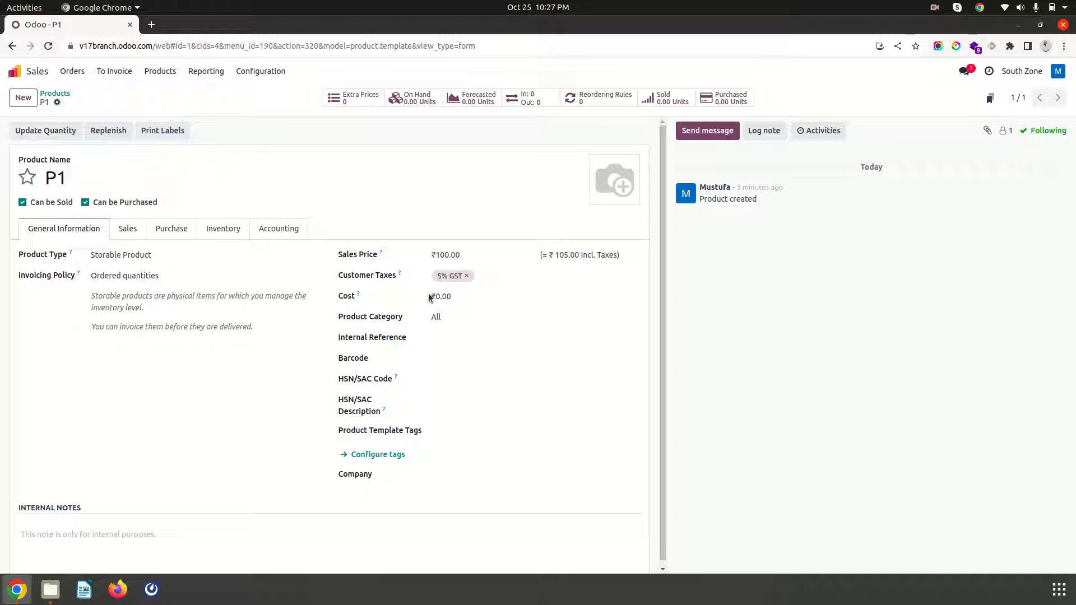
pyautogui.moveTo(435, 252)
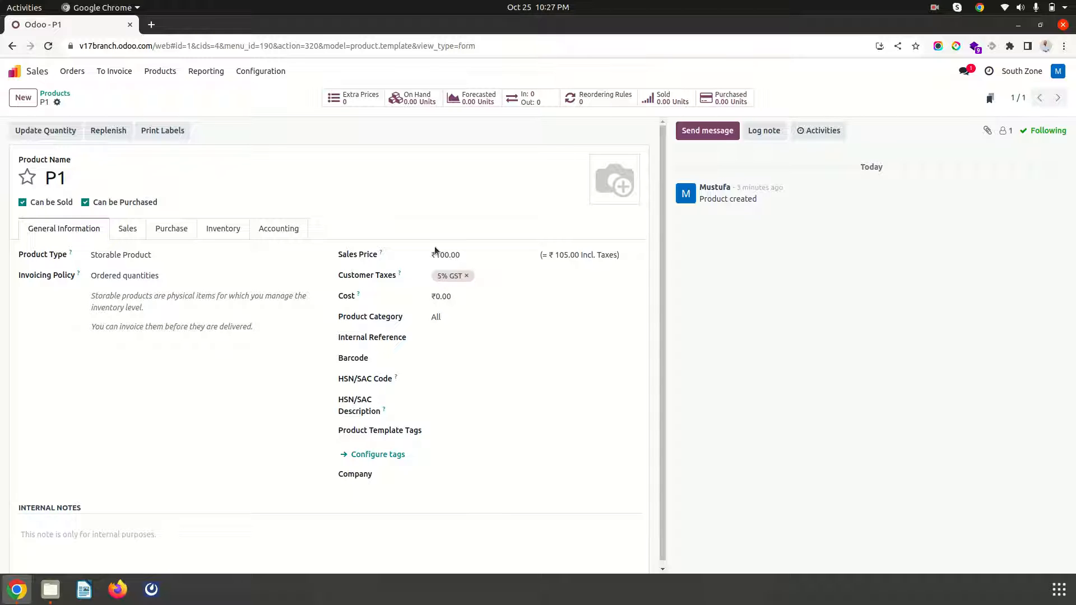
pyautogui.moveTo(1022, 71)
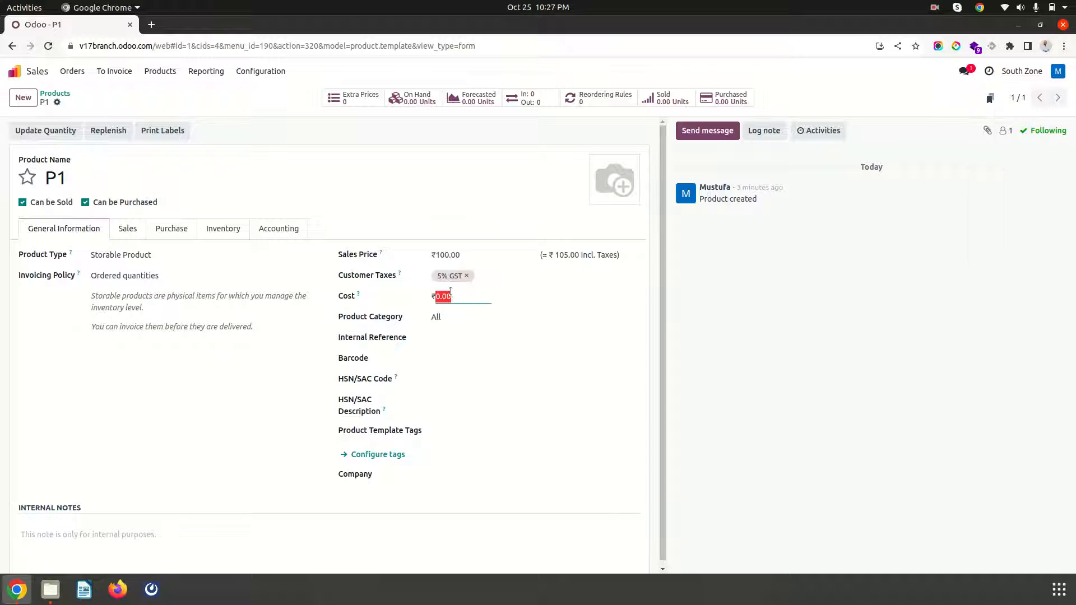
pyautogui.write('15')
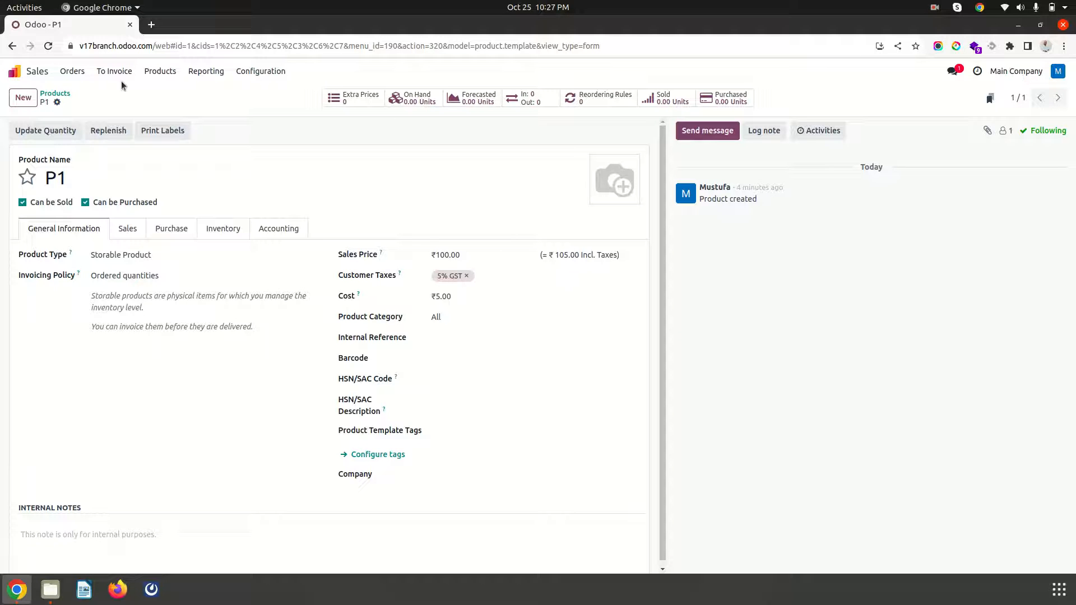
pyautogui.write('/acco')
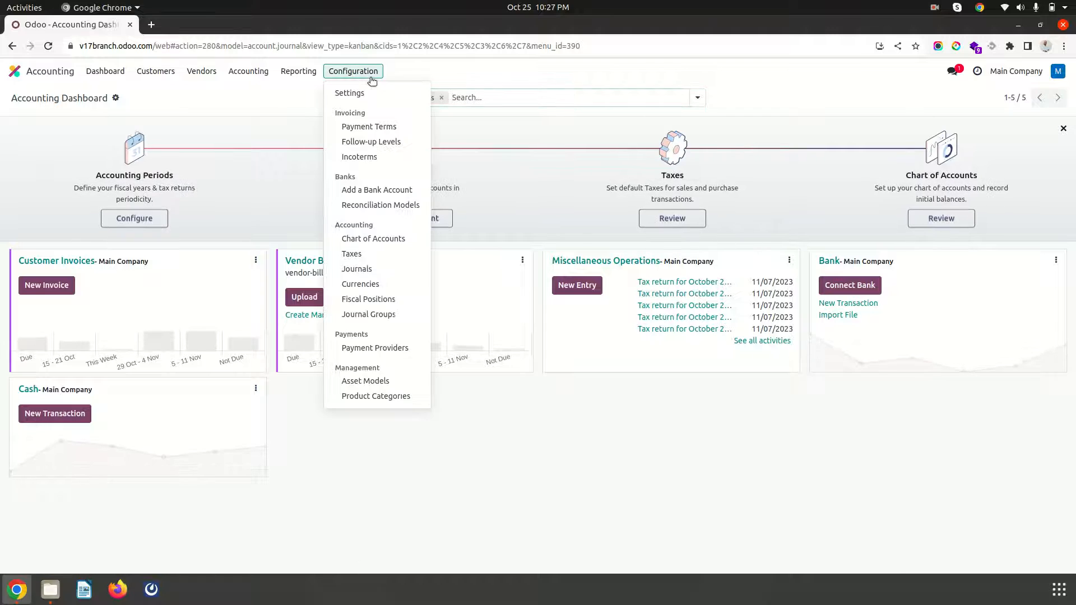
# Reach General Settings and restrict active companies to Branch1 and its zones
pyautogui.click(350, 93)
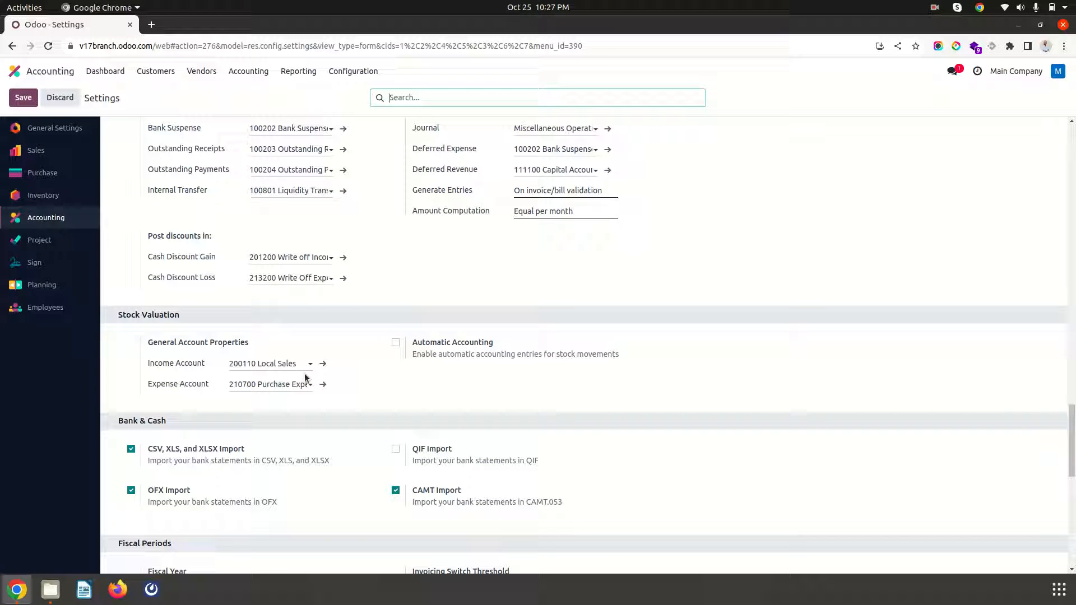
pyautogui.scroll(3)
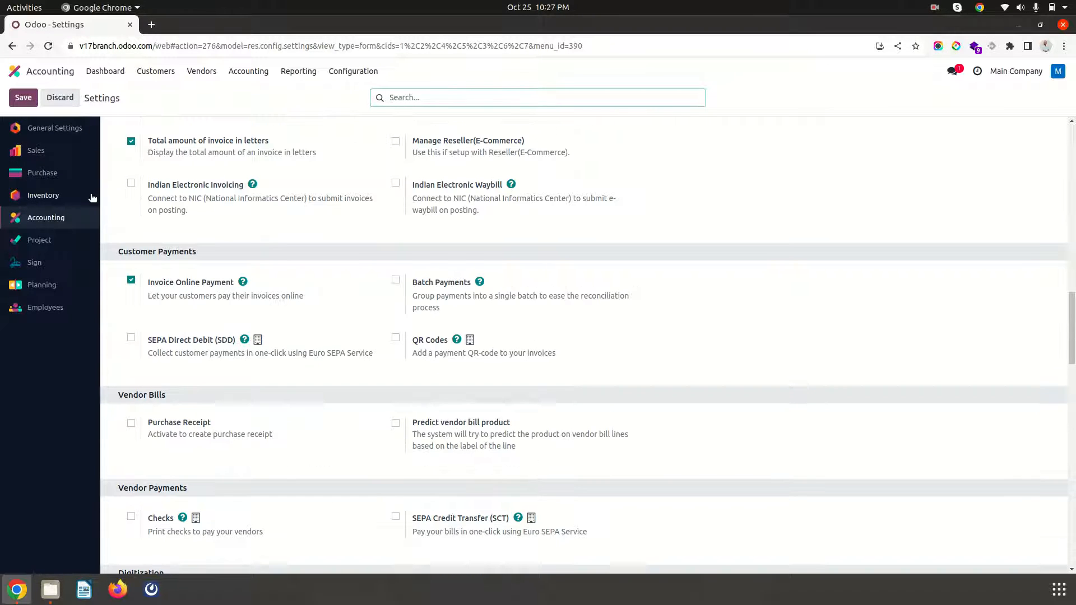
pyautogui.click(54, 128)
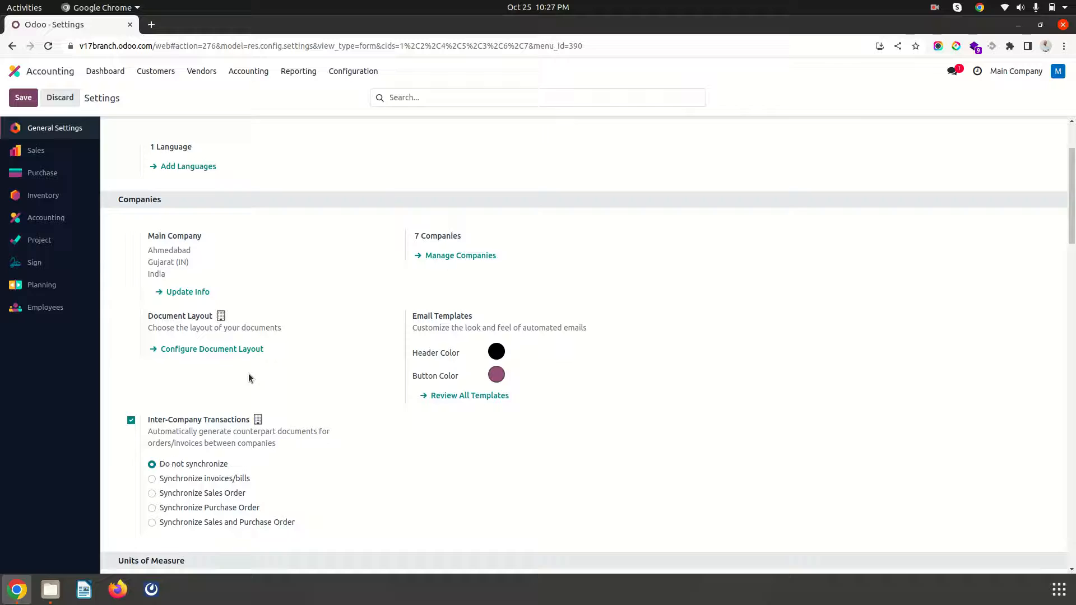
pyautogui.scroll(-3)
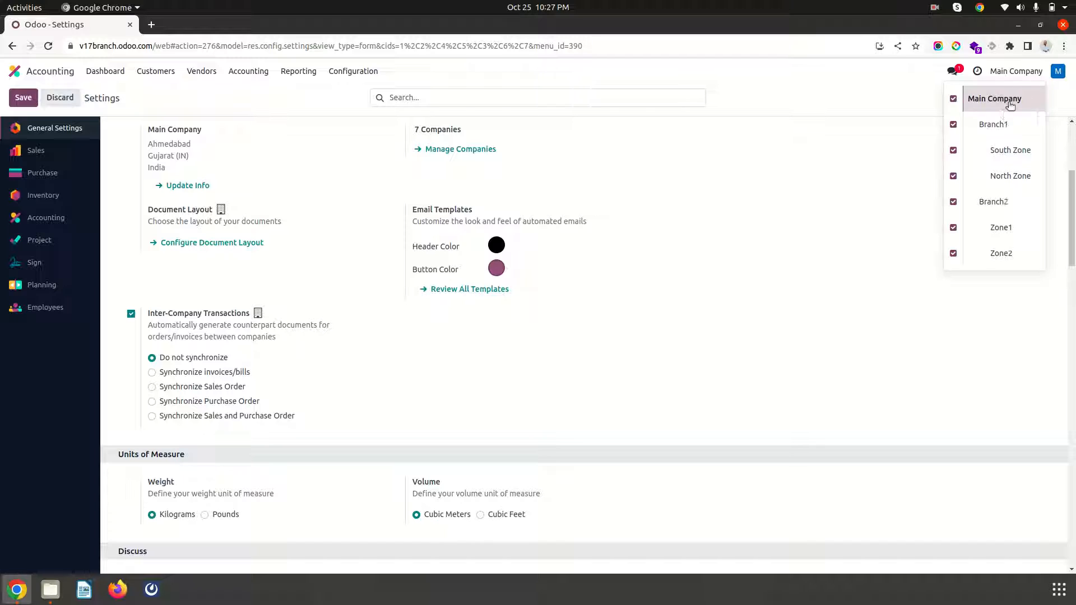
pyautogui.click(994, 99)
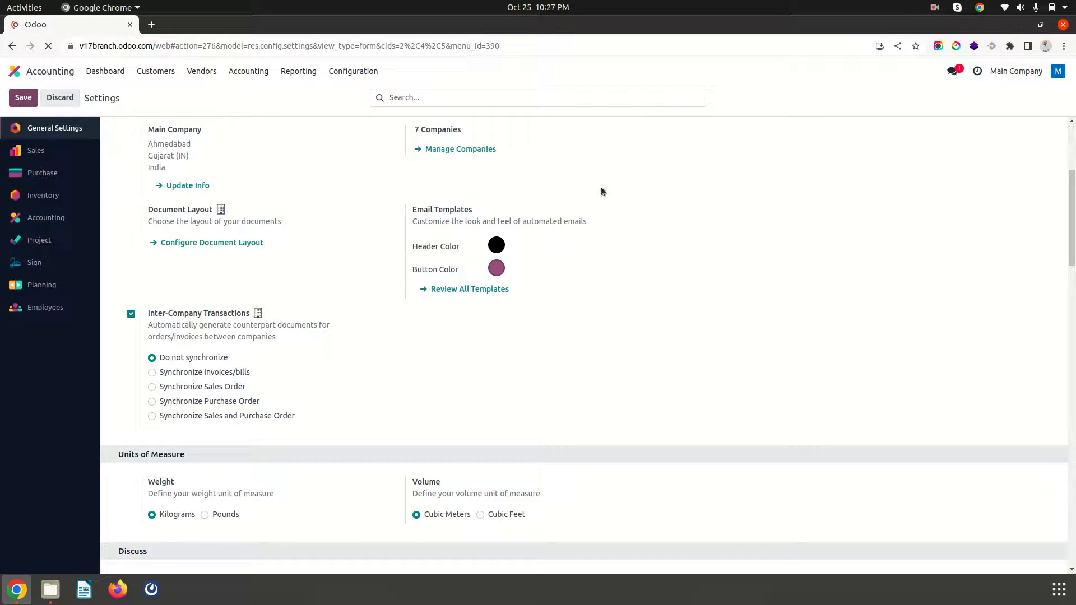
# Enable inter-company transactions synchronizing sales and purchase orders for Branch1
pyautogui.click(1016, 71)
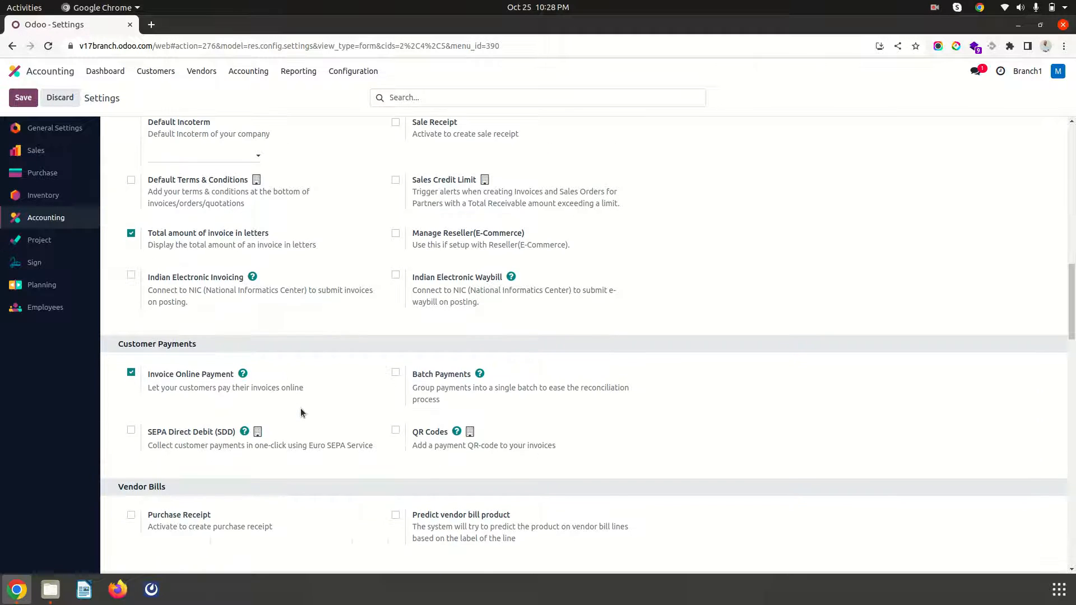
pyautogui.scroll(3)
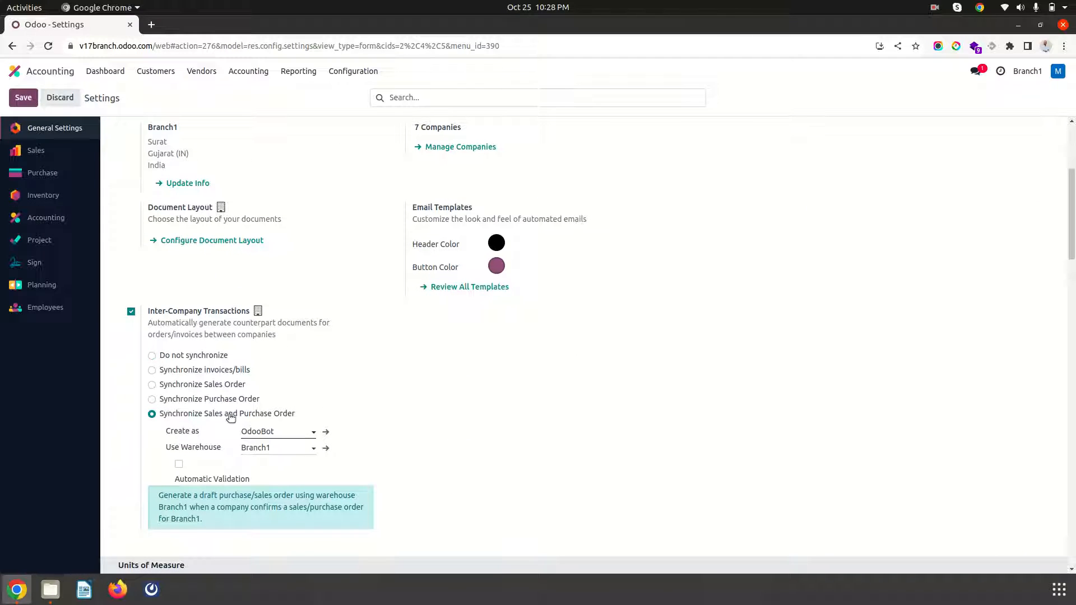
pyautogui.click(1028, 70)
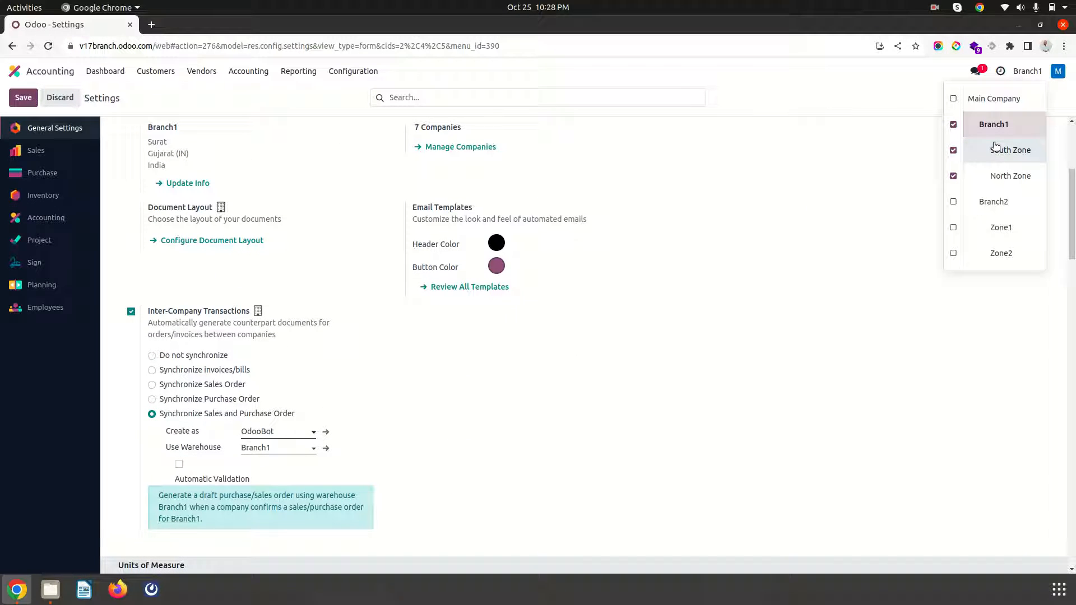
pyautogui.moveTo(613, 83)
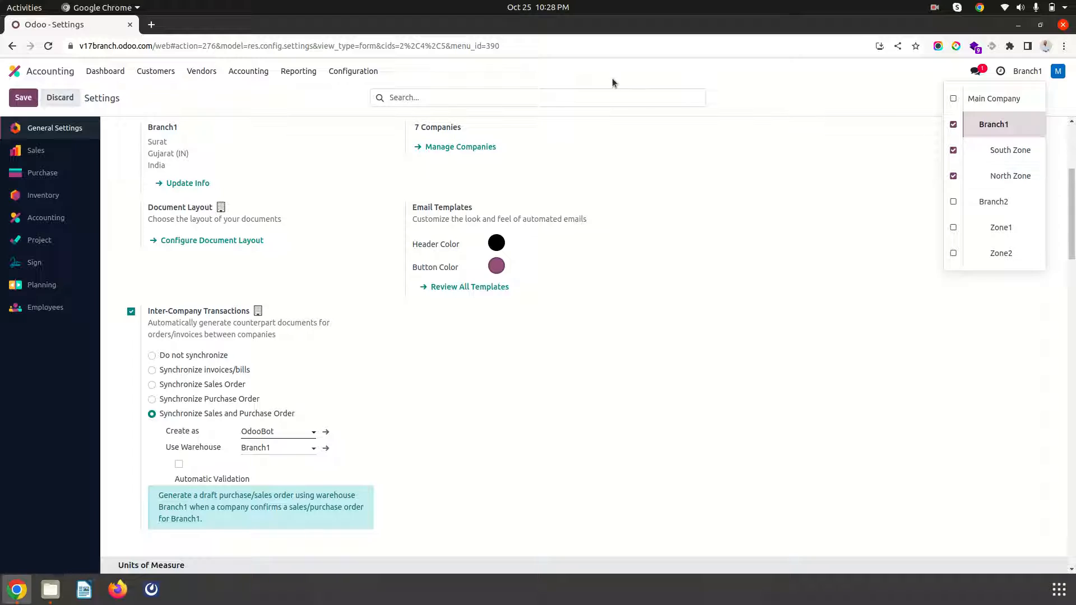
pyautogui.click(317, 178)
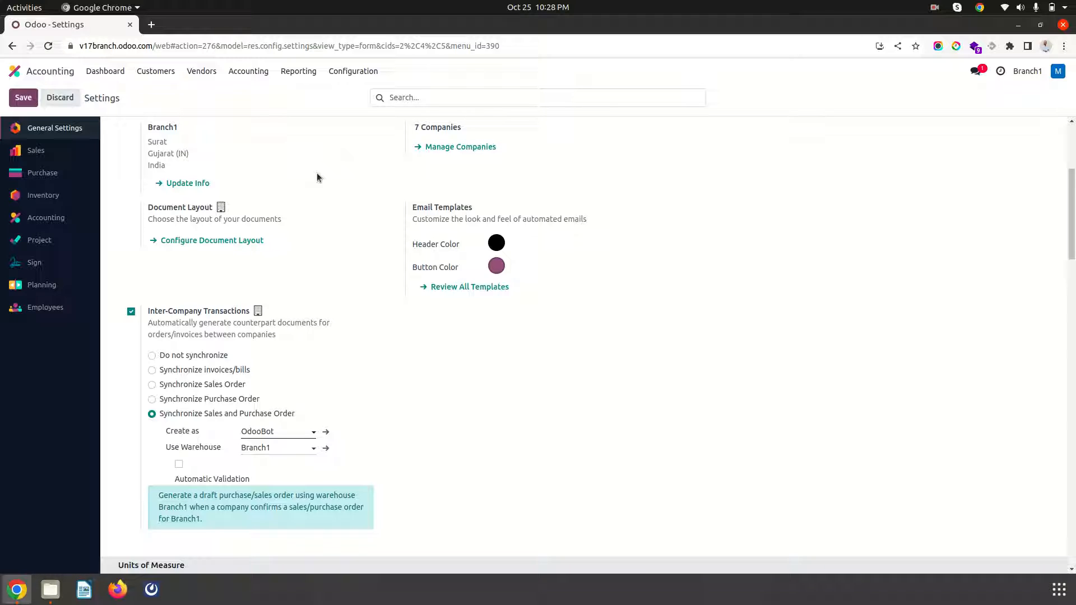
pyautogui.moveTo(1023, 78)
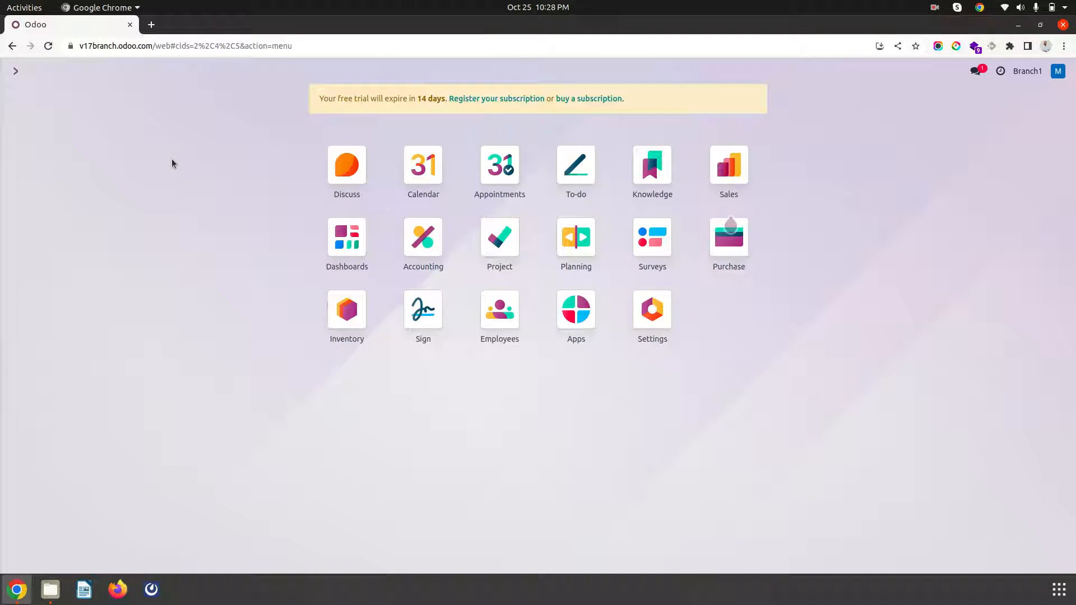
# With only Branch1 active, view its warehouse record (short name Branc, company Branch1)
pyautogui.click(346, 309)
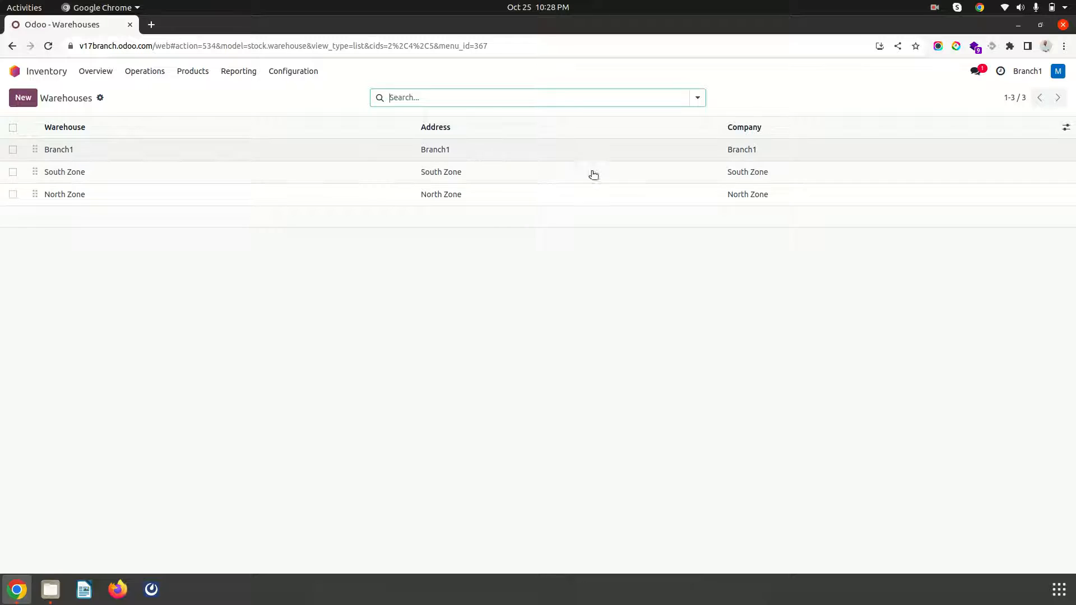
pyautogui.click(1027, 71)
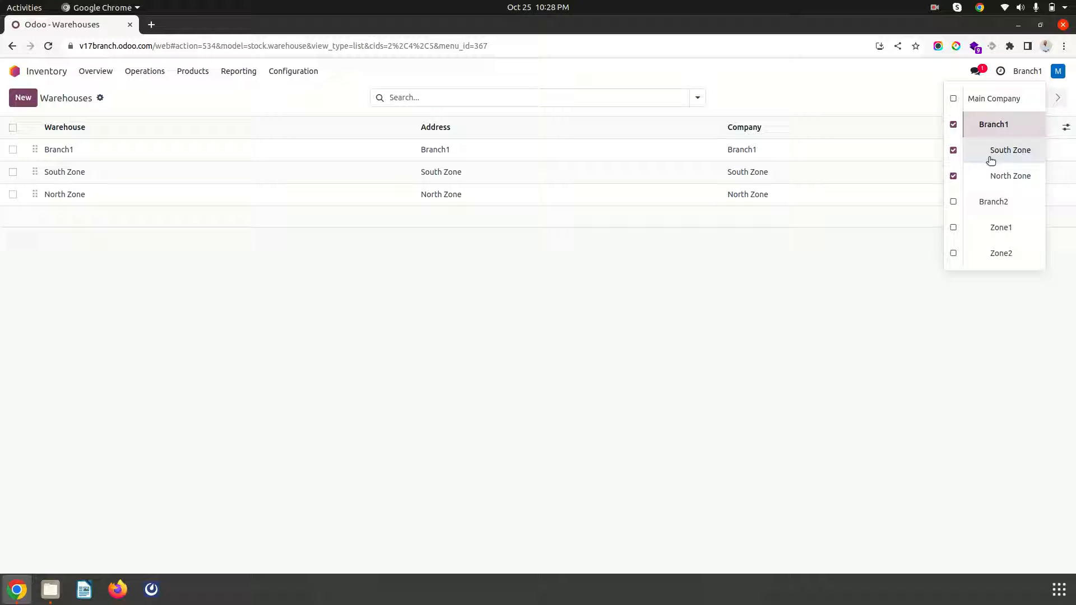
pyautogui.click(953, 149)
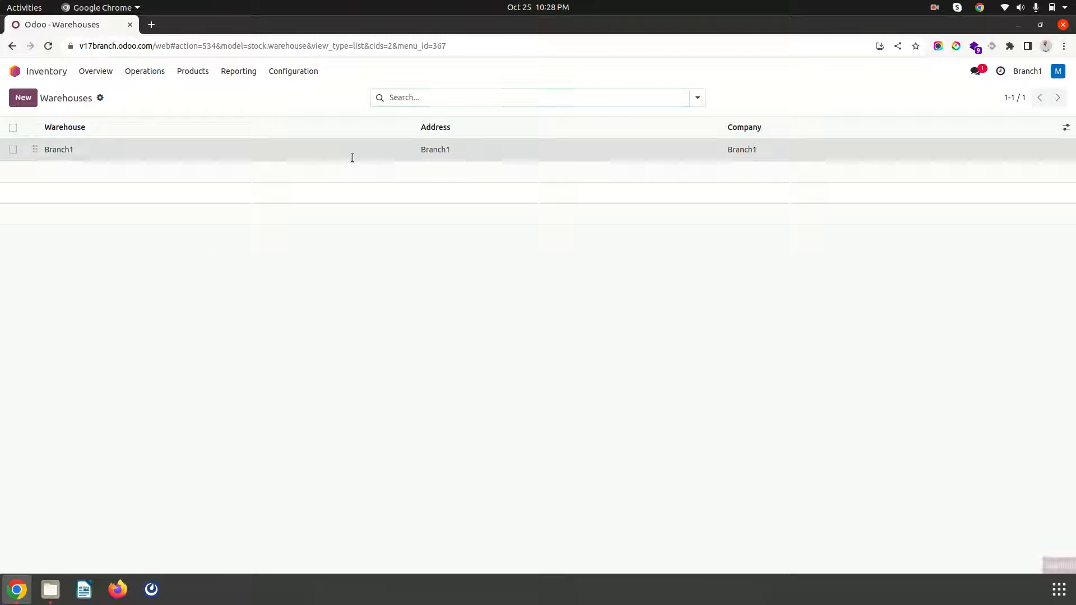
pyautogui.click(58, 149)
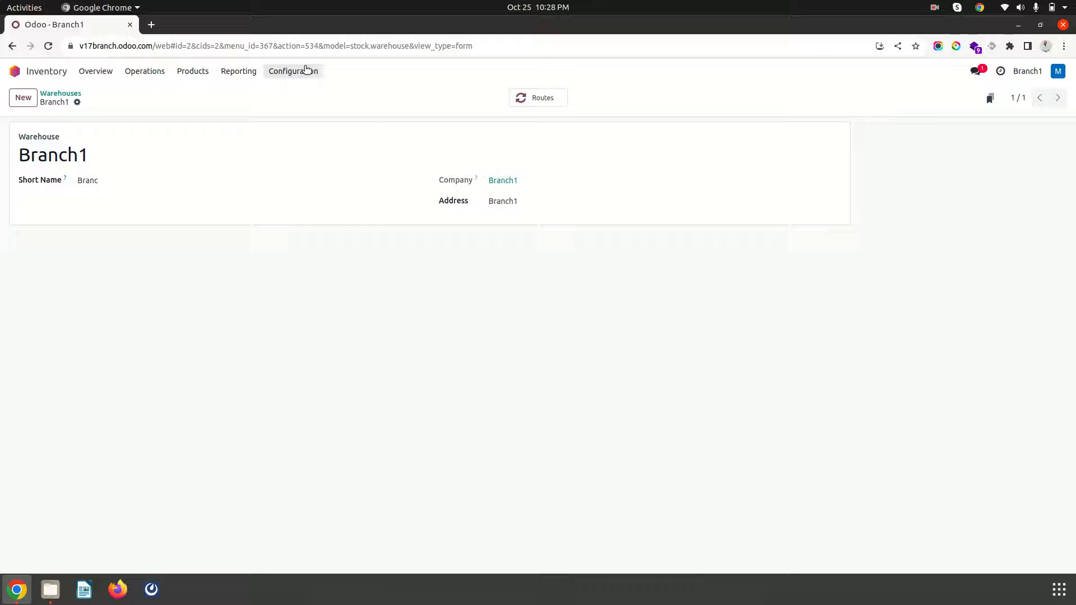
# Save Inventory settings with Storage Locations and Multi-Step Routes enabled for Branch1
pyautogui.click(293, 71)
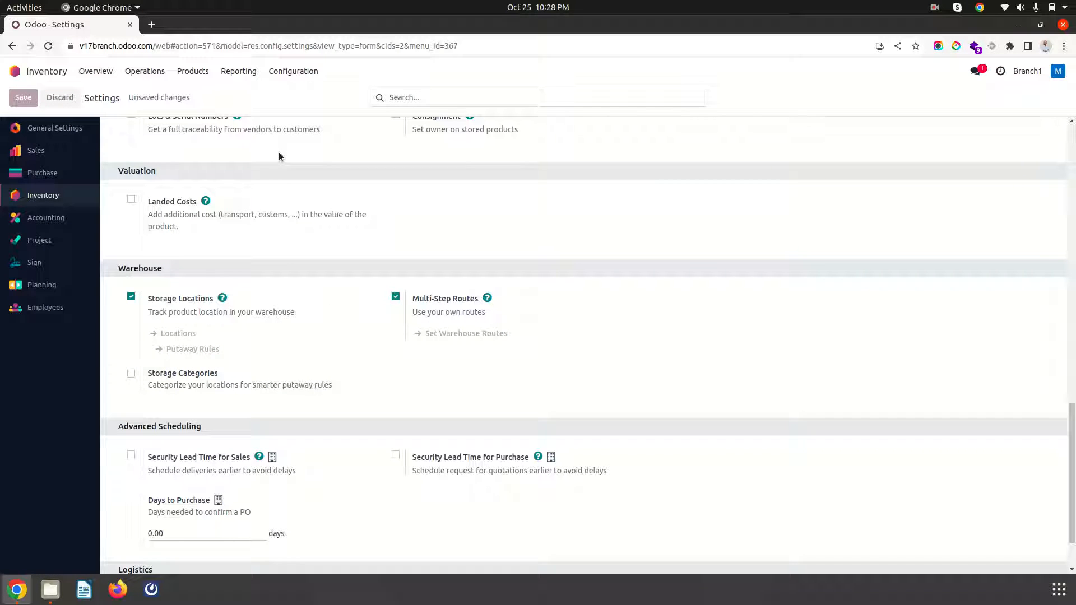
pyautogui.click(23, 98)
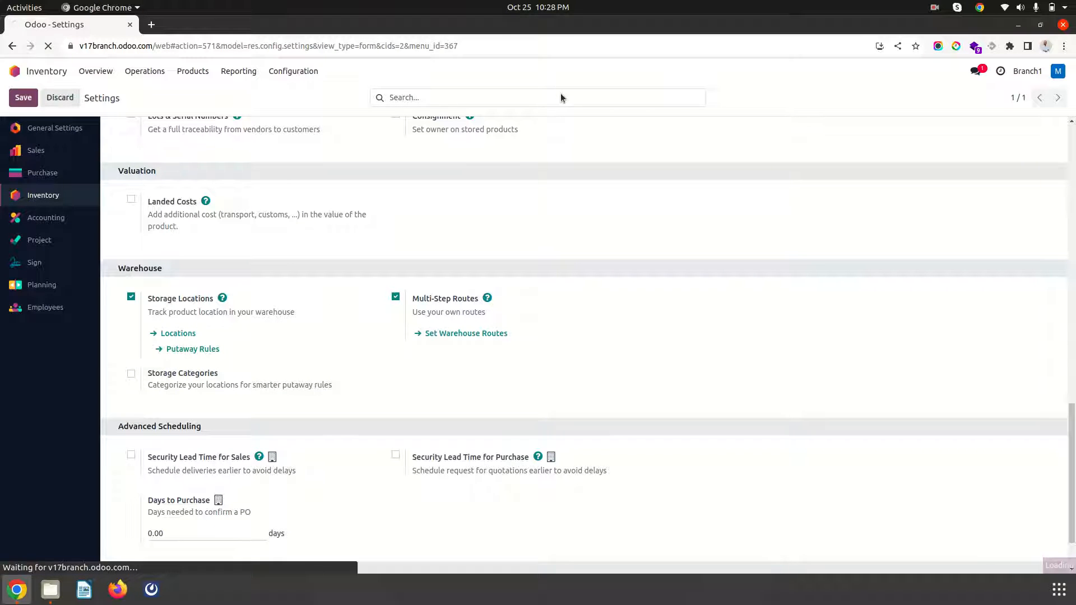
pyautogui.click(22, 96)
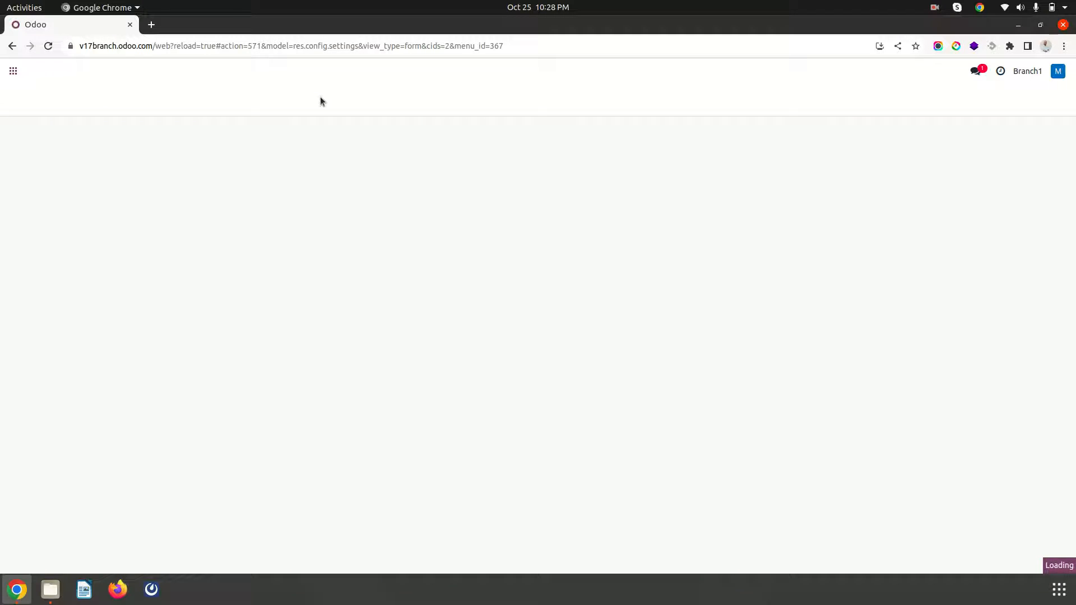
pyautogui.click(293, 71)
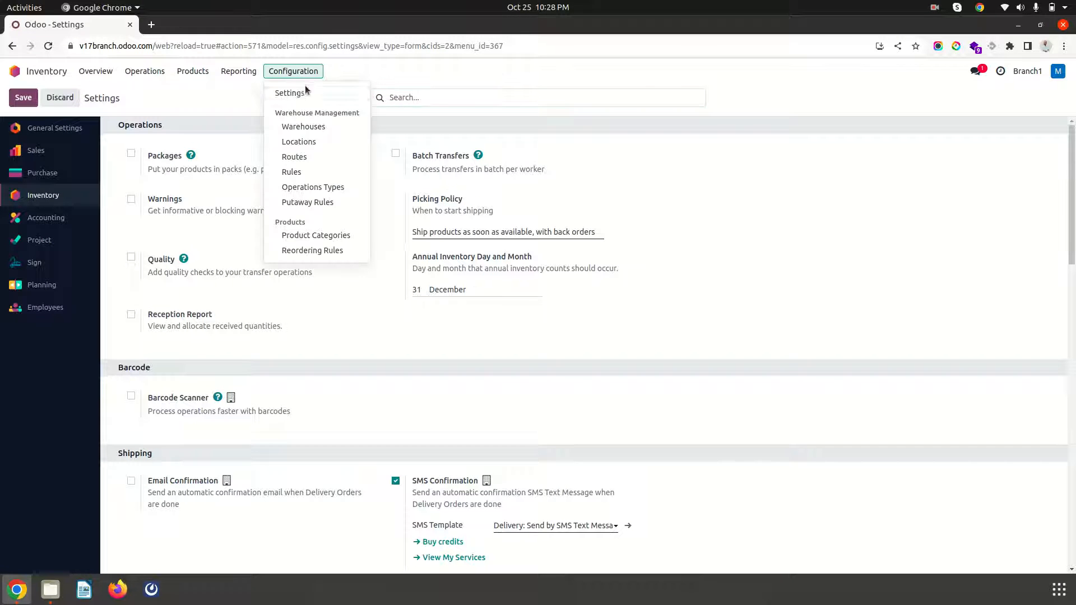
# View the Branch1 warehouse, then make South Zone the active company
pyautogui.click(302, 127)
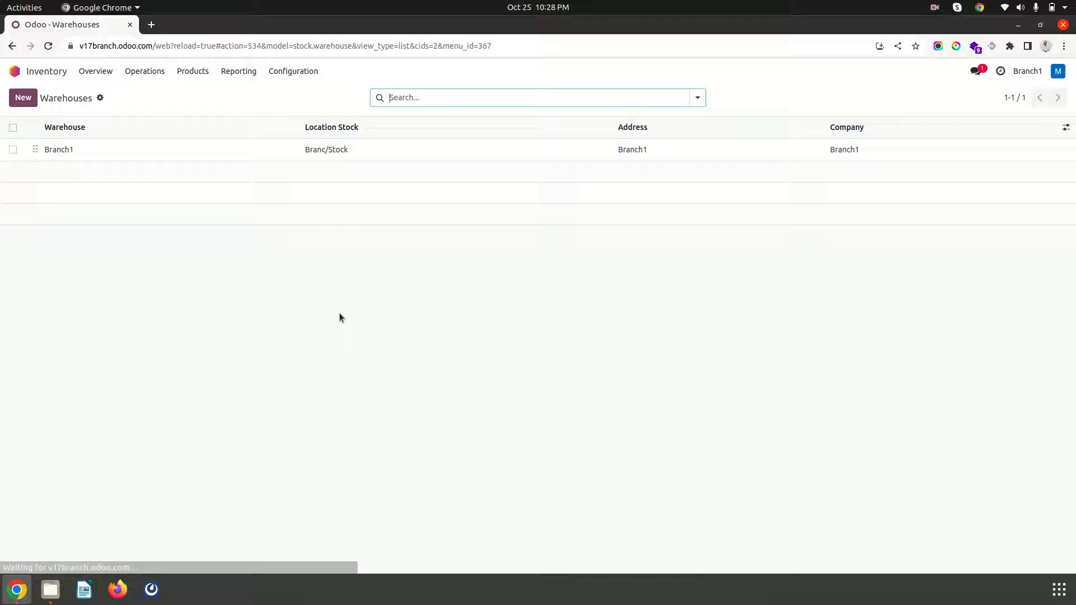
pyautogui.click(60, 149)
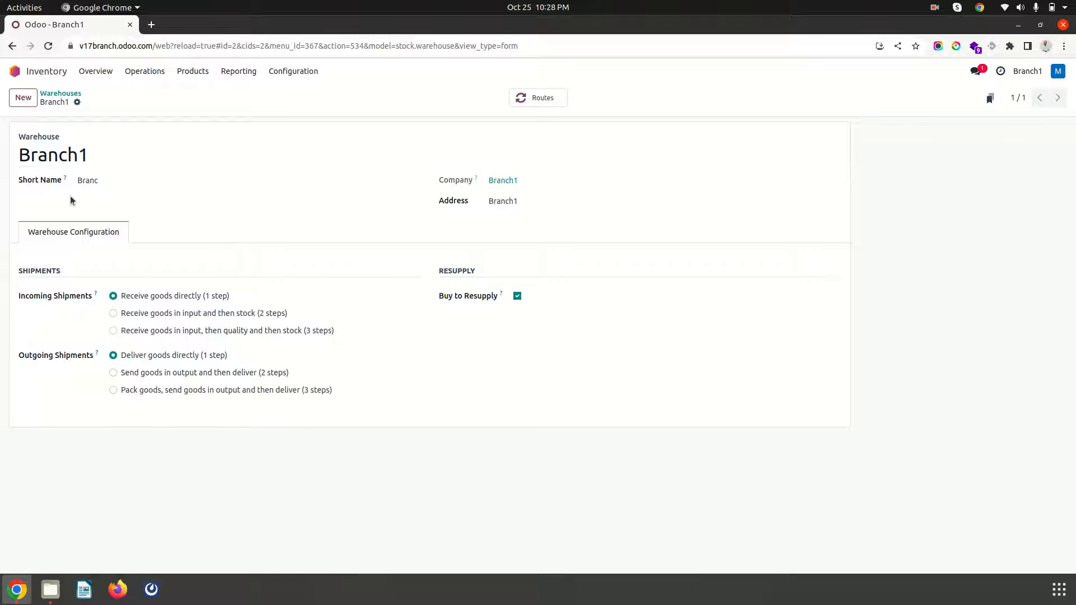
pyautogui.moveTo(115, 226)
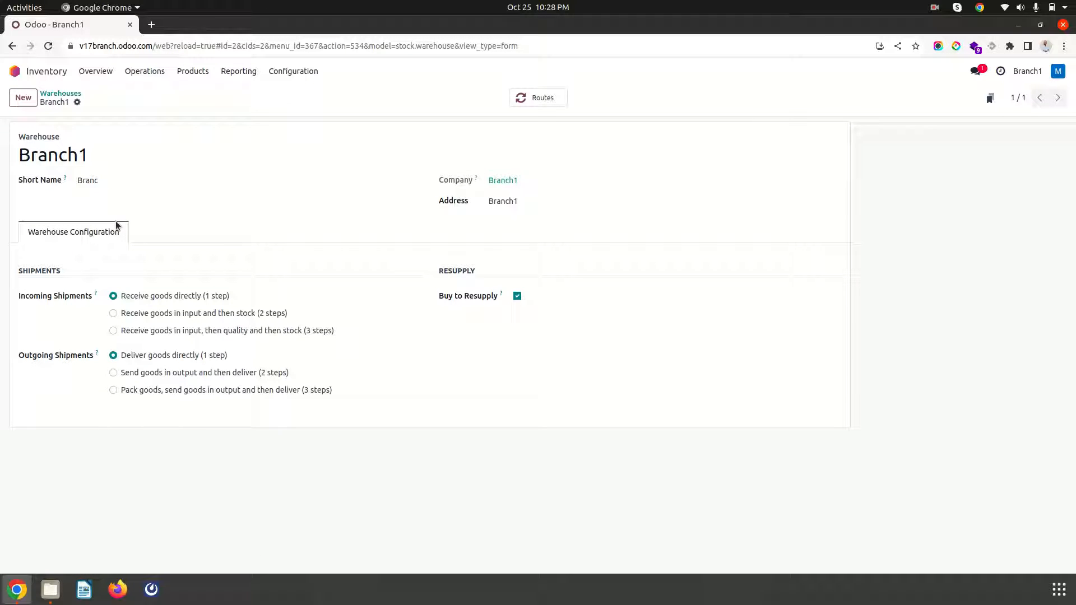
pyautogui.moveTo(1035, 97)
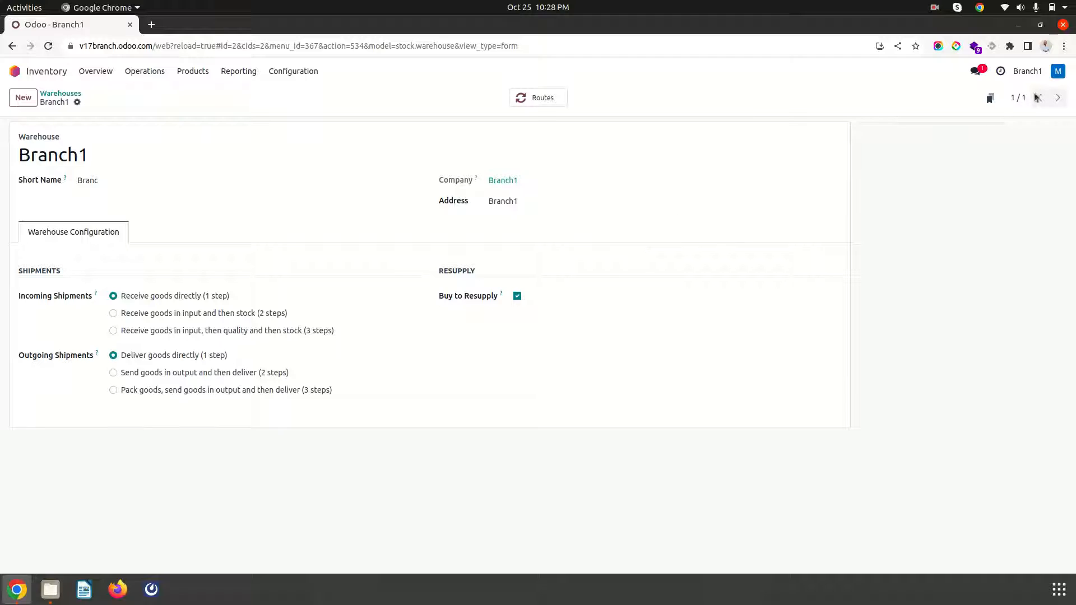
pyautogui.click(1059, 97)
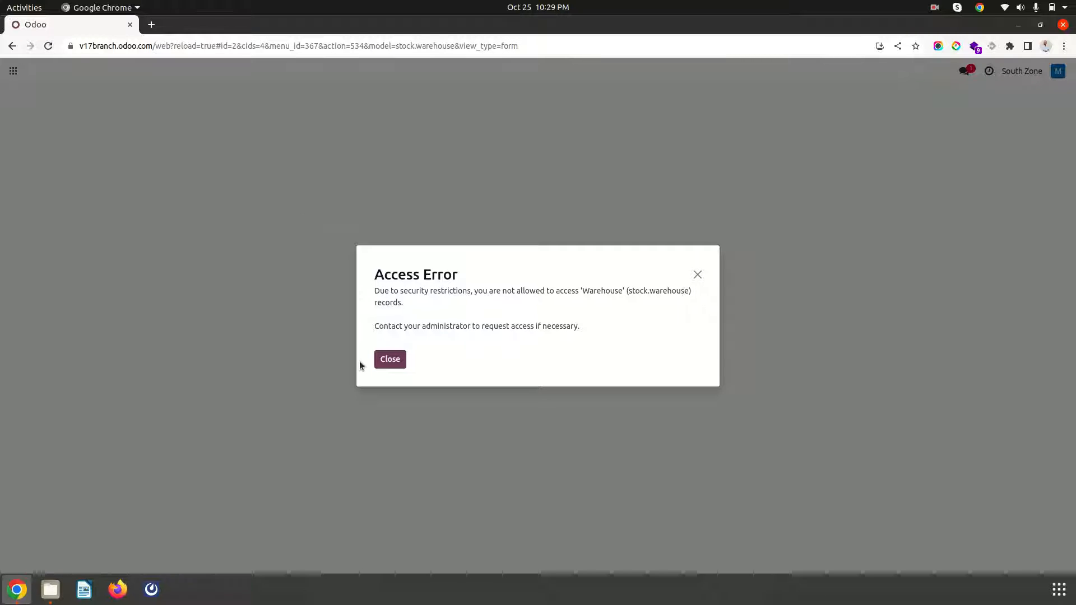
# Dismiss the access error and review the South Zone warehouse, the only one now listed
pyautogui.click(389, 359)
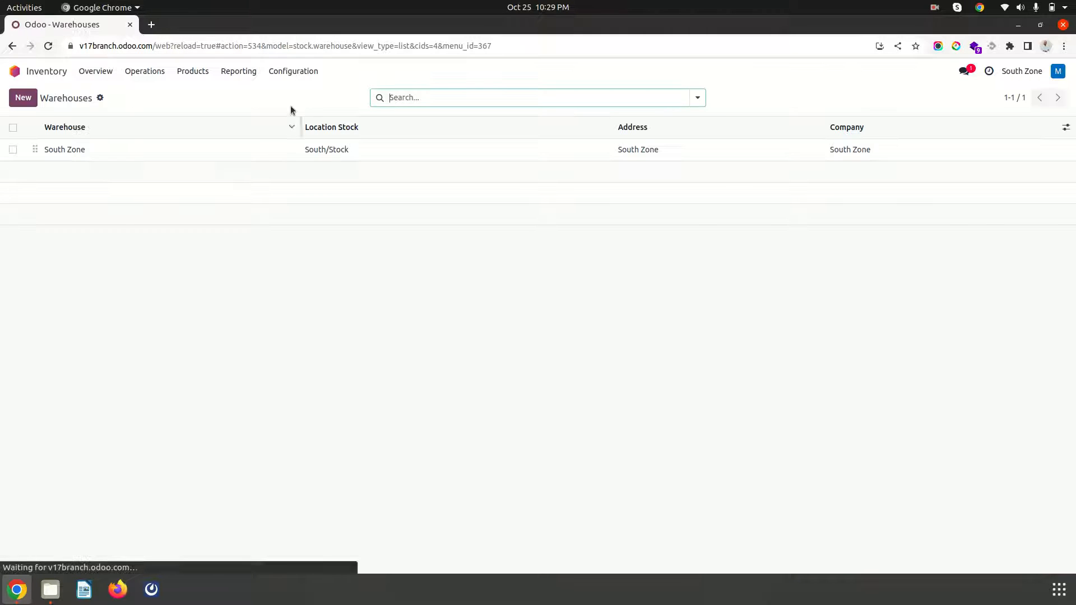
pyautogui.click(65, 149)
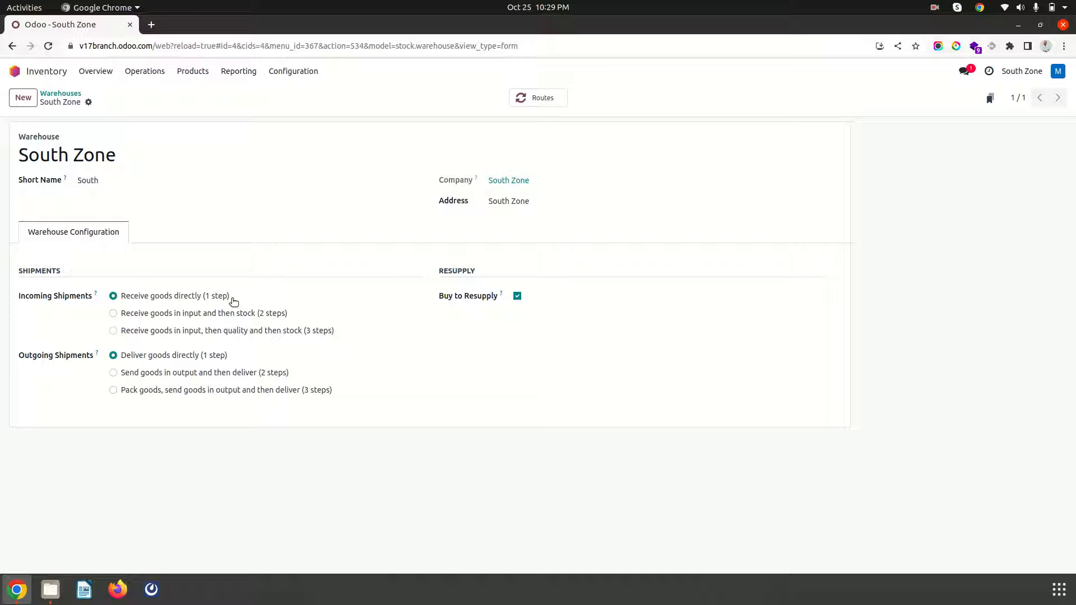
pyautogui.moveTo(496, 310)
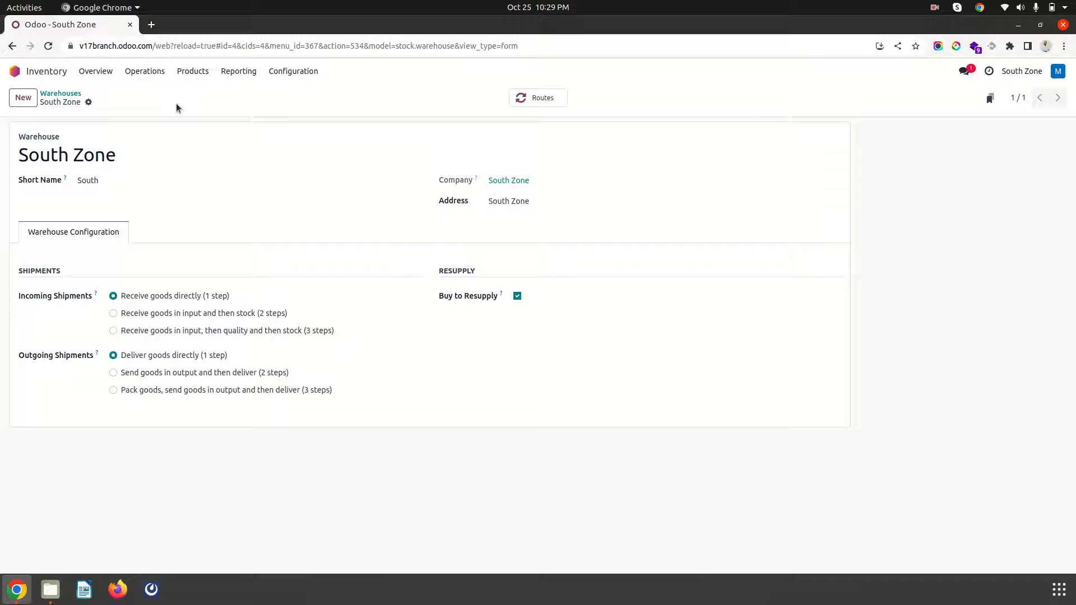
pyautogui.click(67, 97)
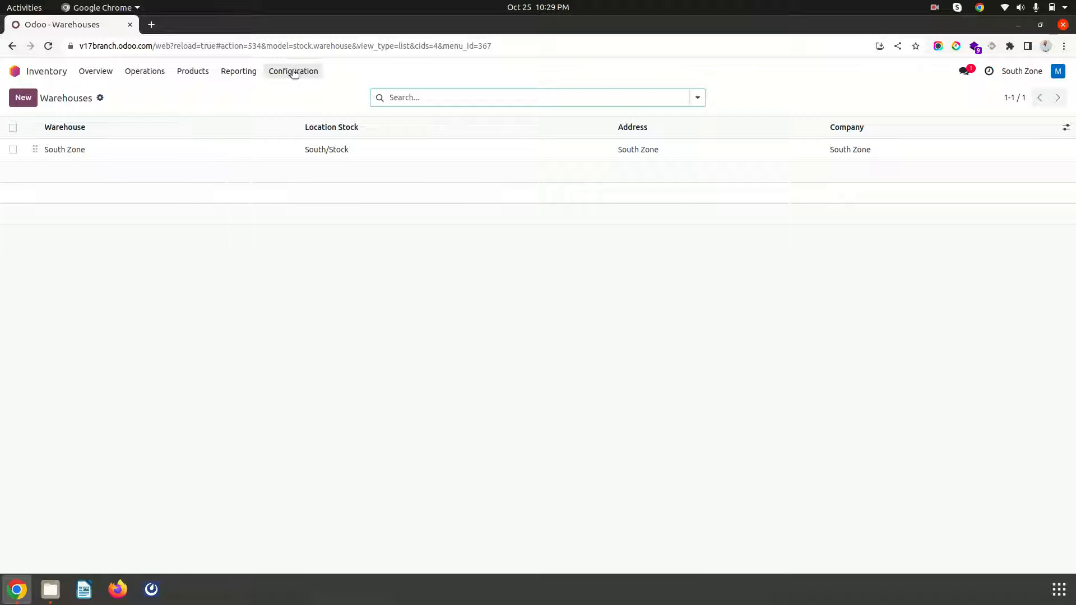
# Activate Branch1 alongside South and North Zone, check the South Zone warehouse, and return home
pyautogui.click(1021, 71)
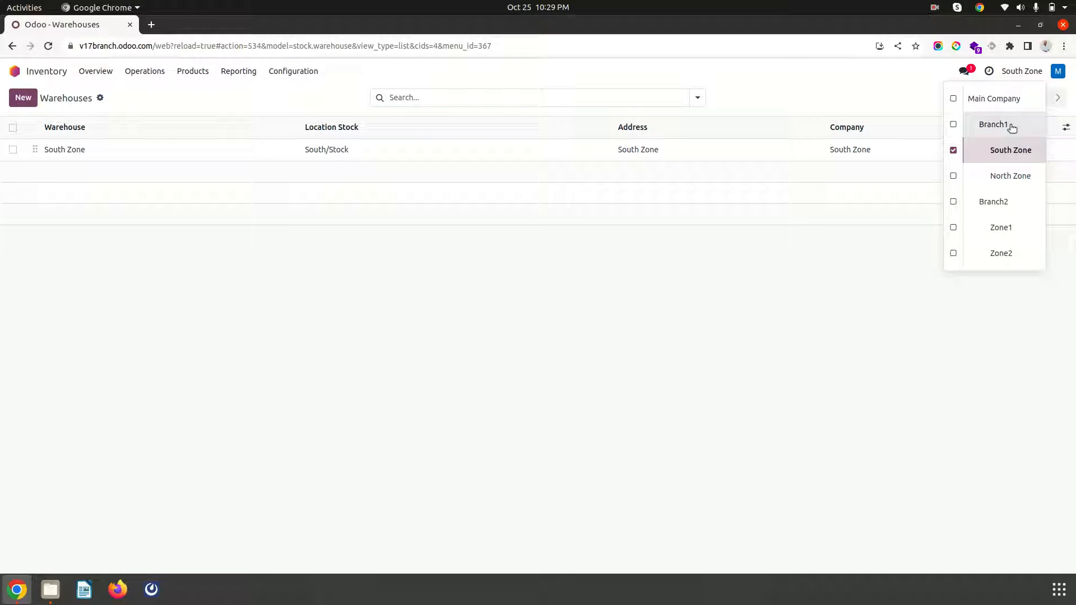
pyautogui.click(952, 124)
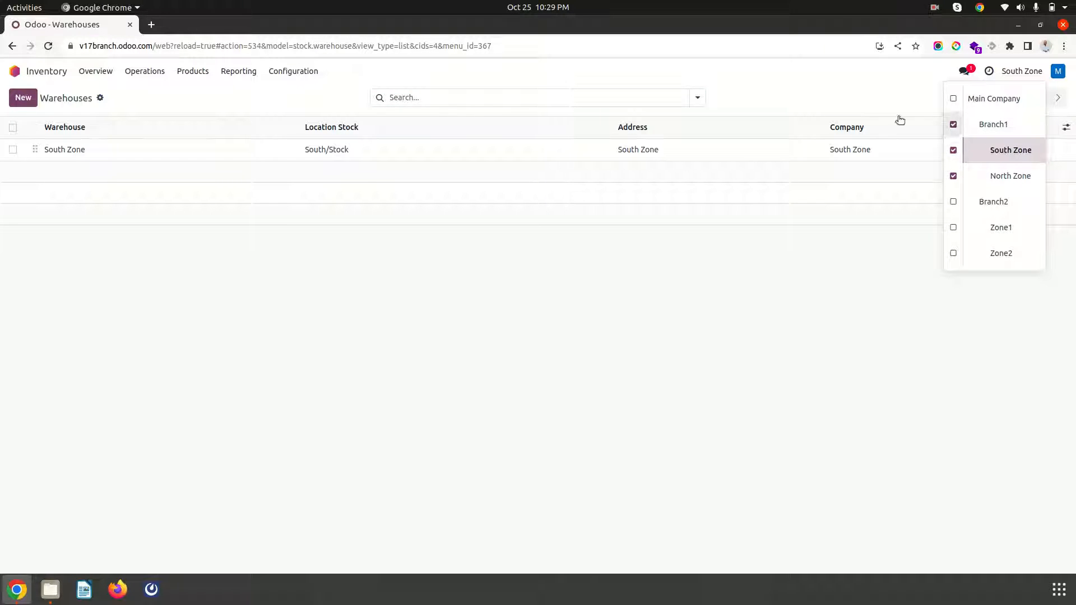
pyautogui.click(65, 149)
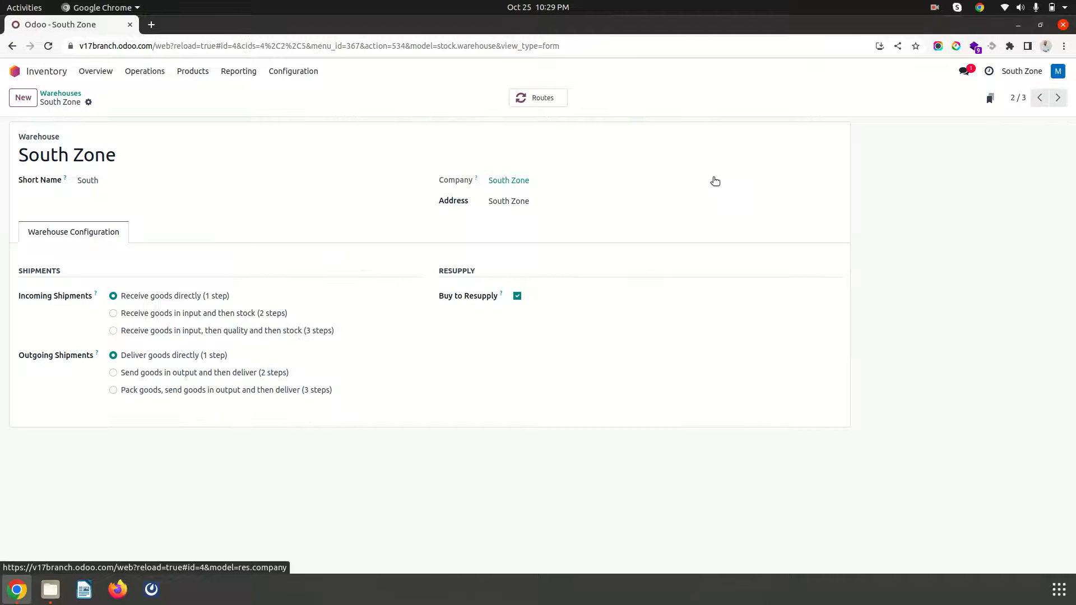
pyautogui.moveTo(355, 217)
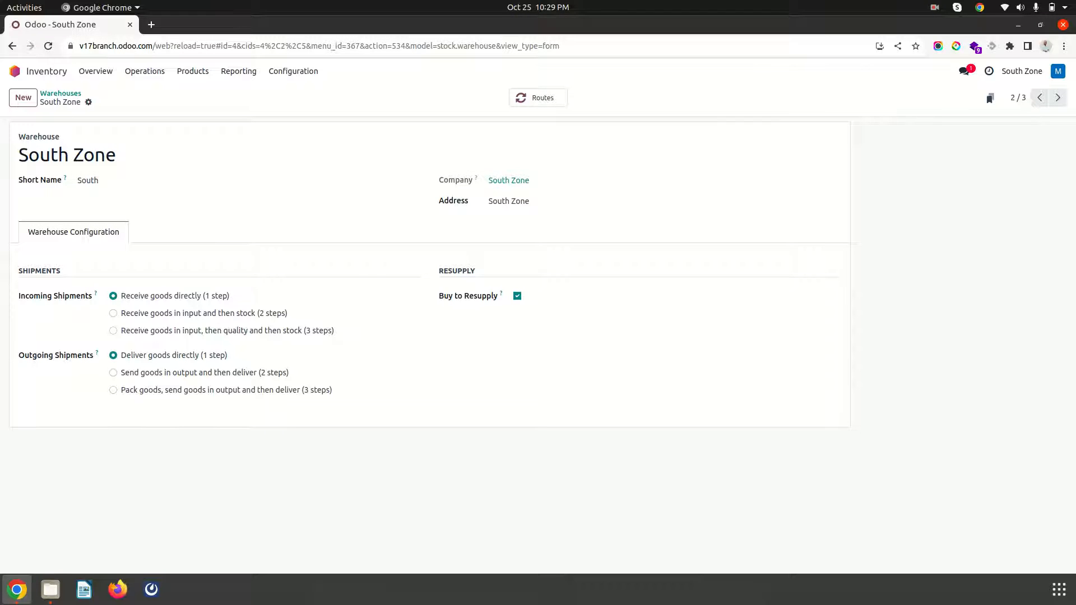
pyautogui.click(15, 70)
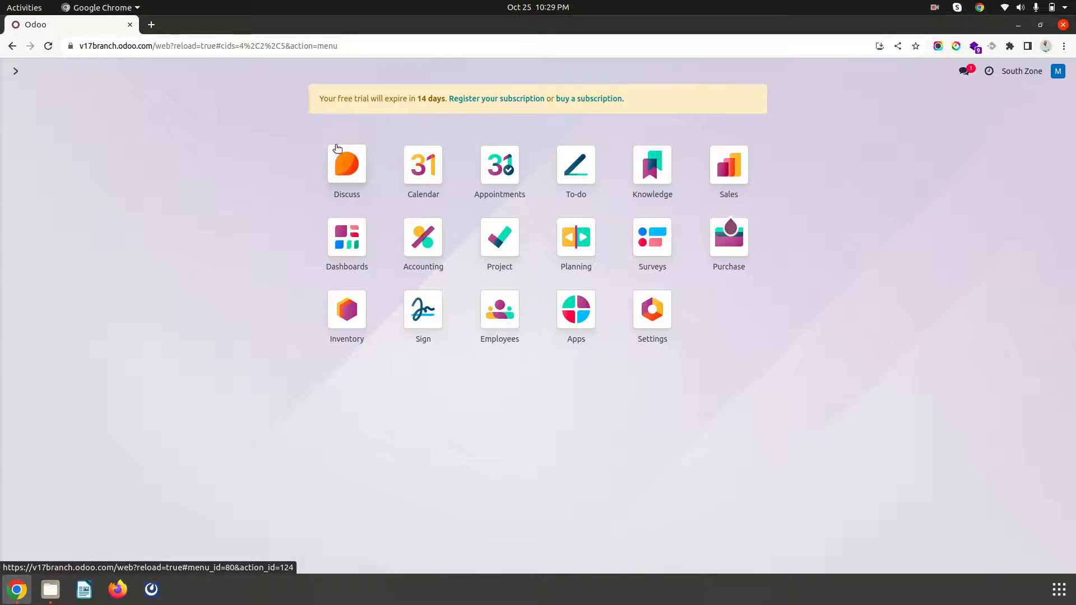
# Create a quotation for customer North Zone with 100 units of product P1
pyautogui.click(729, 165)
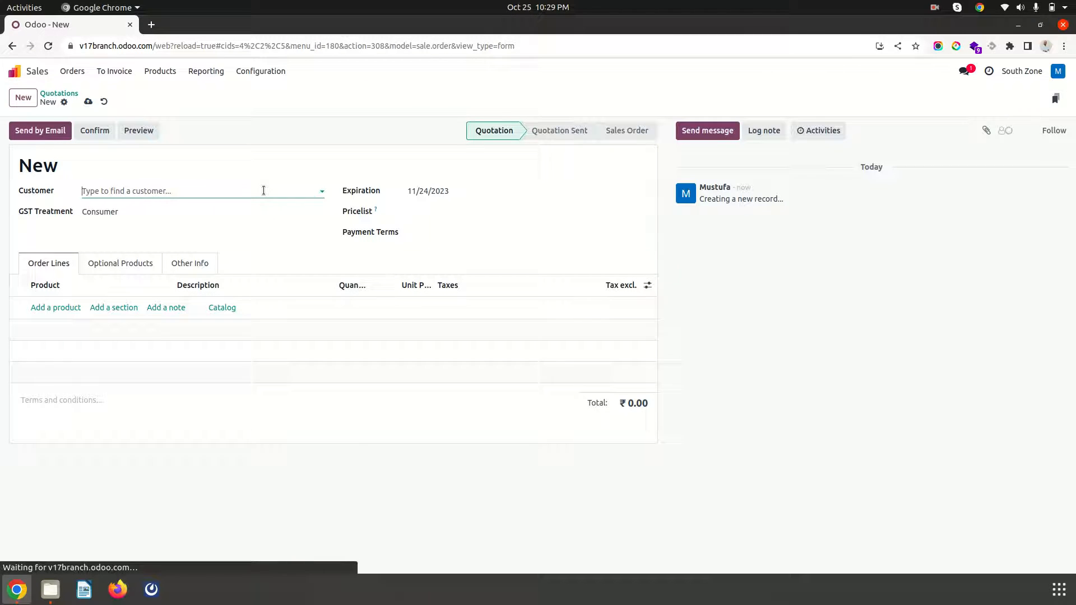
pyautogui.click(1022, 70)
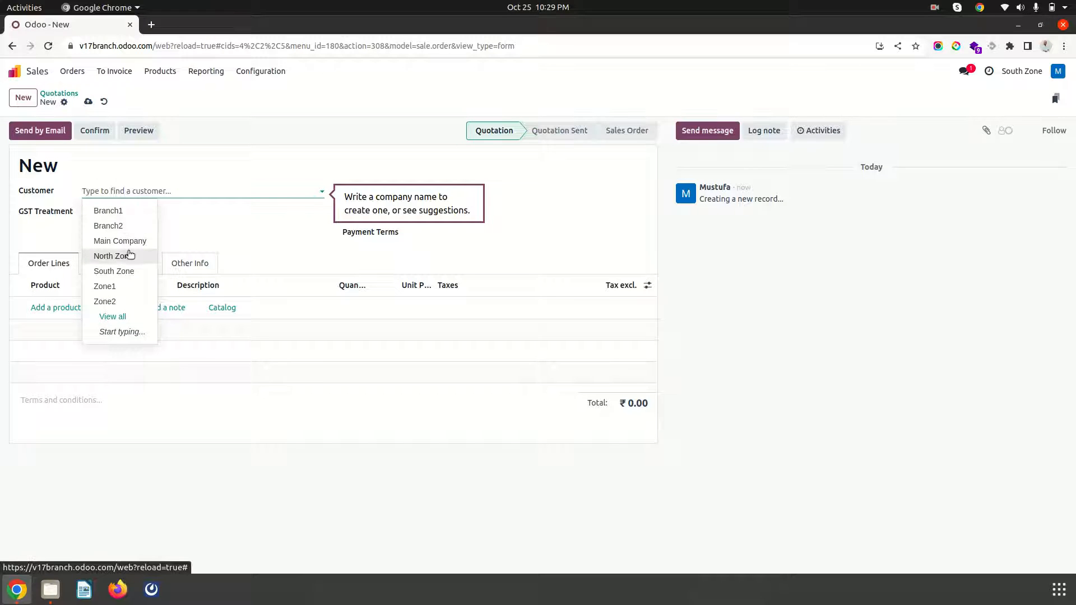
pyautogui.click(112, 256)
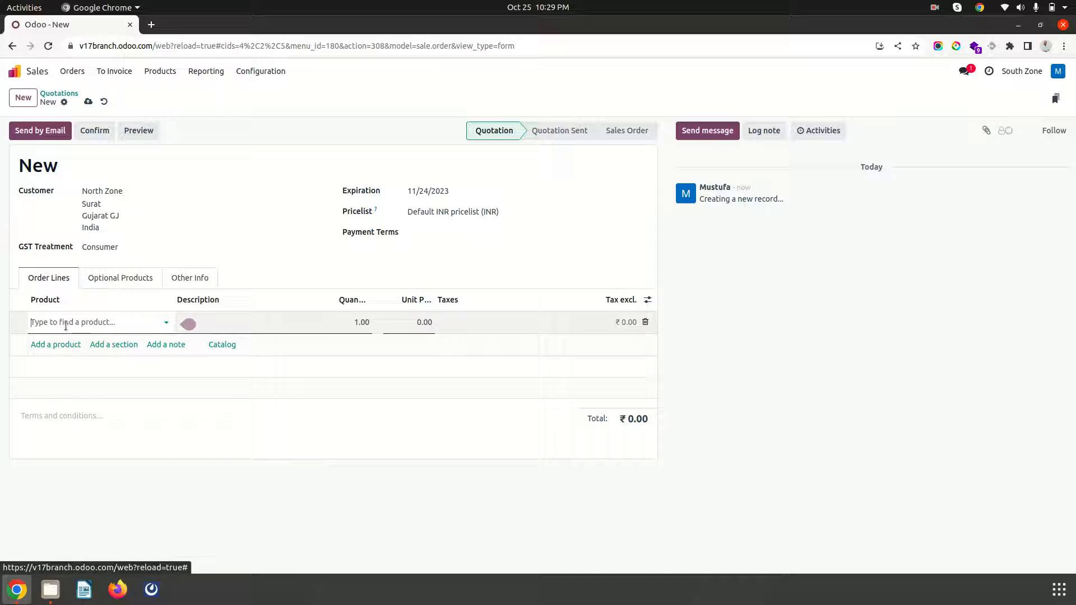
pyautogui.write('p1')
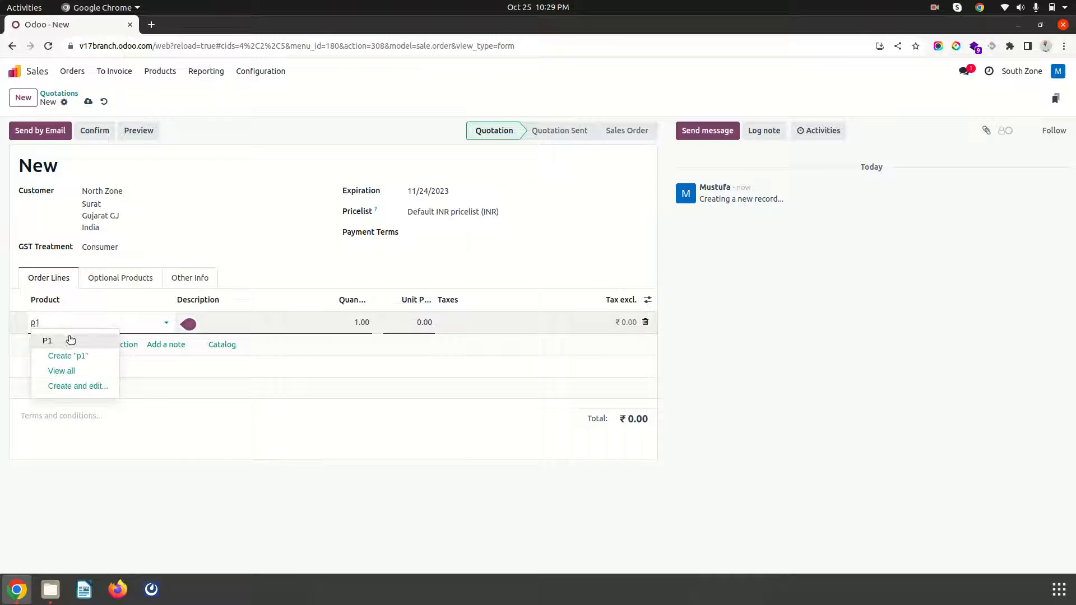
pyautogui.click(47, 341)
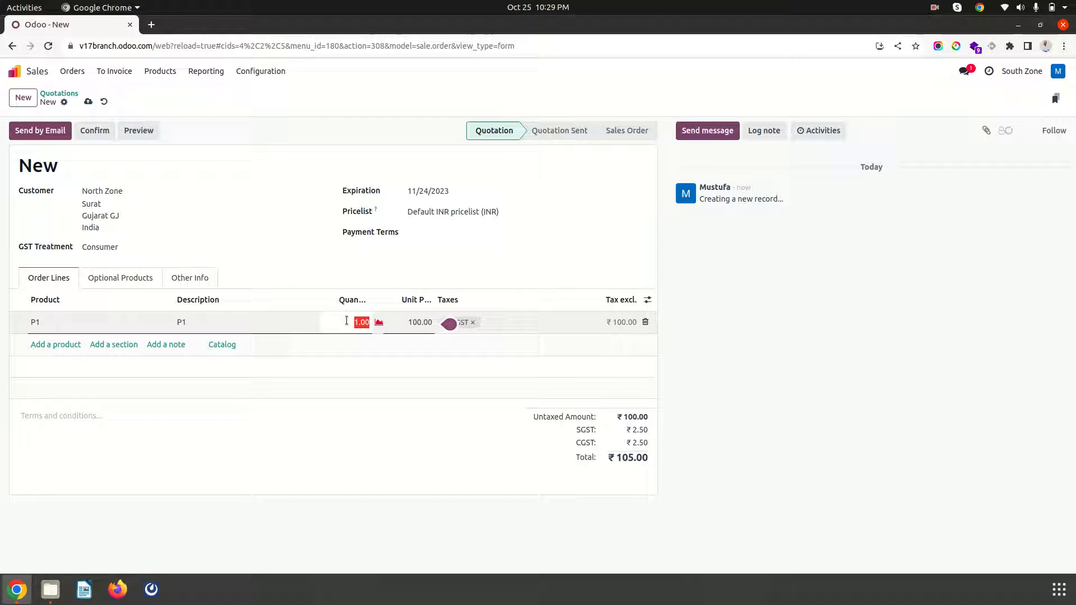
pyautogui.write('100.00')
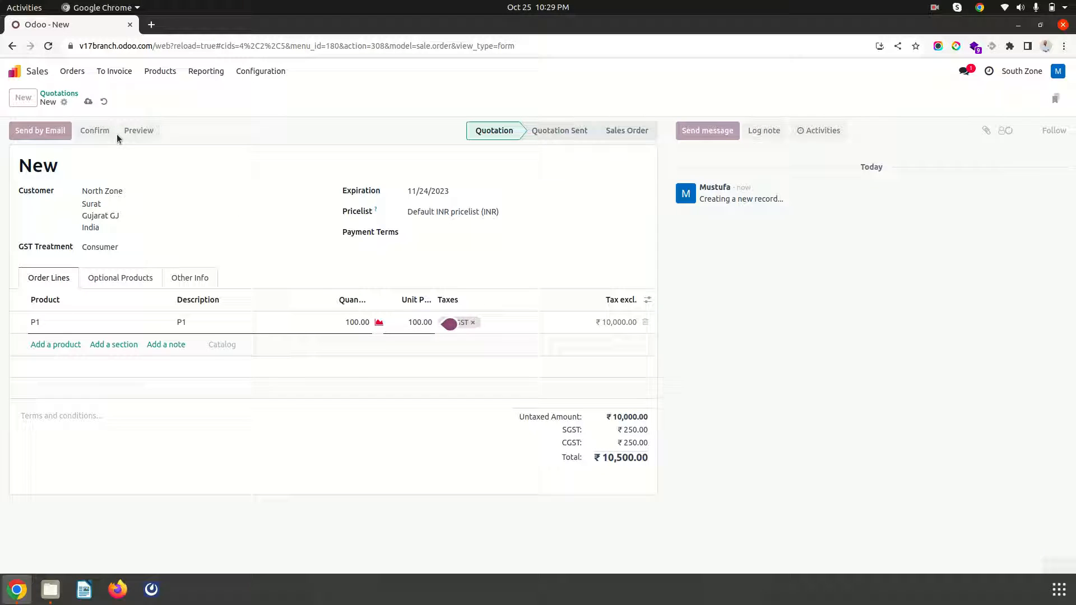
# Save the quotation as S00001 and confirm it as a ₹10,500 sales order
pyautogui.click(88, 100)
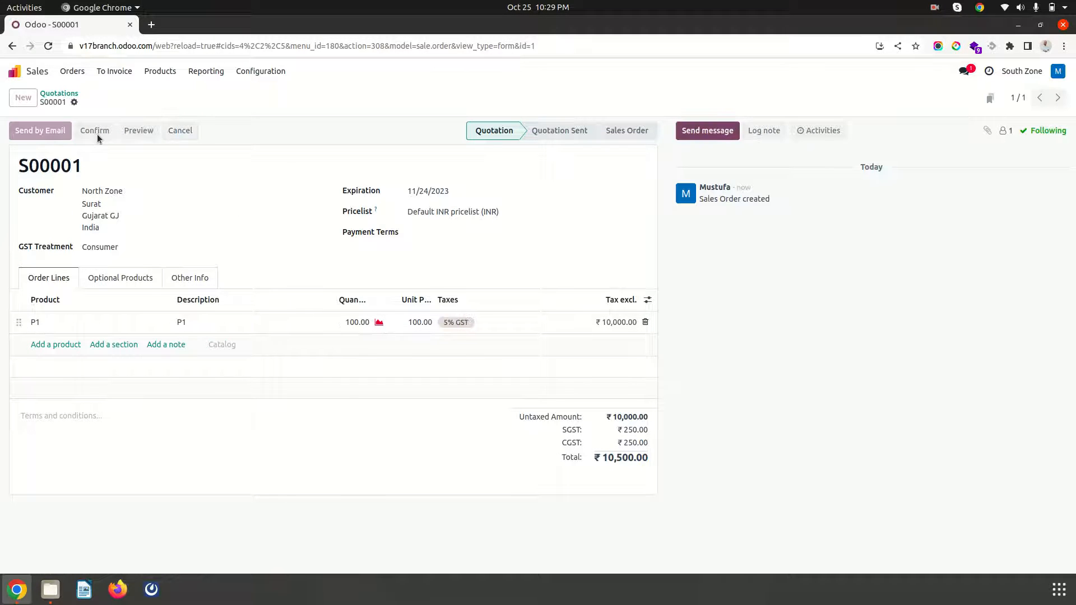
pyautogui.click(94, 130)
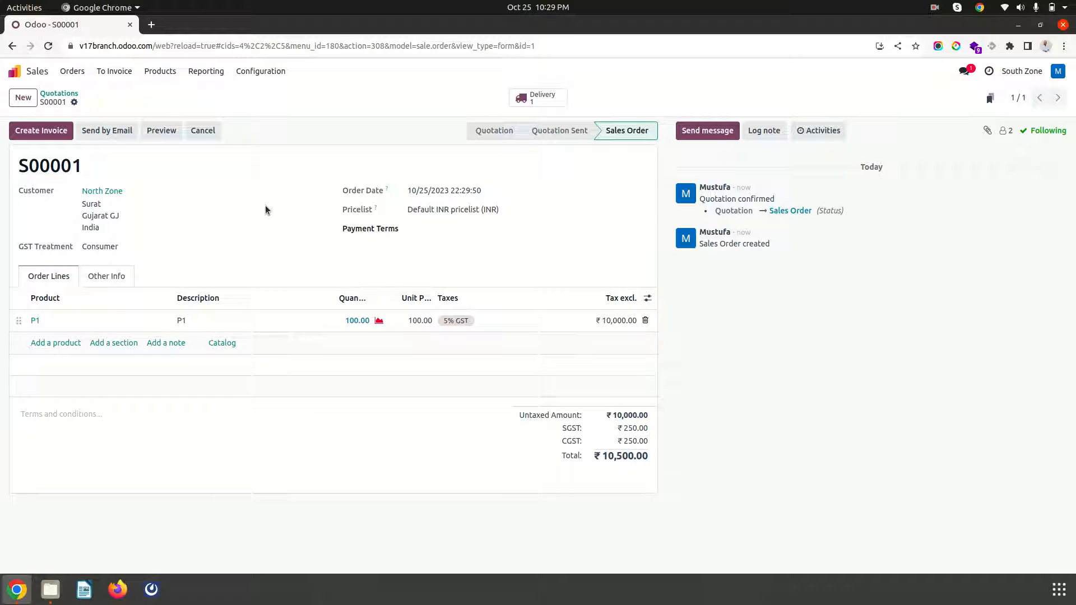
# Under North Zone, view RFQ P00001 to vendor South Zone auto-generated from S00001 for ₹10,500
pyautogui.click(1020, 70)
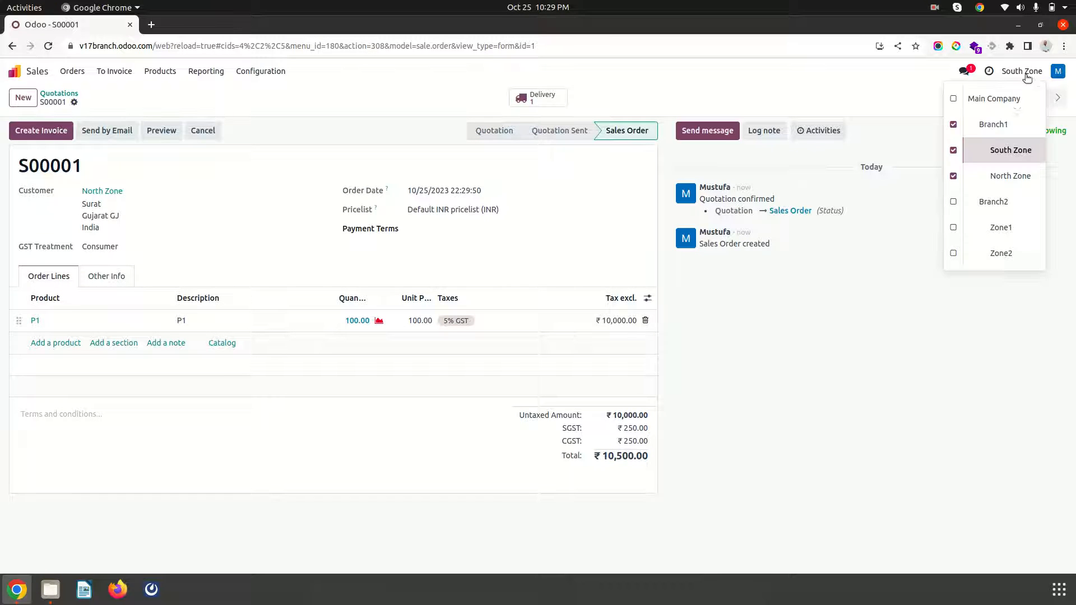
pyautogui.moveTo(1010, 176)
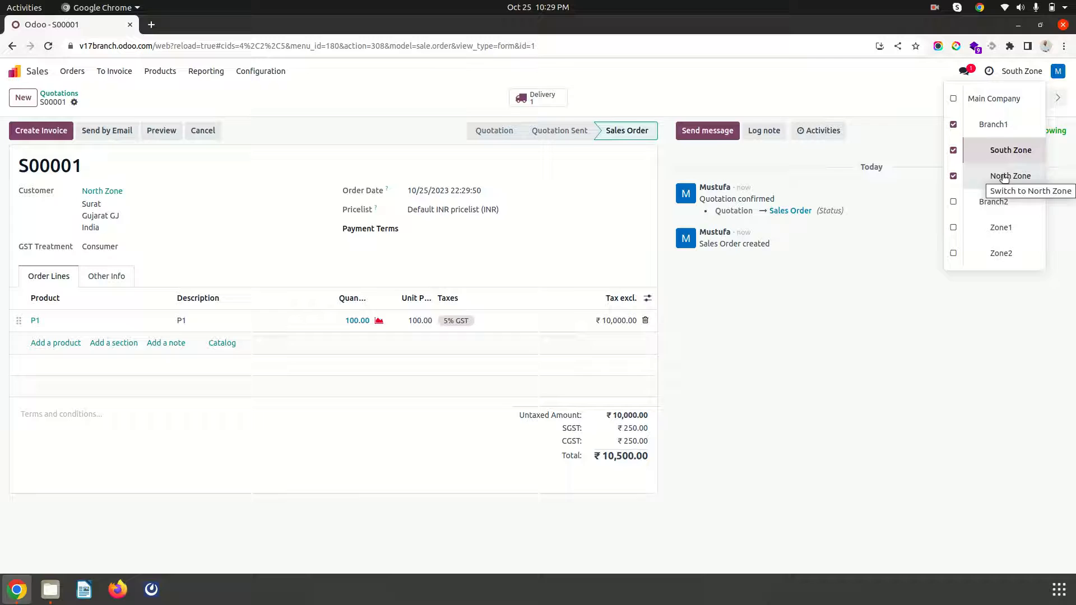
pyautogui.click(1029, 190)
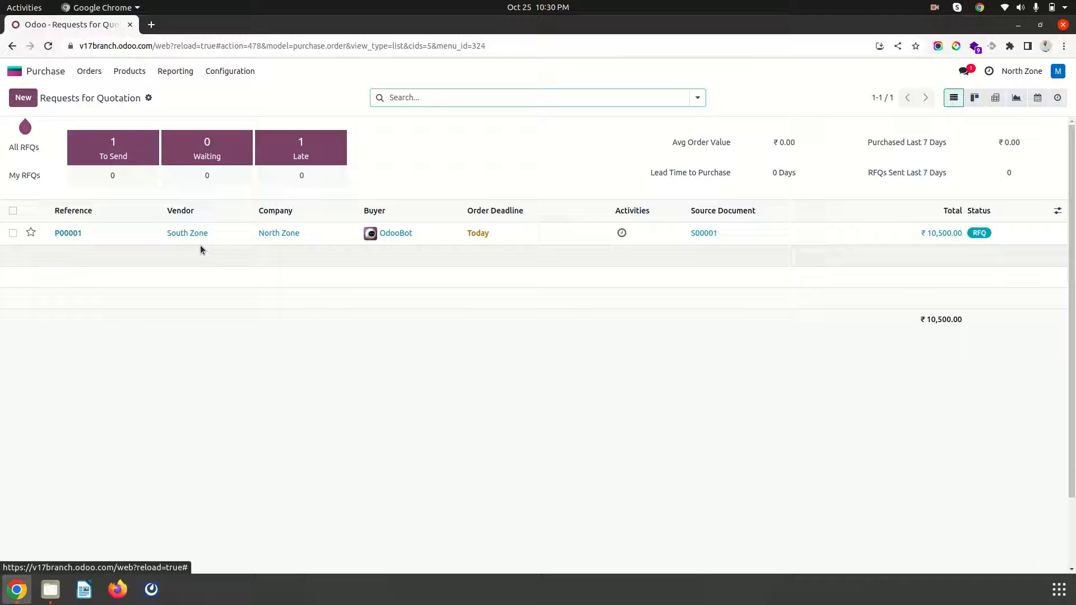
pyautogui.click(68, 233)
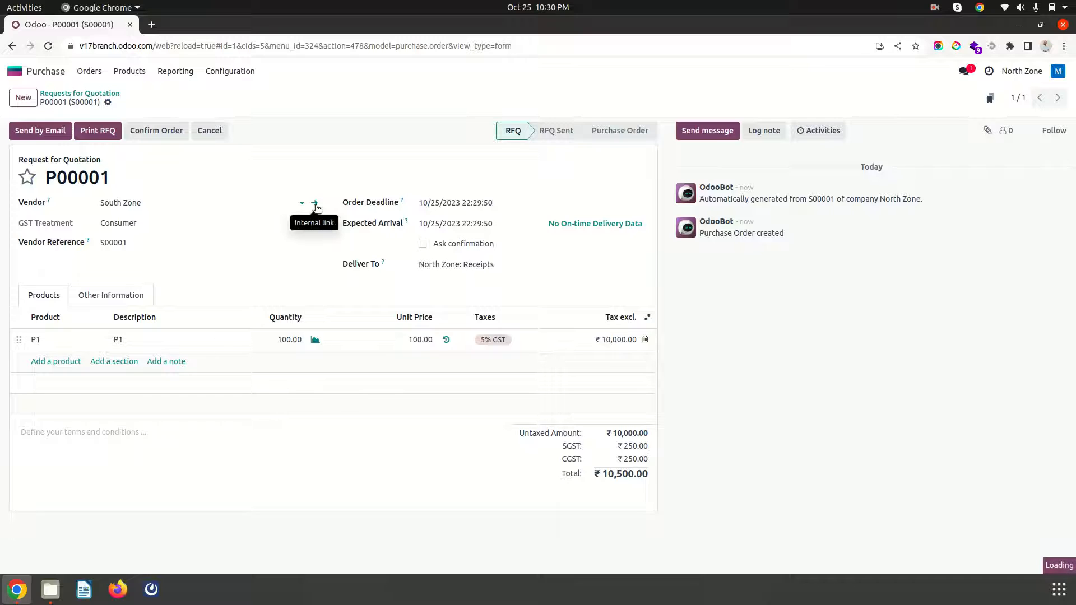
# Review the South Zone vendor's contact record, its GST Treatment options and the active branches
pyautogui.click(315, 203)
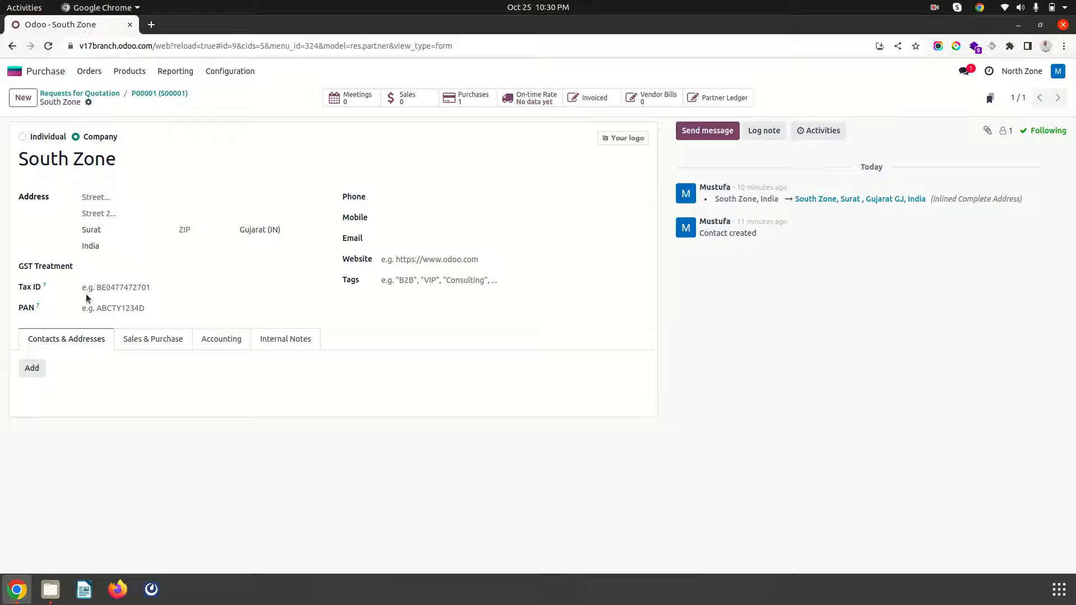
pyautogui.click(137, 287)
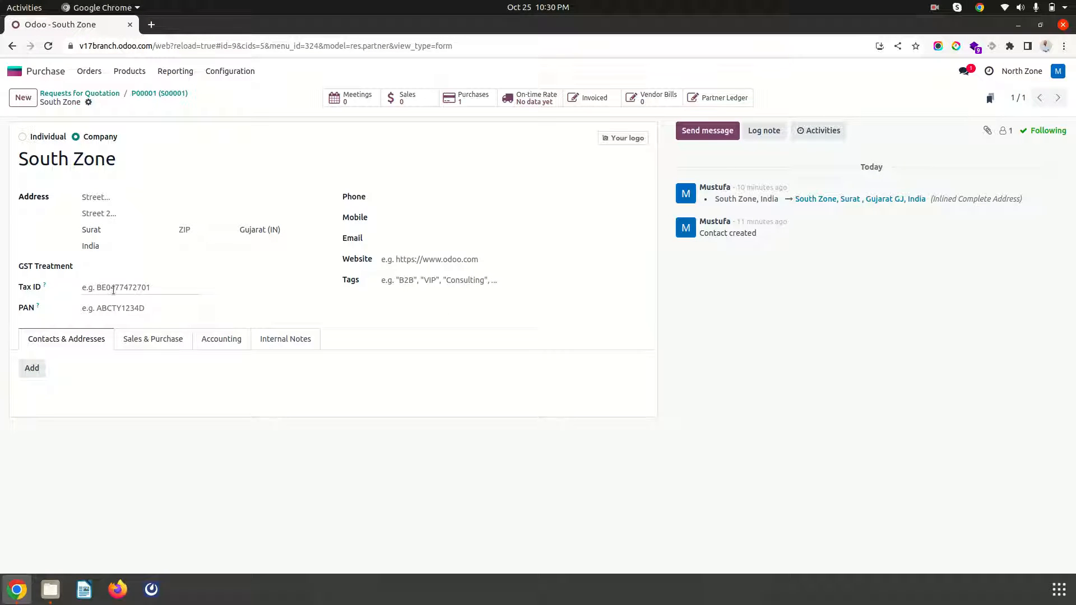
pyautogui.click(200, 266)
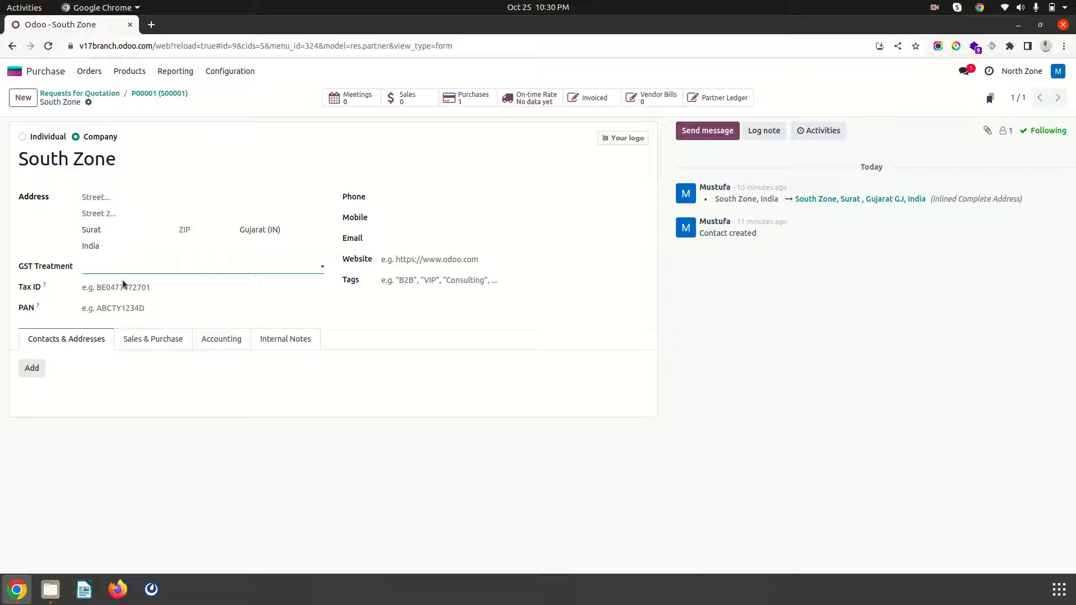
pyautogui.moveTo(1028, 69)
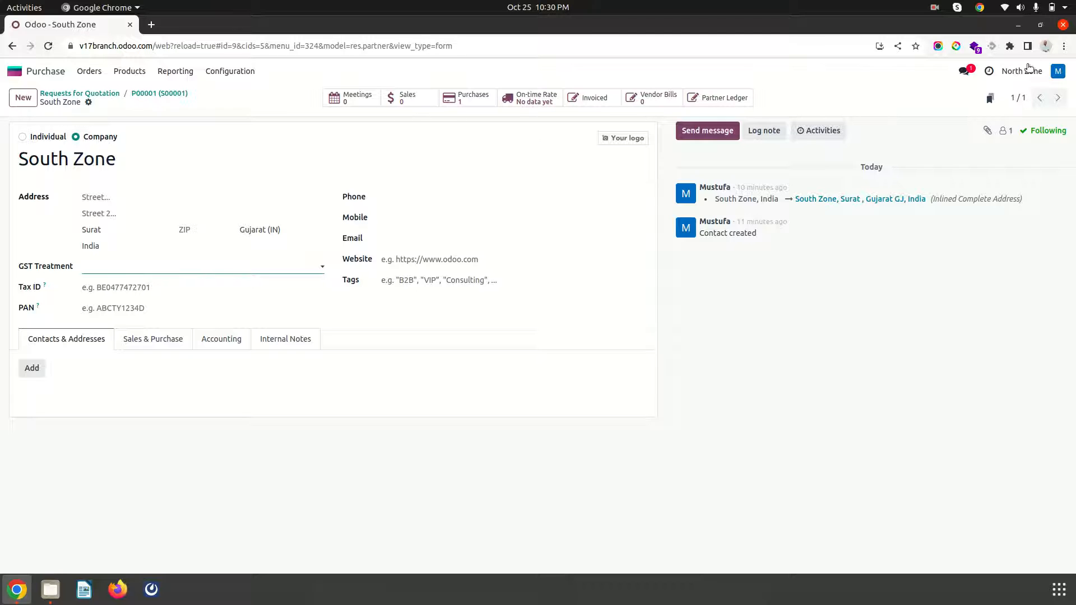
pyautogui.click(1021, 70)
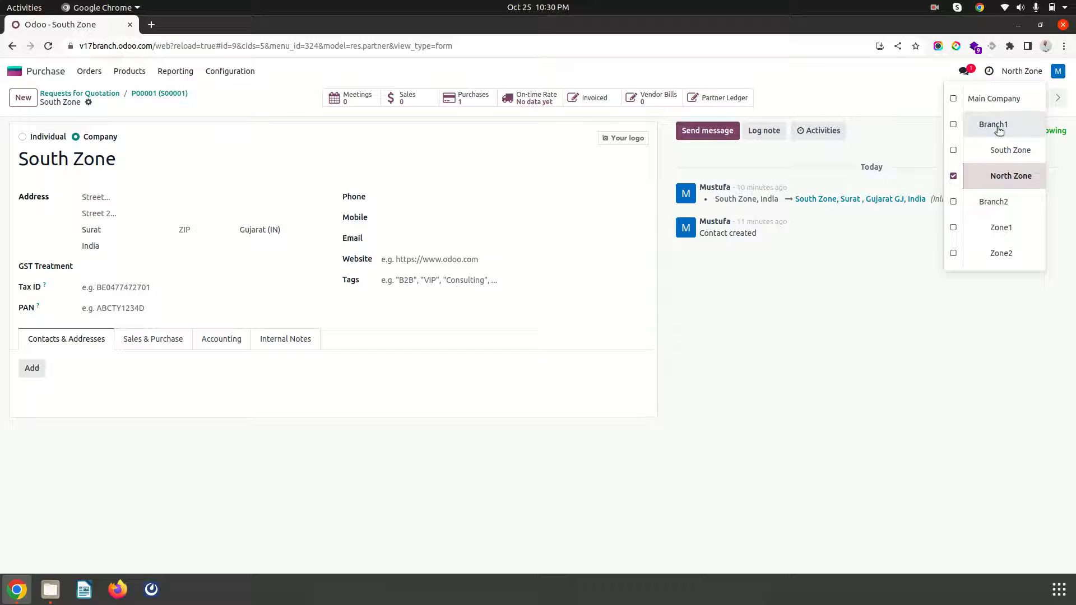
pyautogui.moveTo(500, 156)
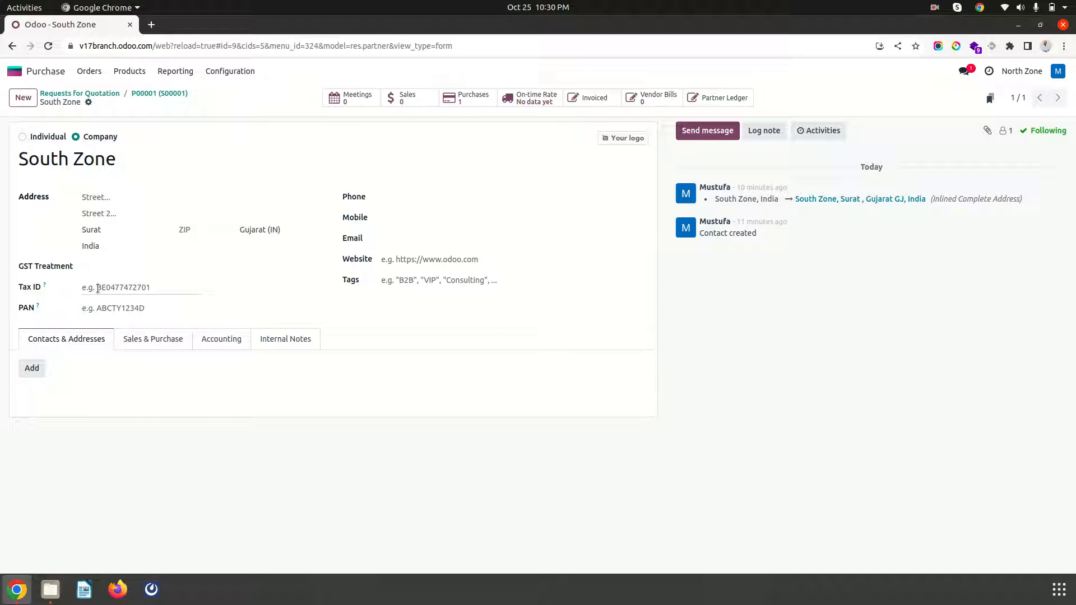
# Check the vendor's Sales & Purchase details and contacts, then return to the apps home screen
pyautogui.click(153, 338)
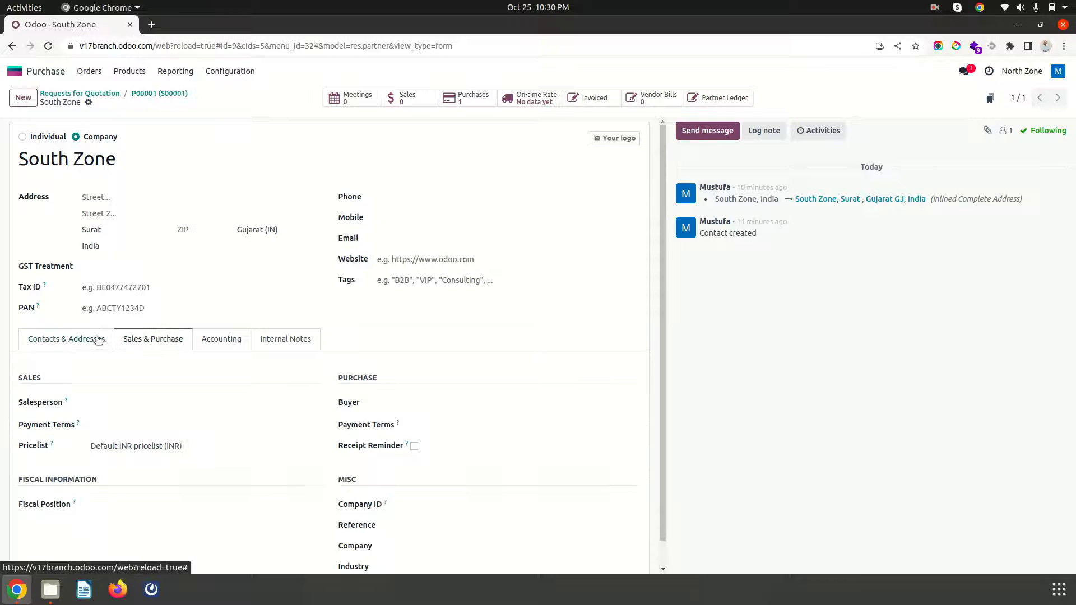
pyautogui.click(66, 338)
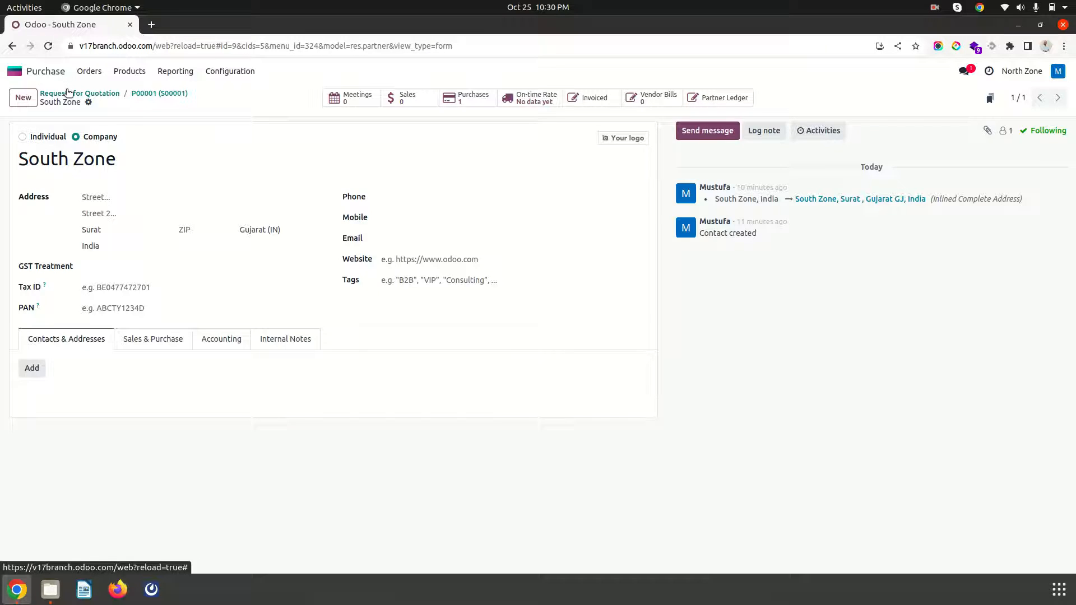
pyautogui.click(15, 71)
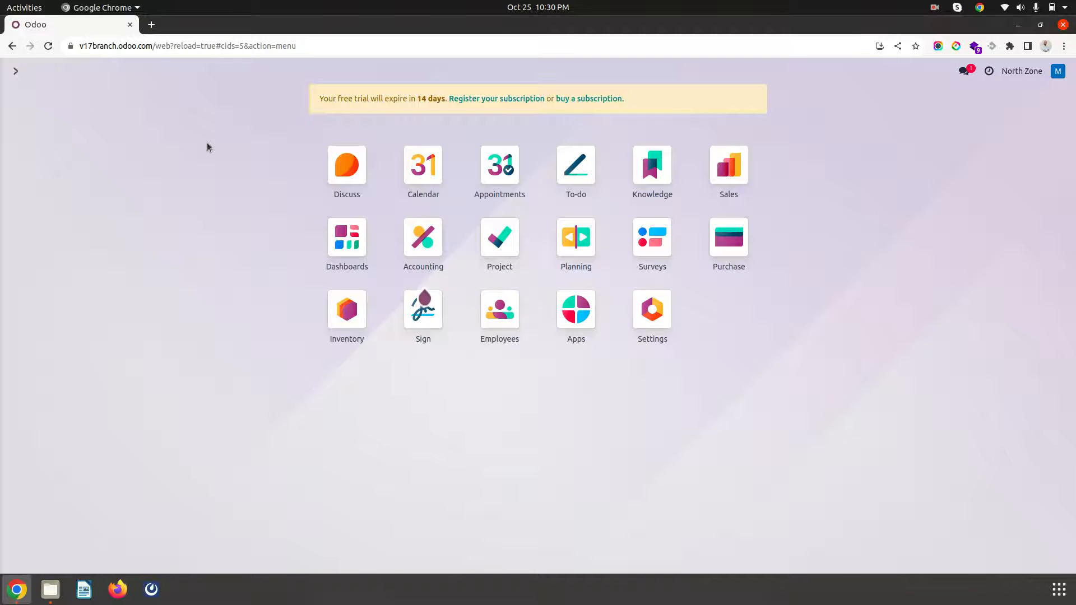
# Dismiss the command search and go to Accounting's customer invoices
pyautogui.click(346, 164)
pyautogui.write('/ custom')
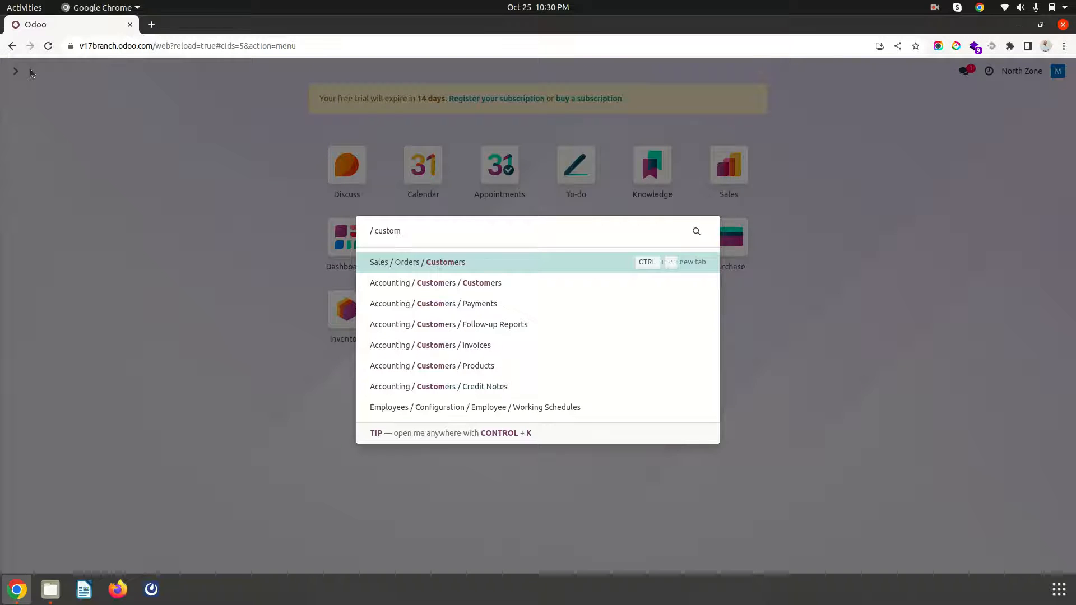
pyautogui.press('Escape')
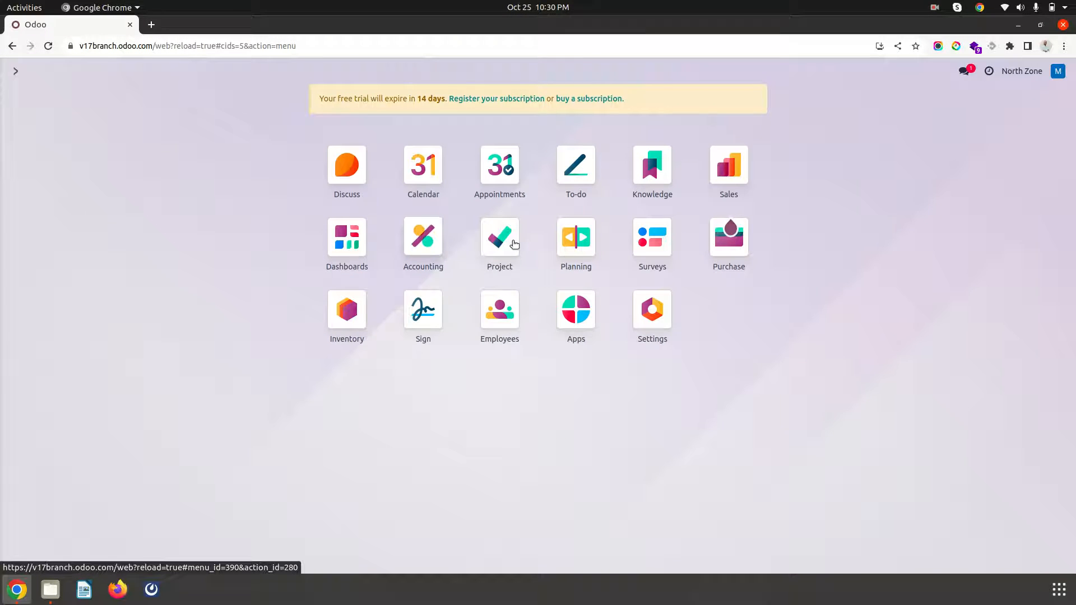
pyautogui.moveTo(432, 266)
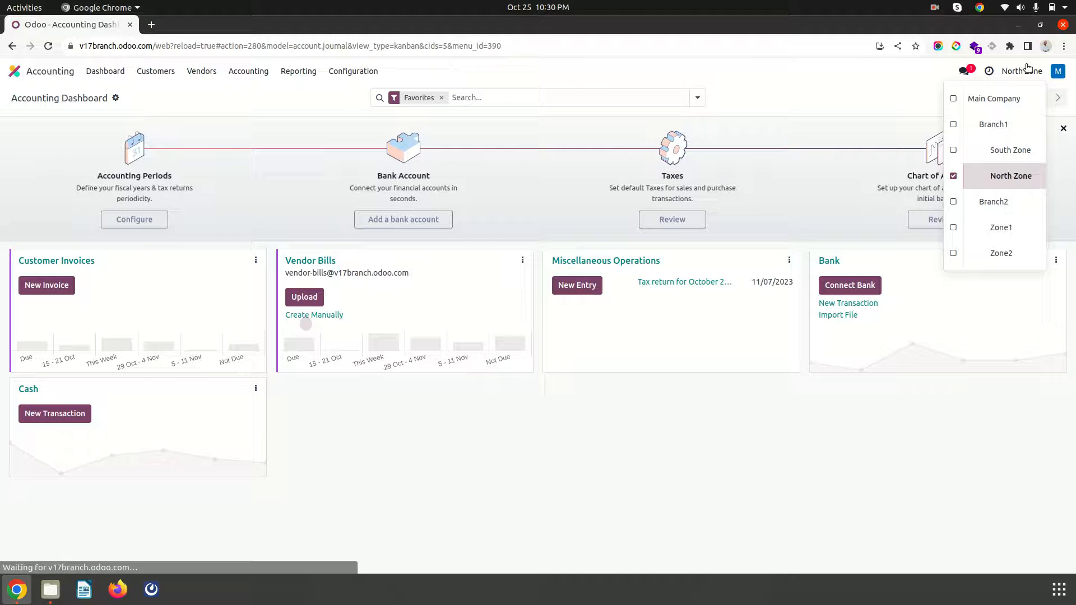
pyautogui.click(155, 71)
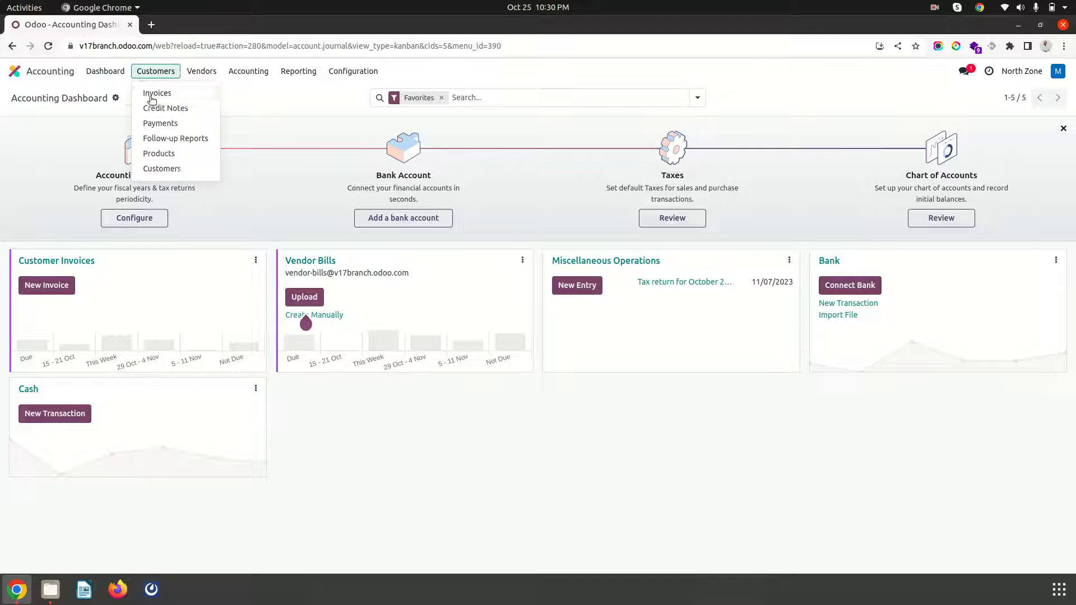
pyautogui.click(157, 93)
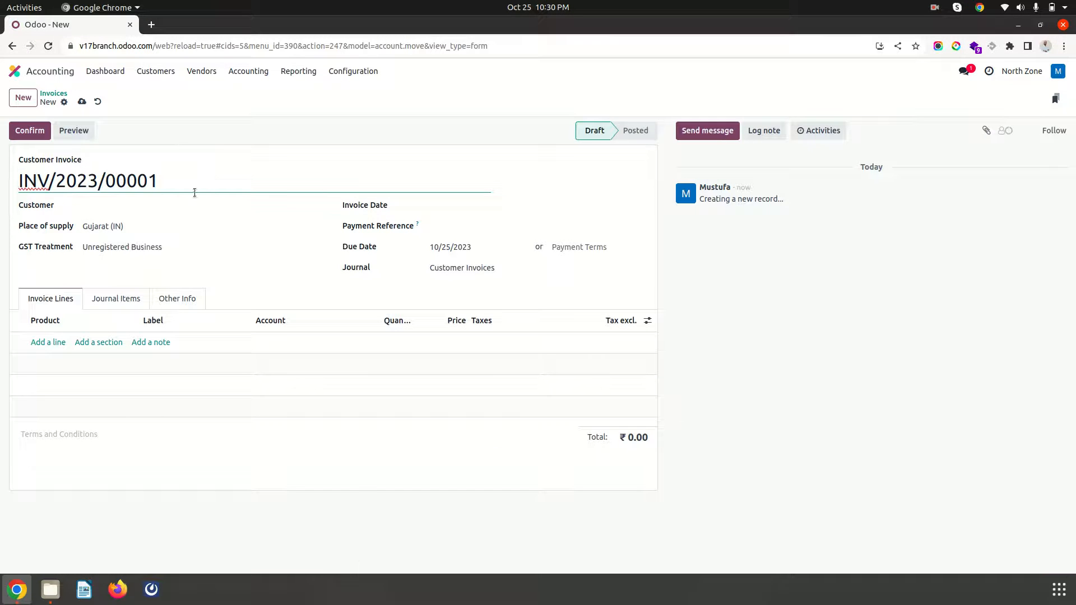
# Start a new invoice and create Customer1 as a new partner for it
pyautogui.click(200, 205)
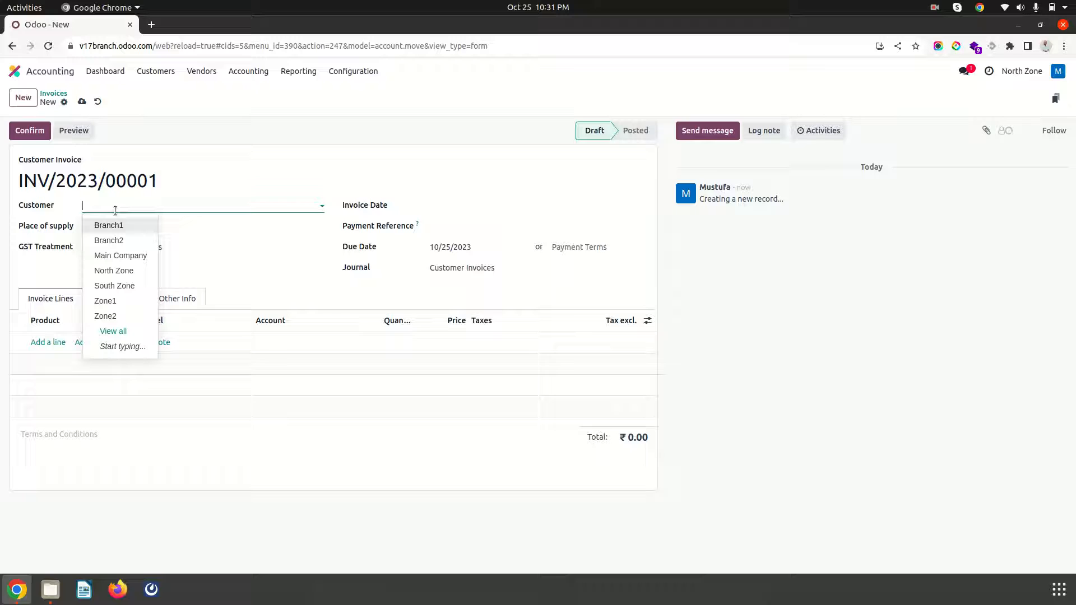
pyautogui.write('CUst')
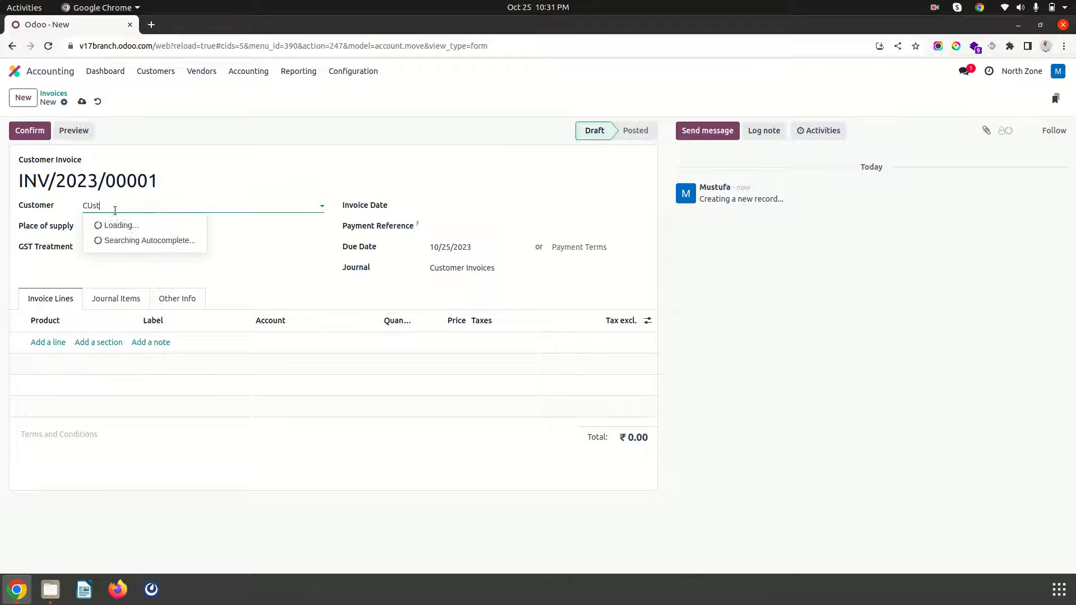
pyautogui.write('Customer1')
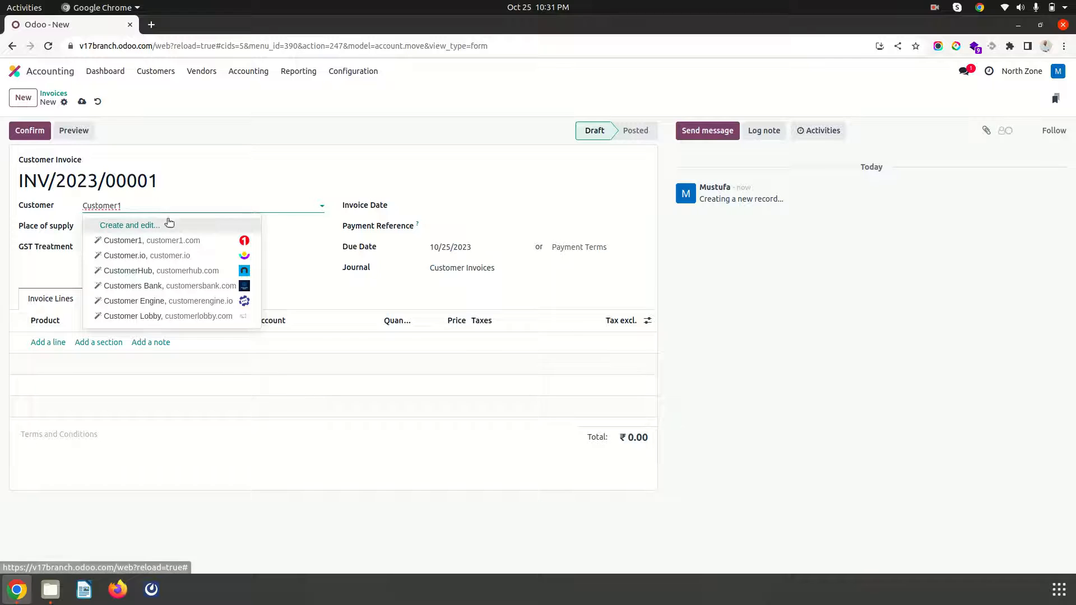
pyautogui.click(129, 225)
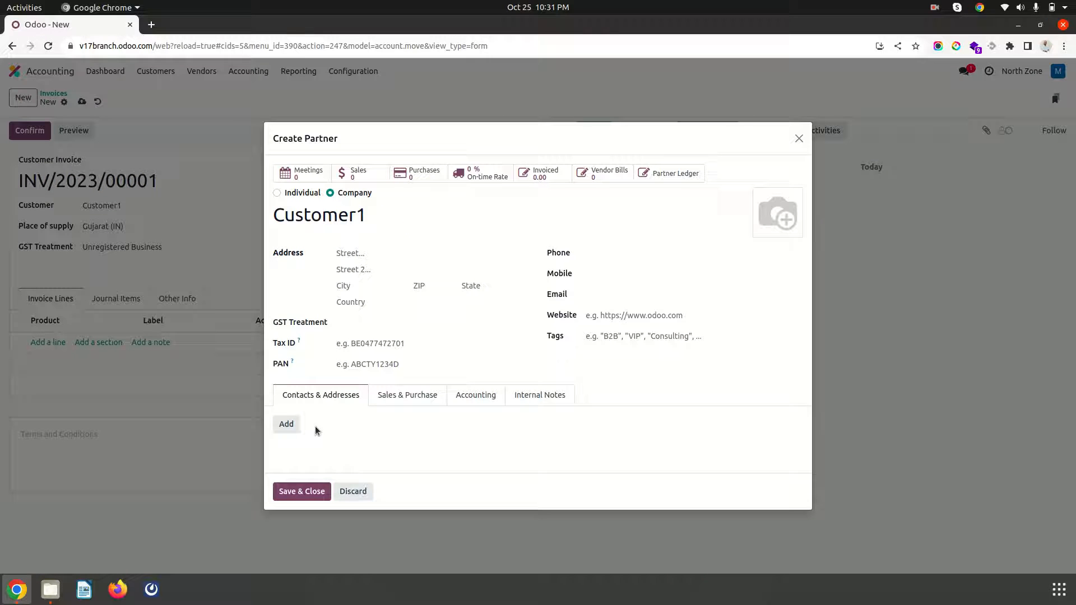
pyautogui.click(301, 491)
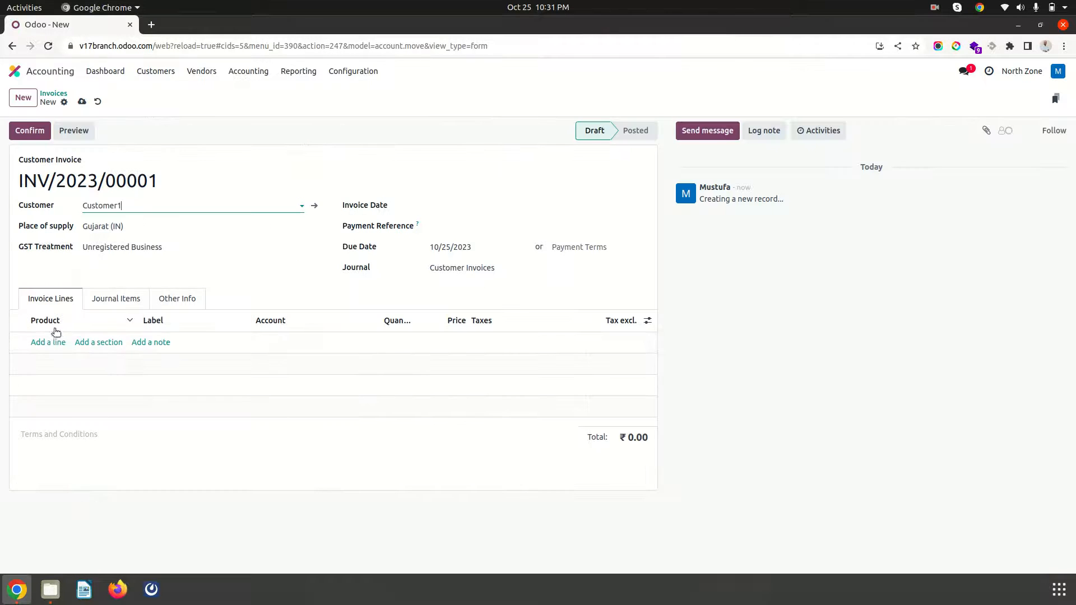
# Add a line of 10 P1 totalling ₹1,050, save the draft invoice, and switch to South Zone
pyautogui.click(48, 341)
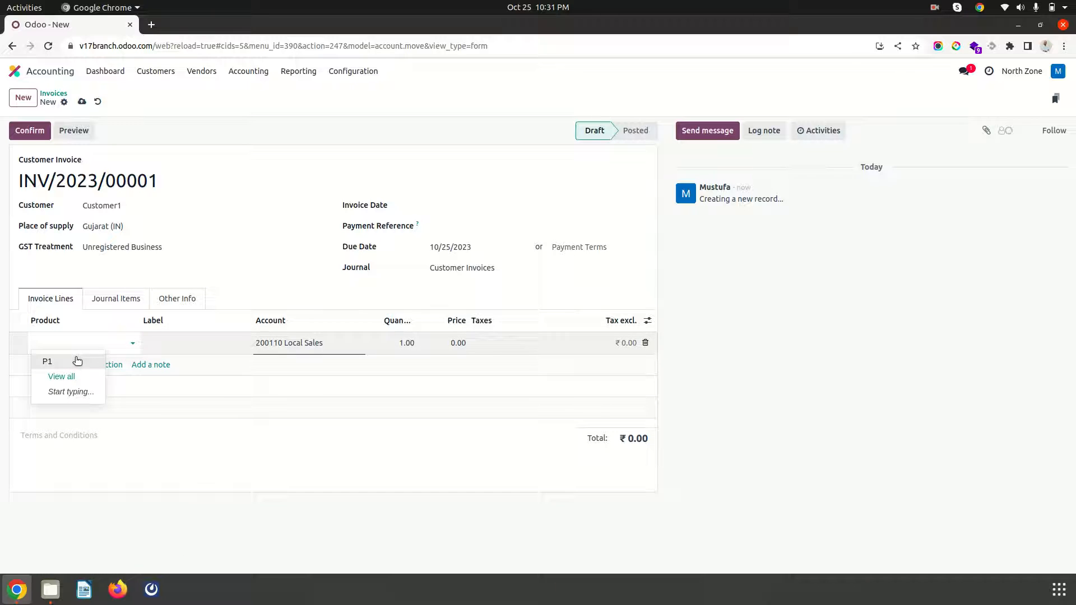
pyautogui.click(47, 362)
pyautogui.write('10')
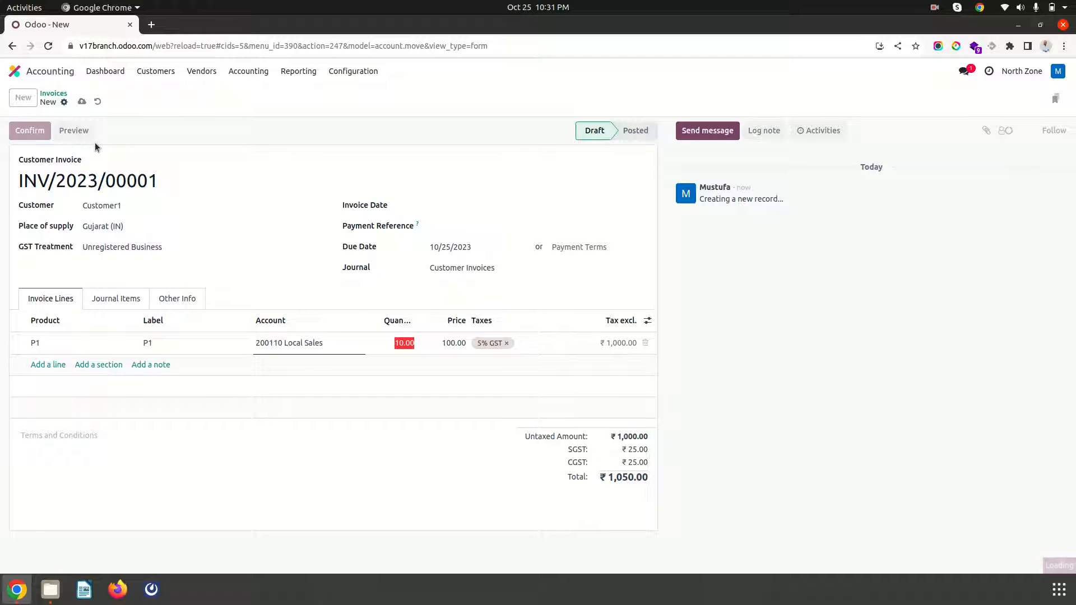
pyautogui.click(82, 102)
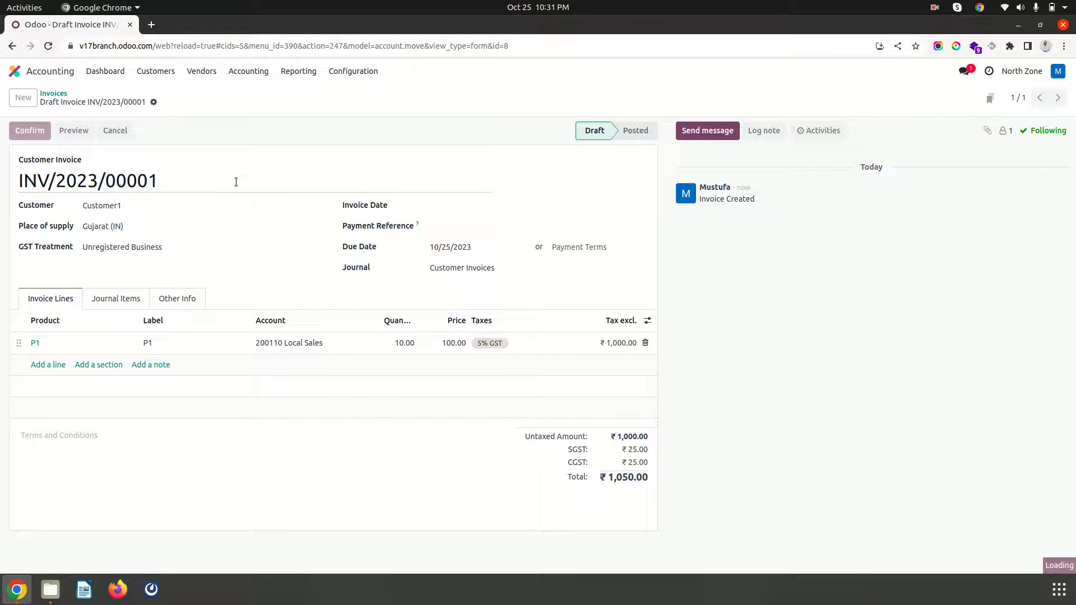
pyautogui.click(29, 130)
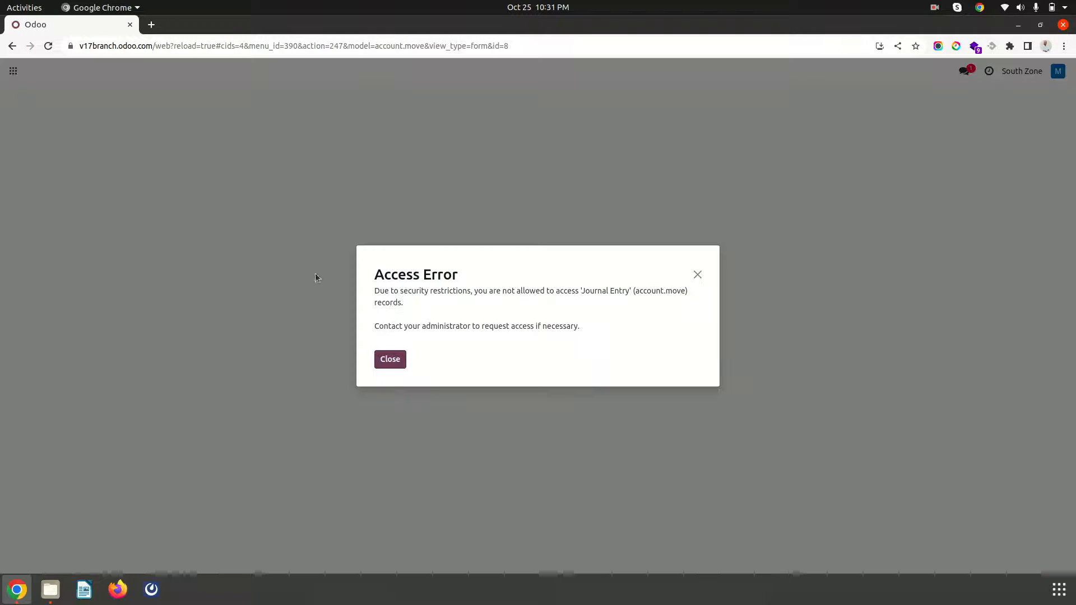
# Dismiss the access error and start a new customer invoice in Accounting
pyautogui.click(389, 358)
pyautogui.write('/ ac')
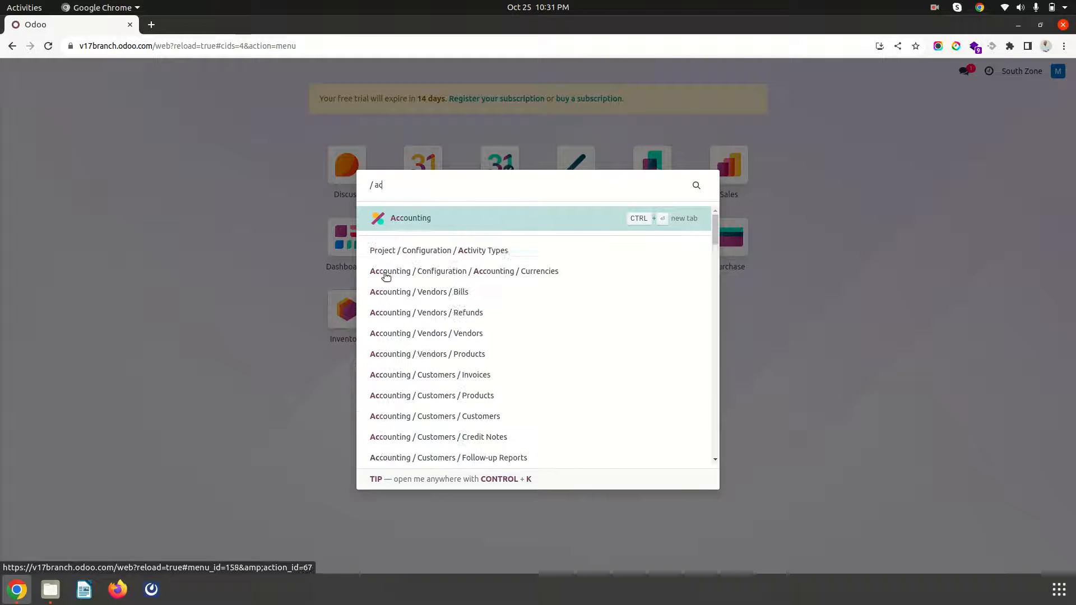
pyautogui.click(410, 217)
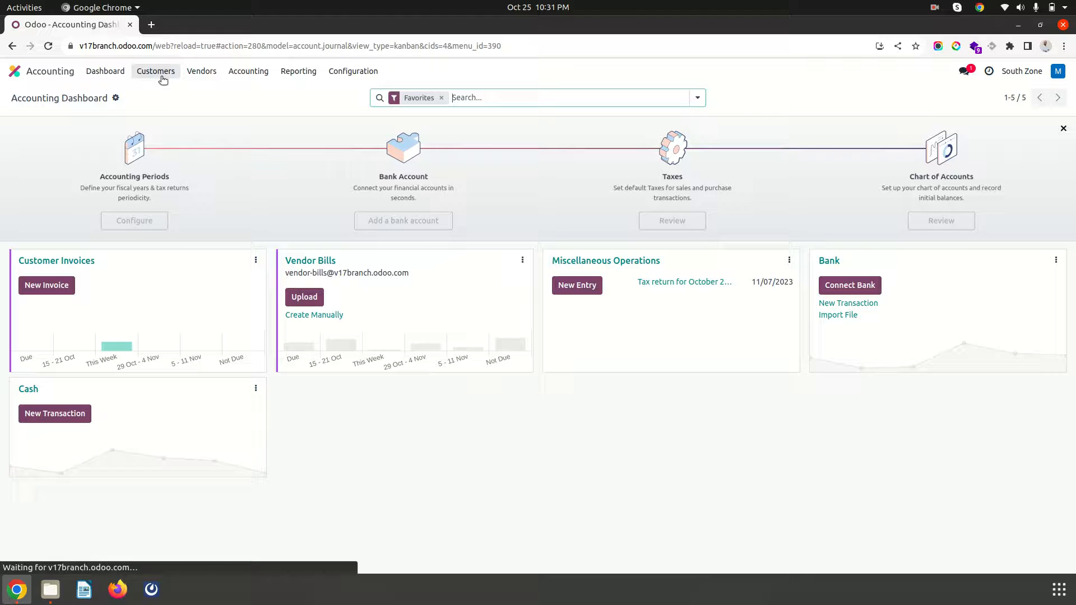
pyautogui.click(155, 71)
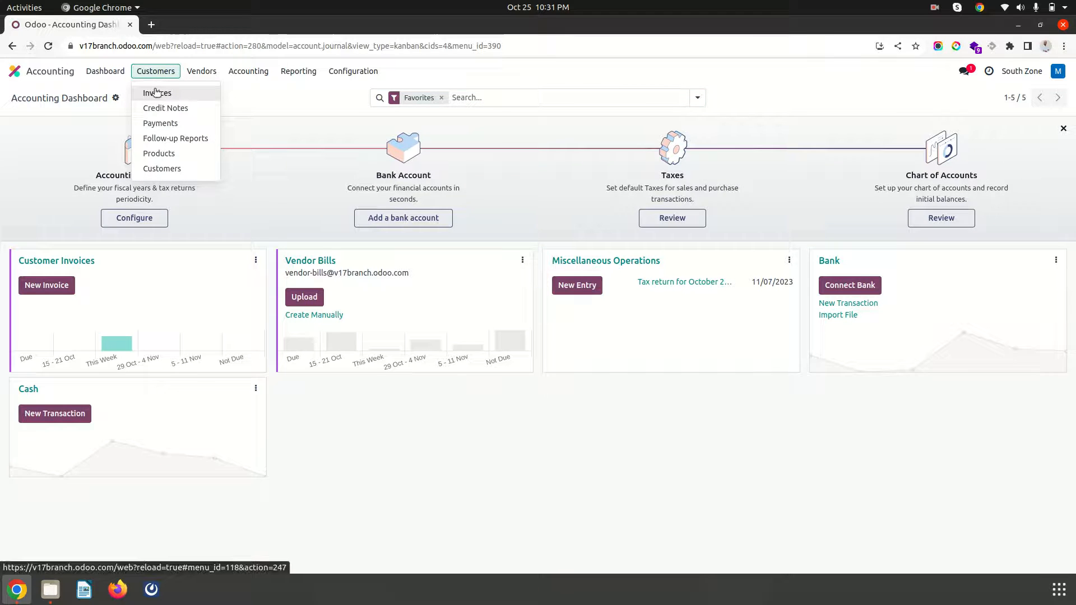
pyautogui.click(157, 93)
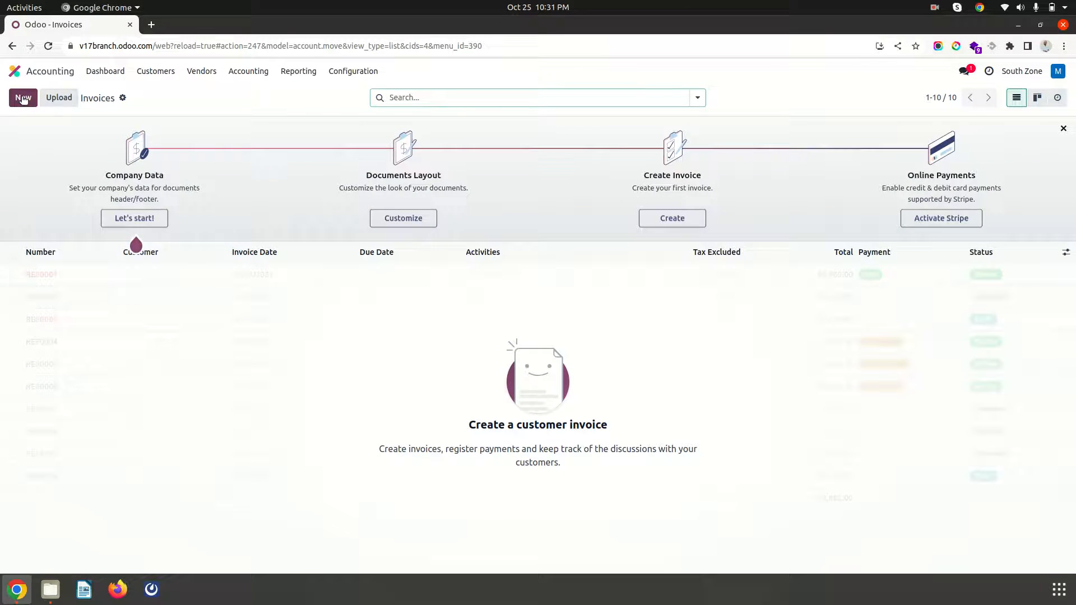
pyautogui.click(22, 98)
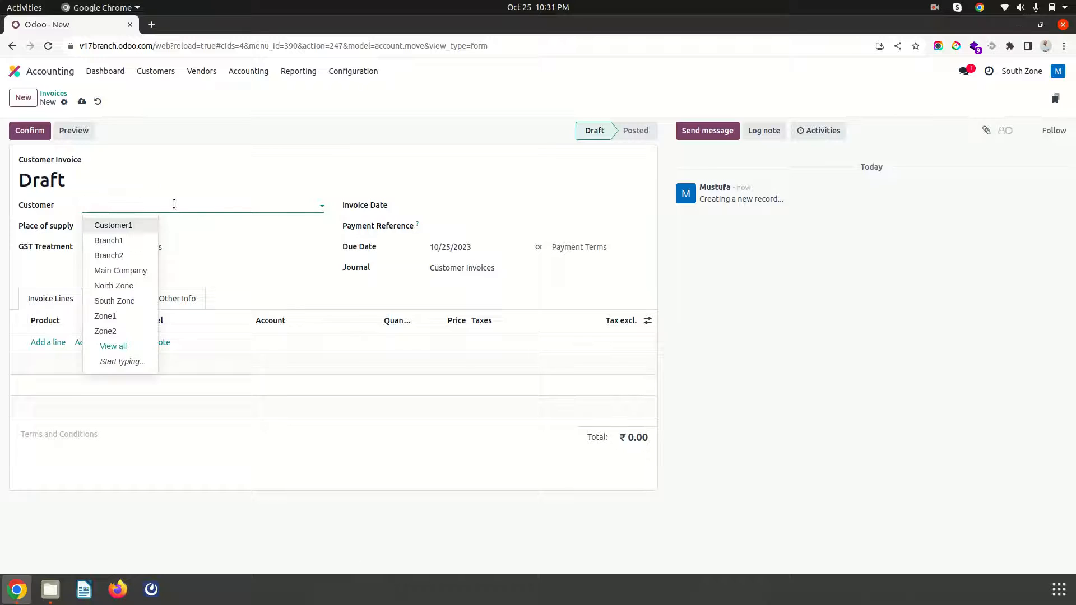
# Create new partner CUstomer2 as the invoice's customer
pyautogui.write('CUstomer')
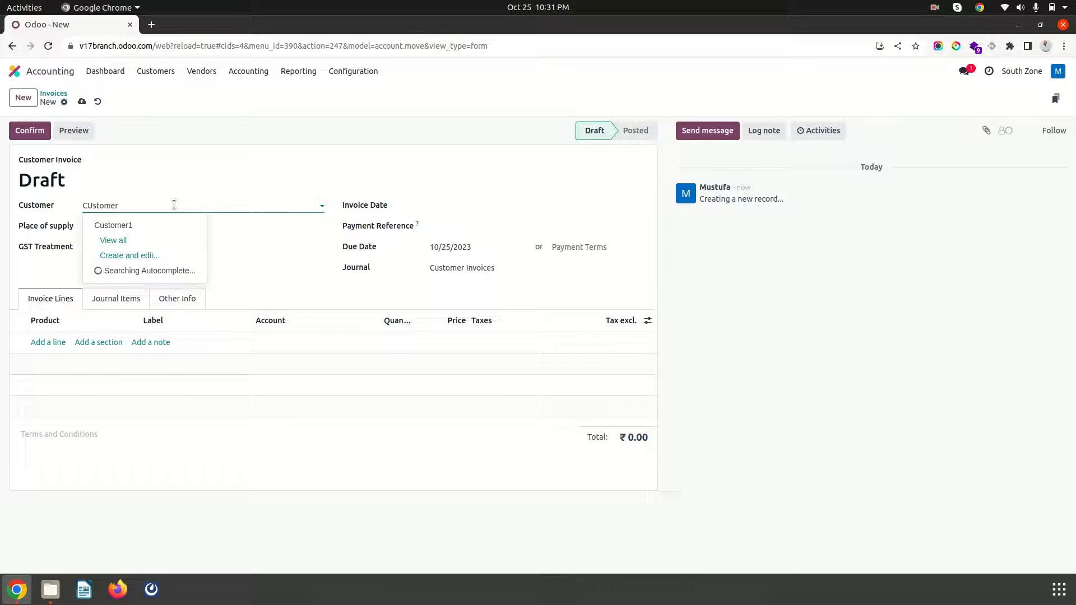
pyautogui.write('2')
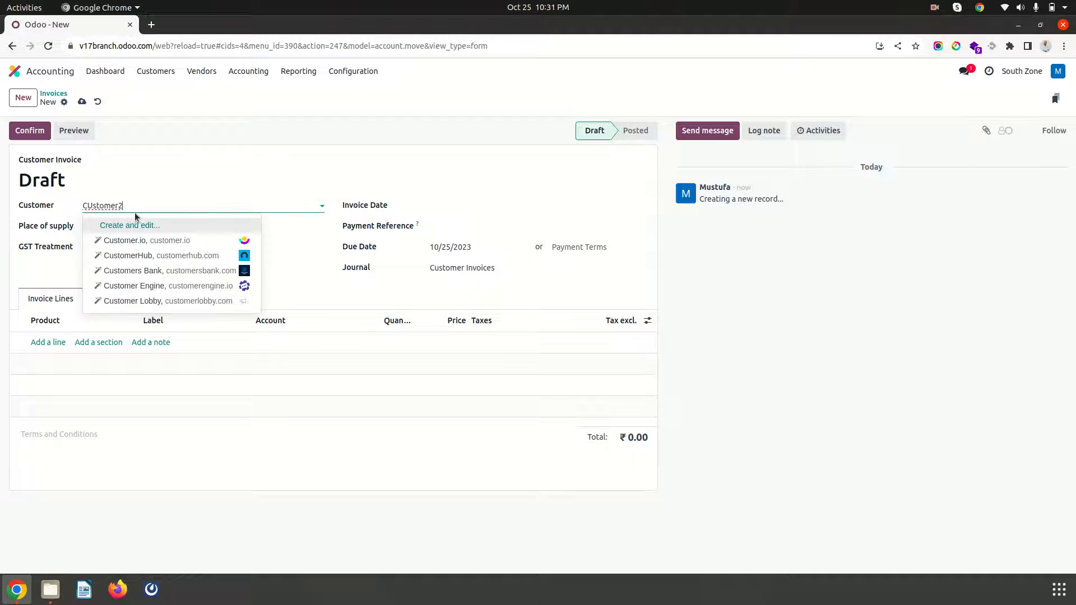
pyautogui.click(130, 226)
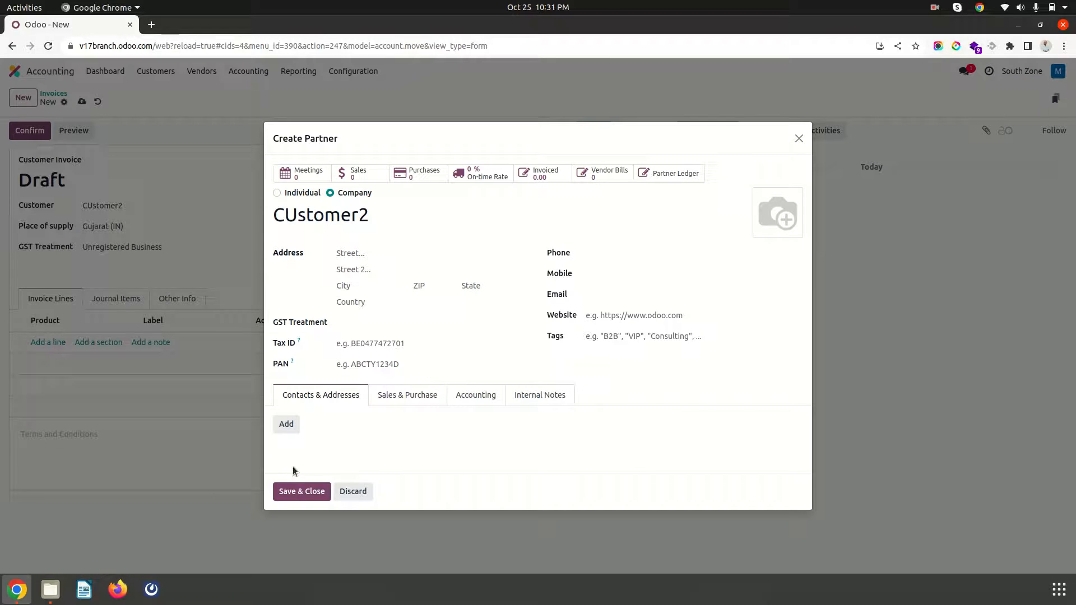
pyautogui.click(302, 491)
pyautogui.write('p1')
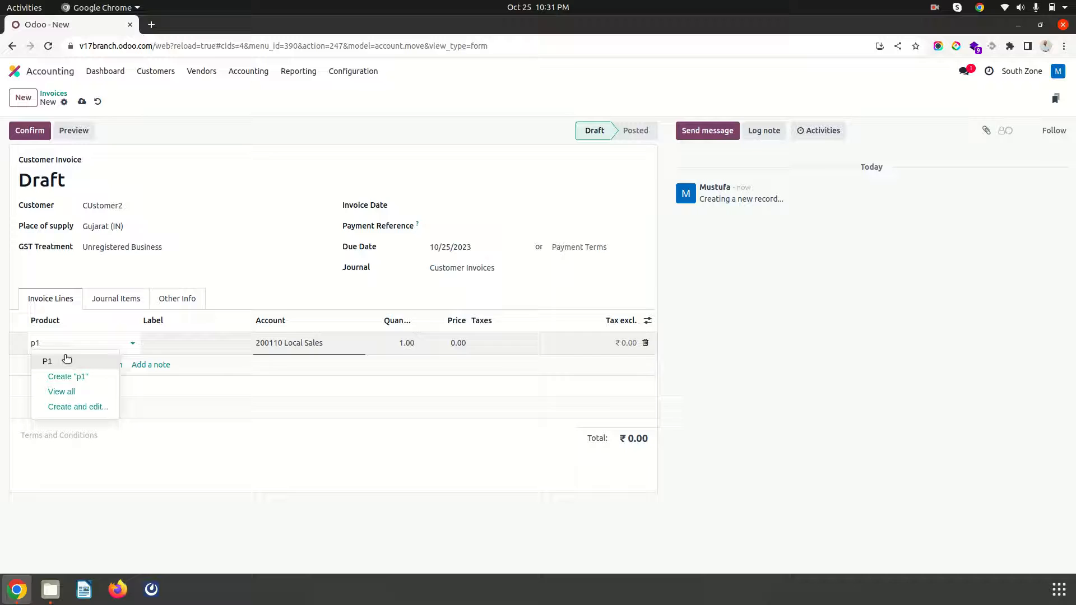
# Add 5 units of P1 totalling ₹525 and post invoice INV/2023/00002
pyautogui.click(47, 361)
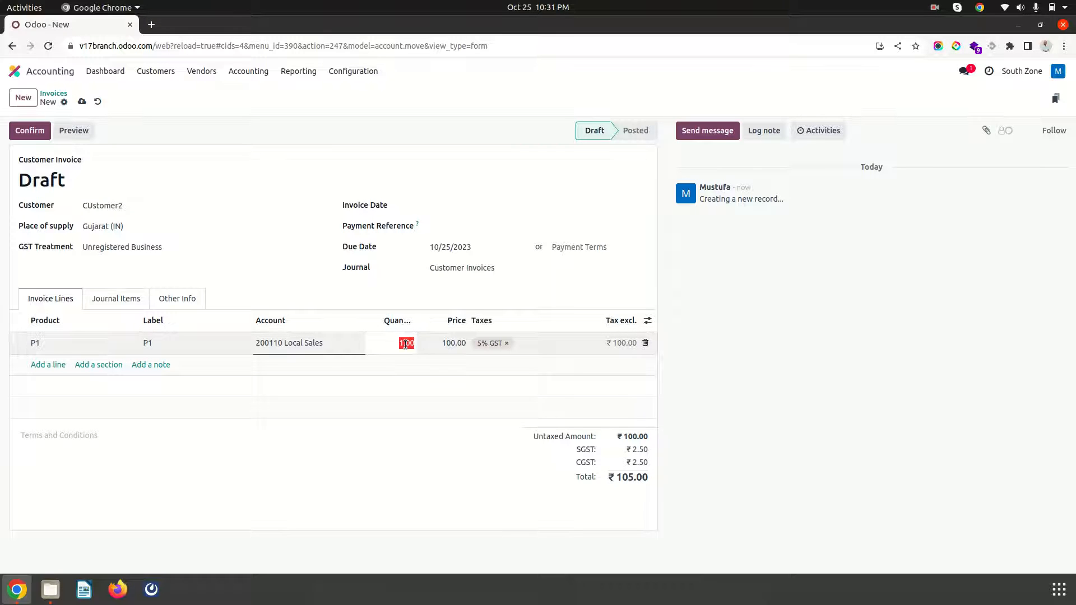
pyautogui.write('5')
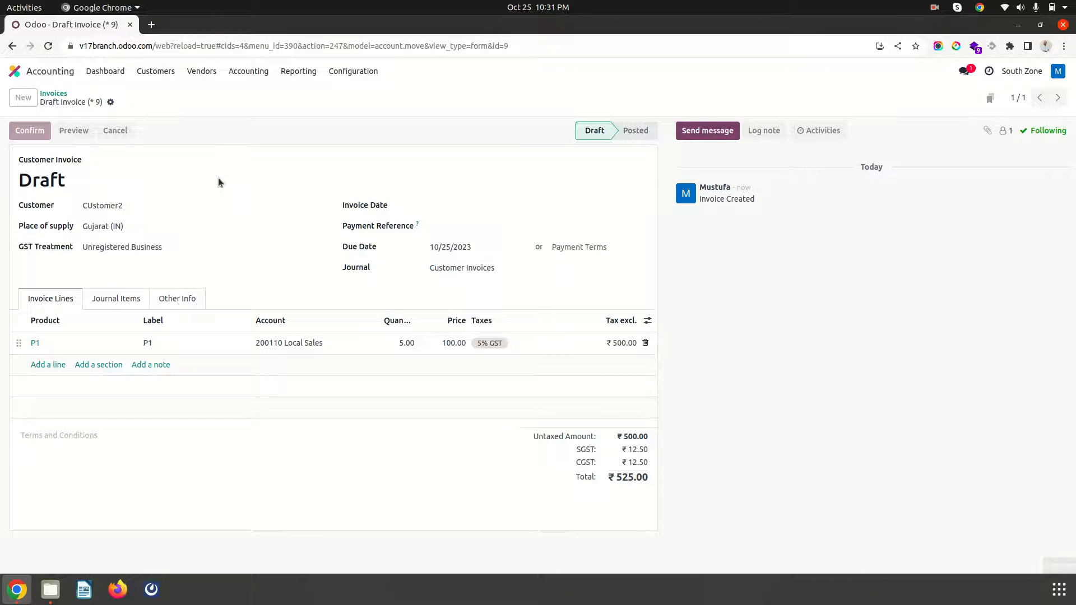
pyautogui.click(29, 130)
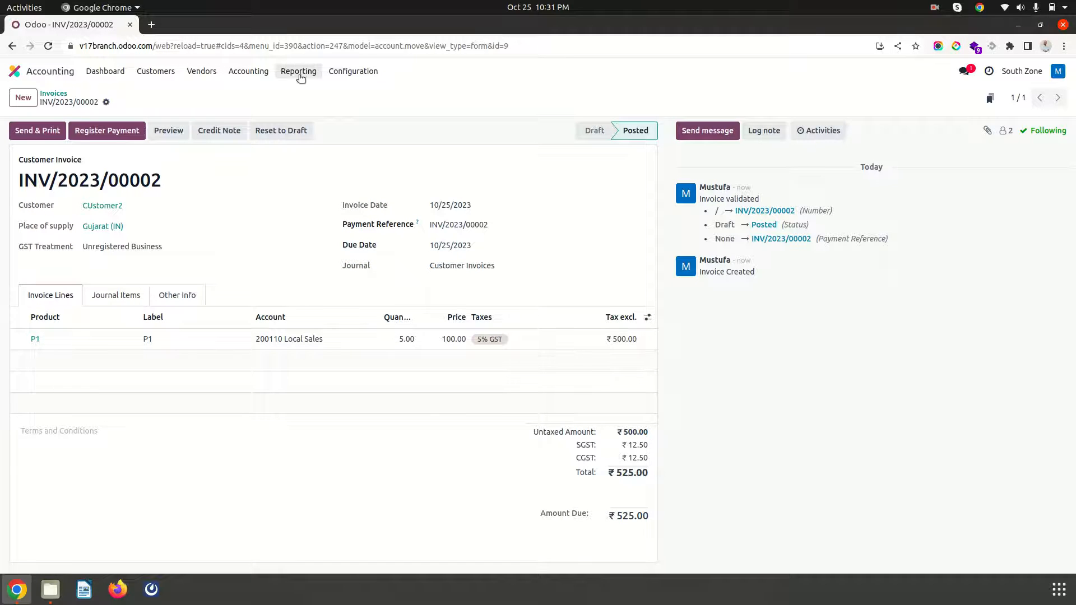
# Show the Profit and Loss report with North Zone added to the active branches, net profit ₹1,500
pyautogui.click(298, 70)
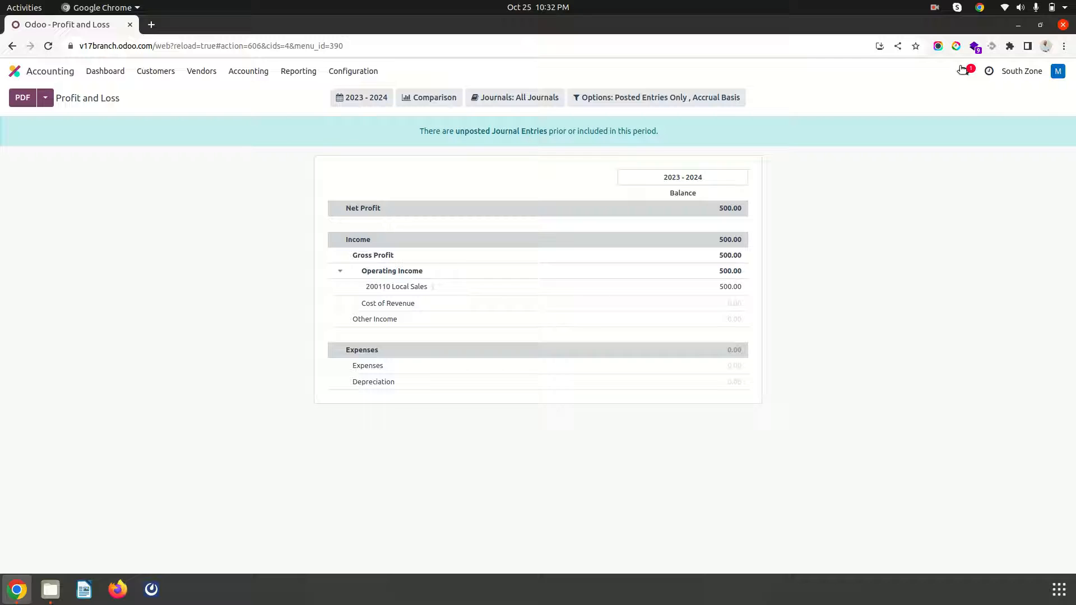
pyautogui.click(1022, 70)
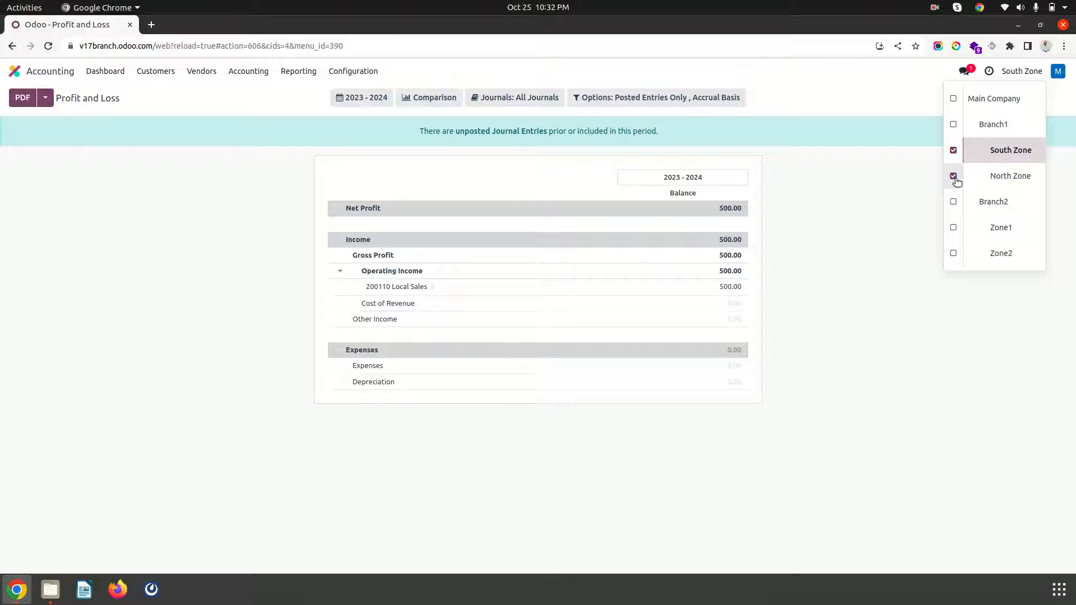
pyautogui.click(952, 176)
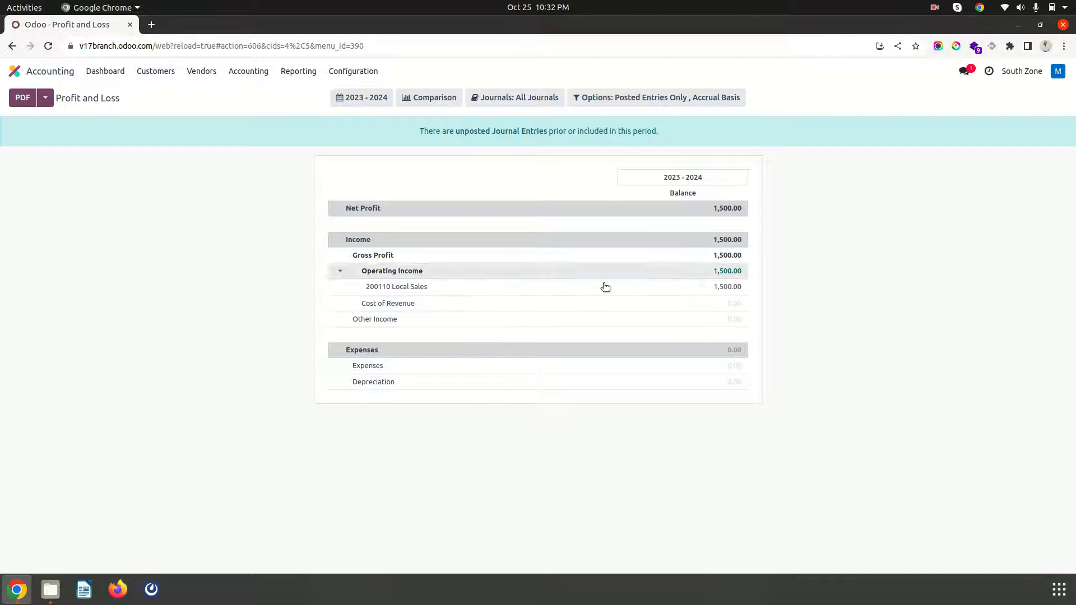
pyautogui.moveTo(643, 176)
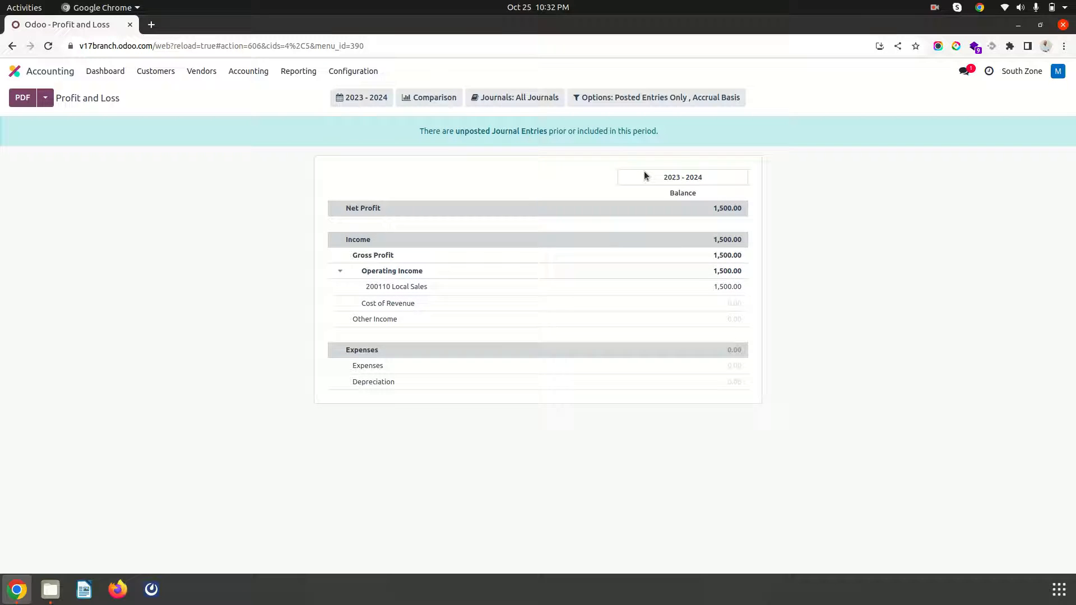
# Reopen and close the branch list without changes, then head to accounting configuration
pyautogui.click(1022, 71)
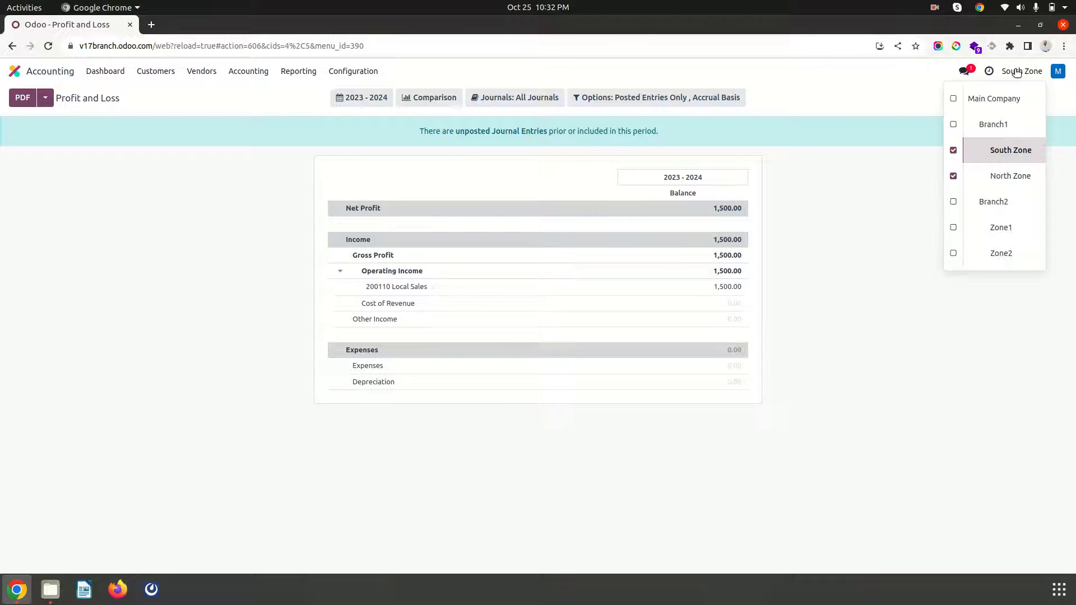
pyautogui.click(662, 143)
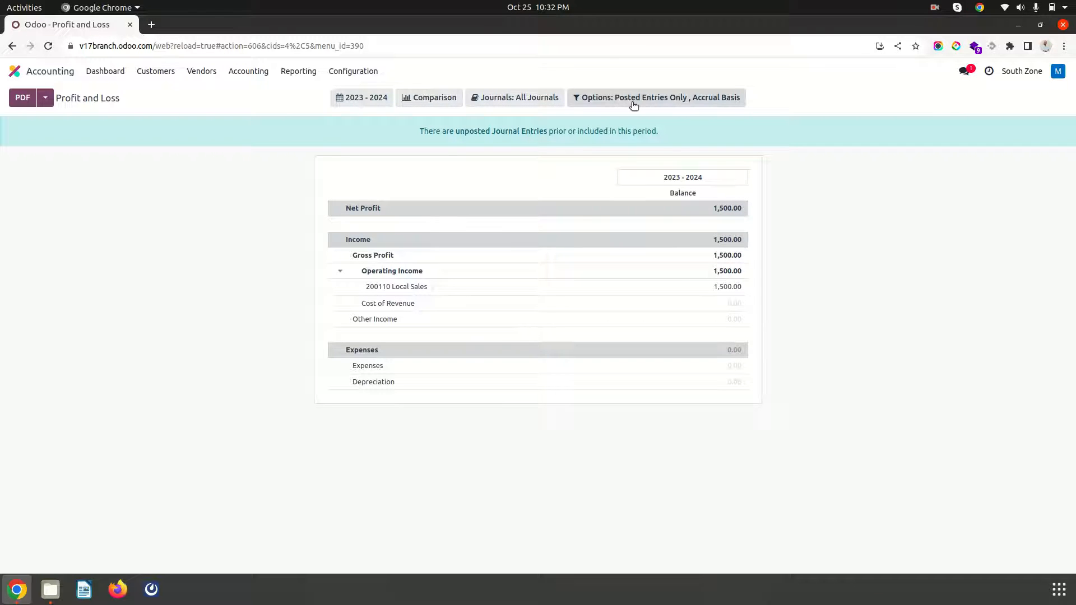
pyautogui.click(514, 97)
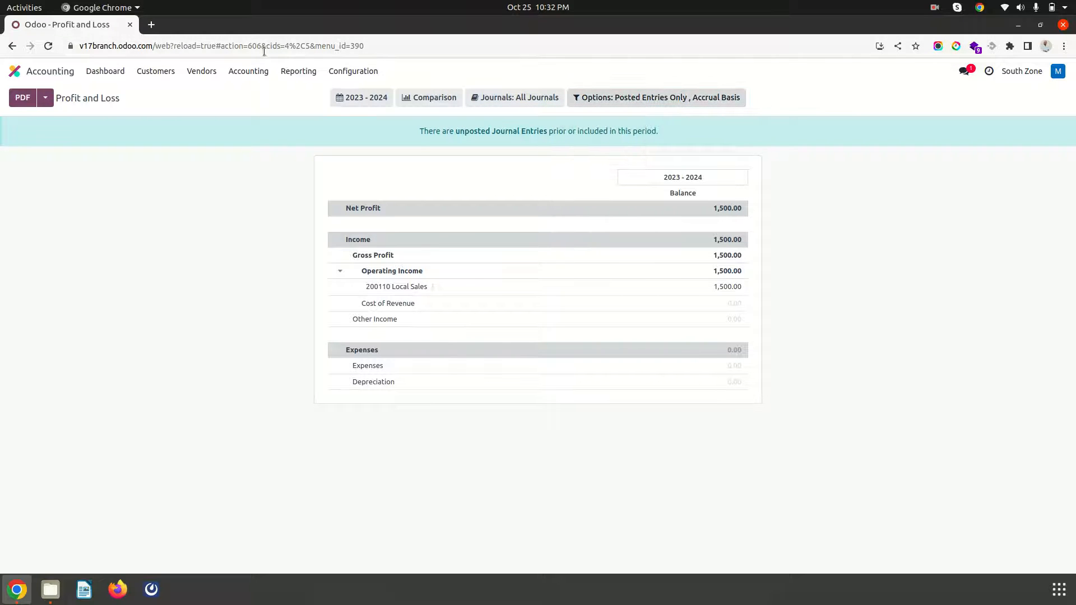
pyautogui.click(353, 71)
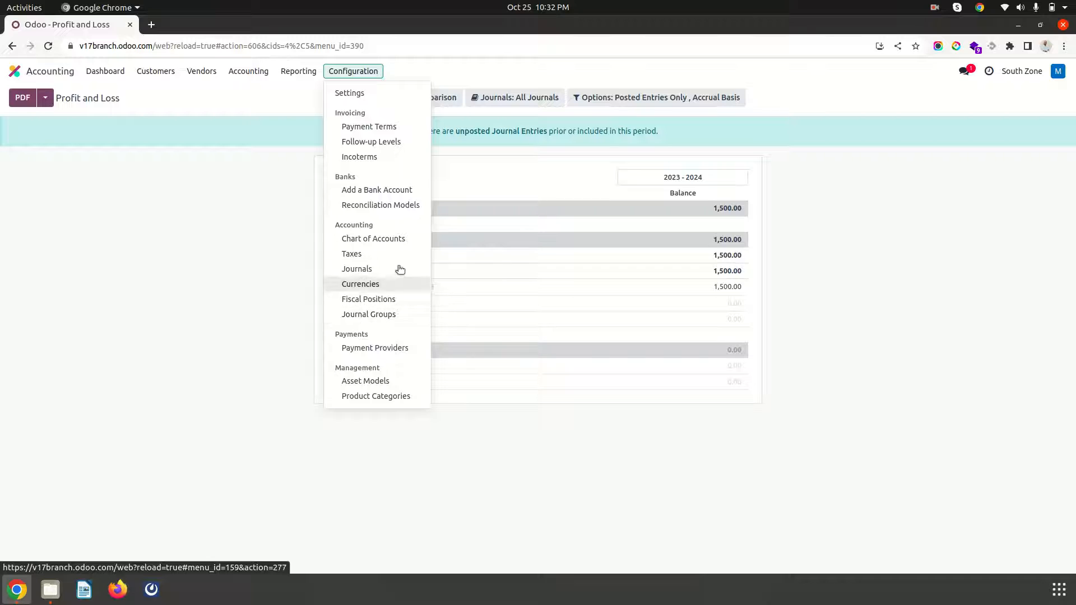
pyautogui.moveTo(360, 284)
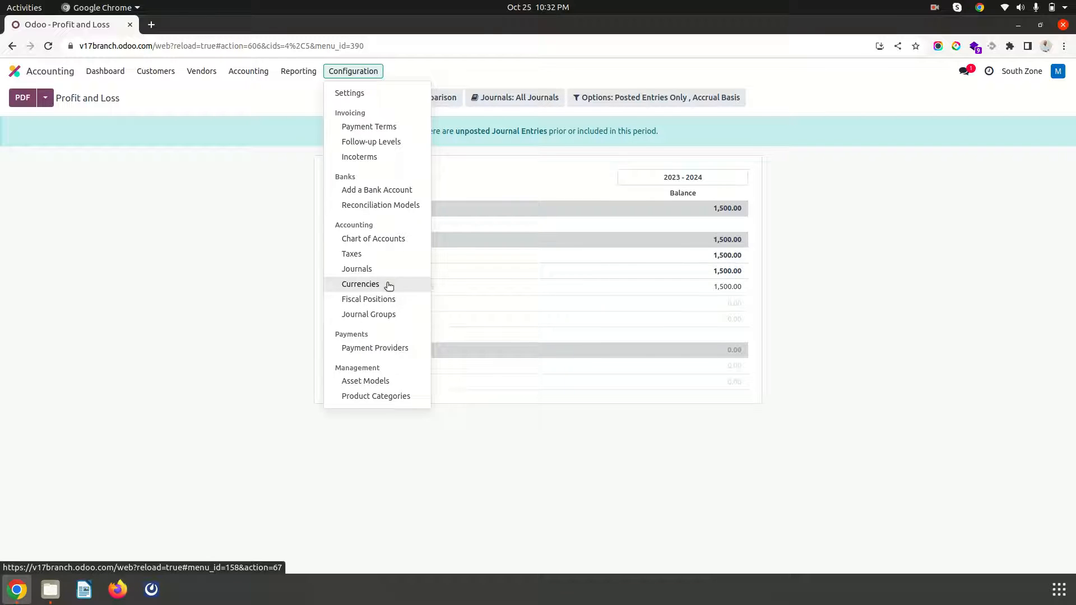
pyautogui.moveTo(369, 314)
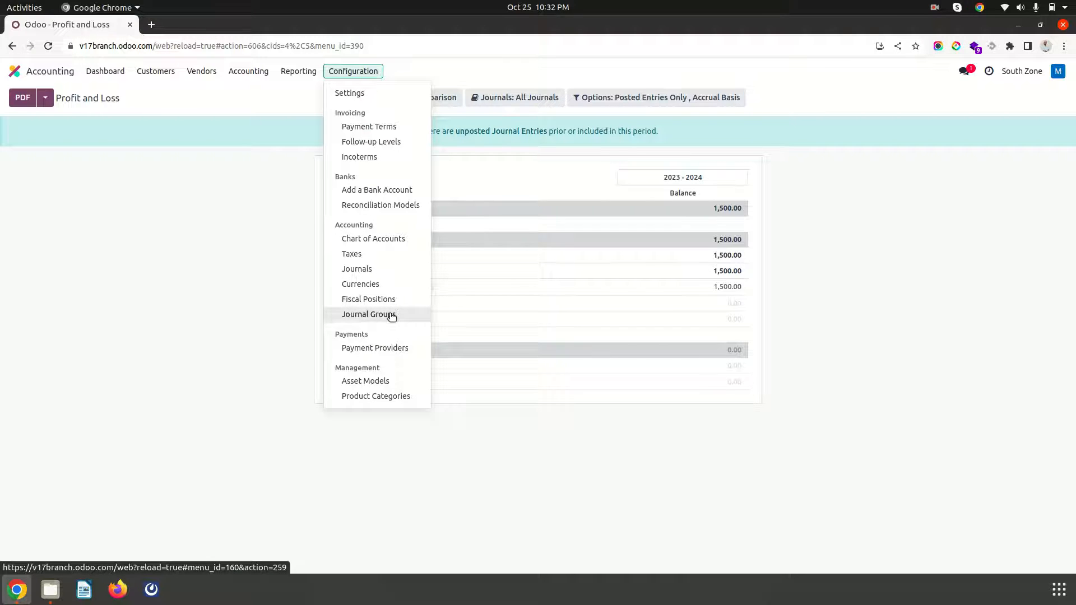
pyautogui.moveTo(350, 93)
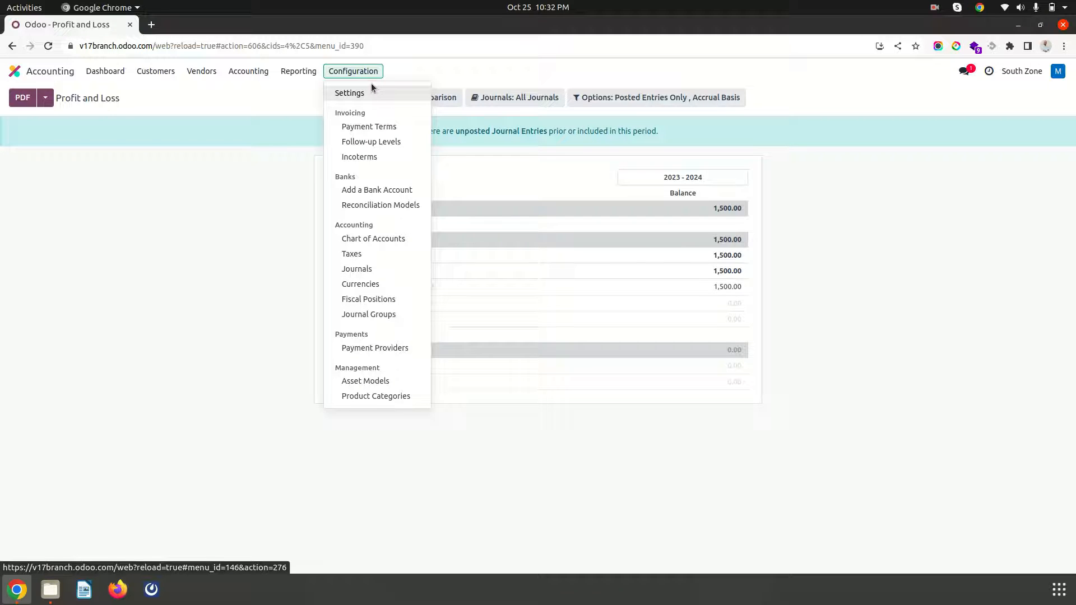
# Browse the Accounting settings through the customer invoice, payment and digitization sections
pyautogui.click(349, 93)
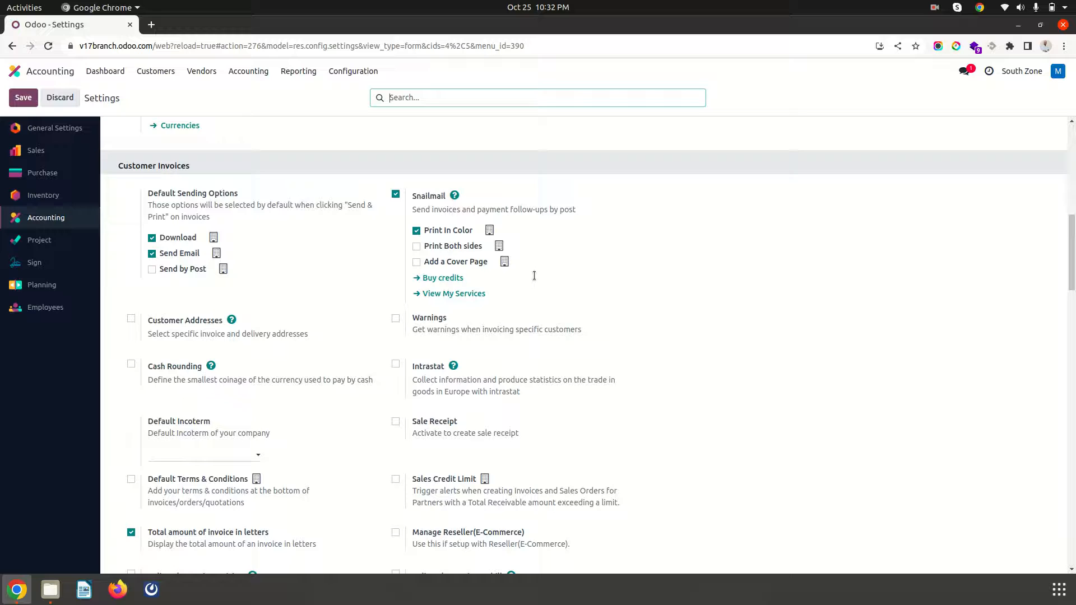
pyautogui.scroll(-3)
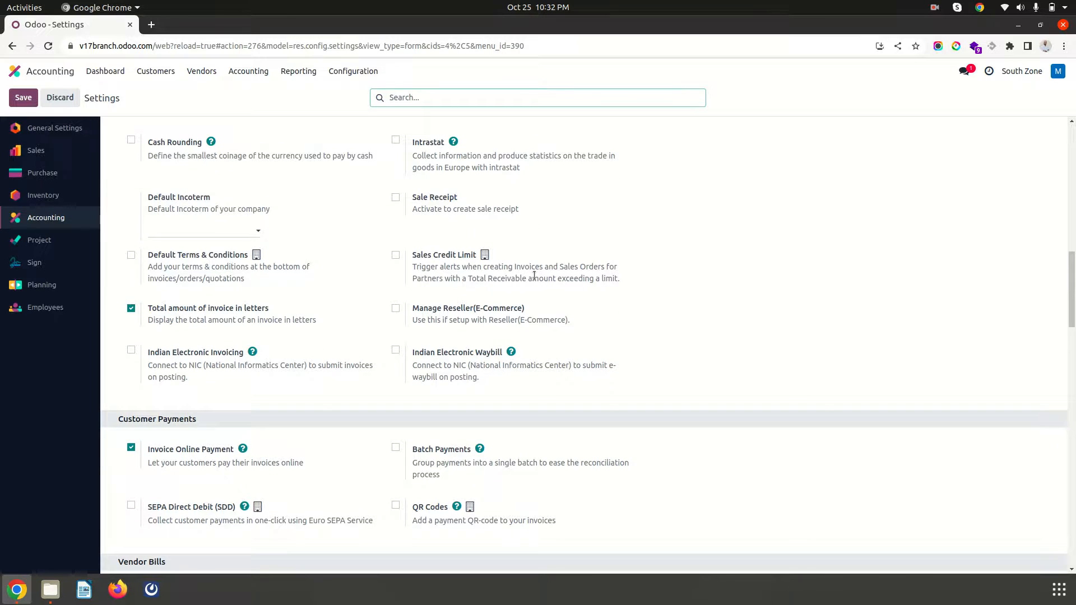
pyautogui.scroll(-3)
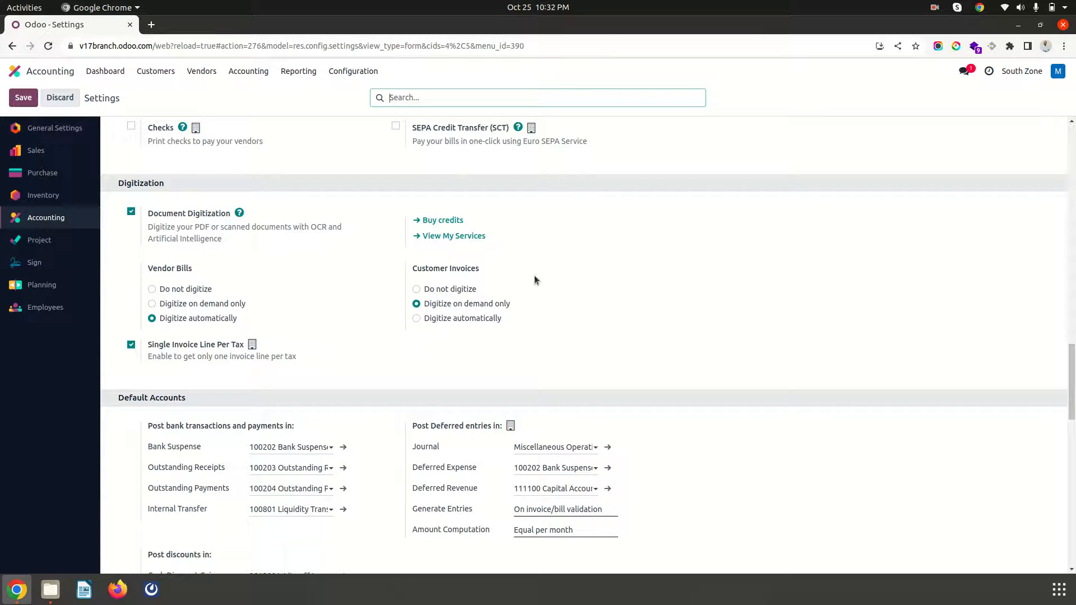
pyautogui.scroll(3)
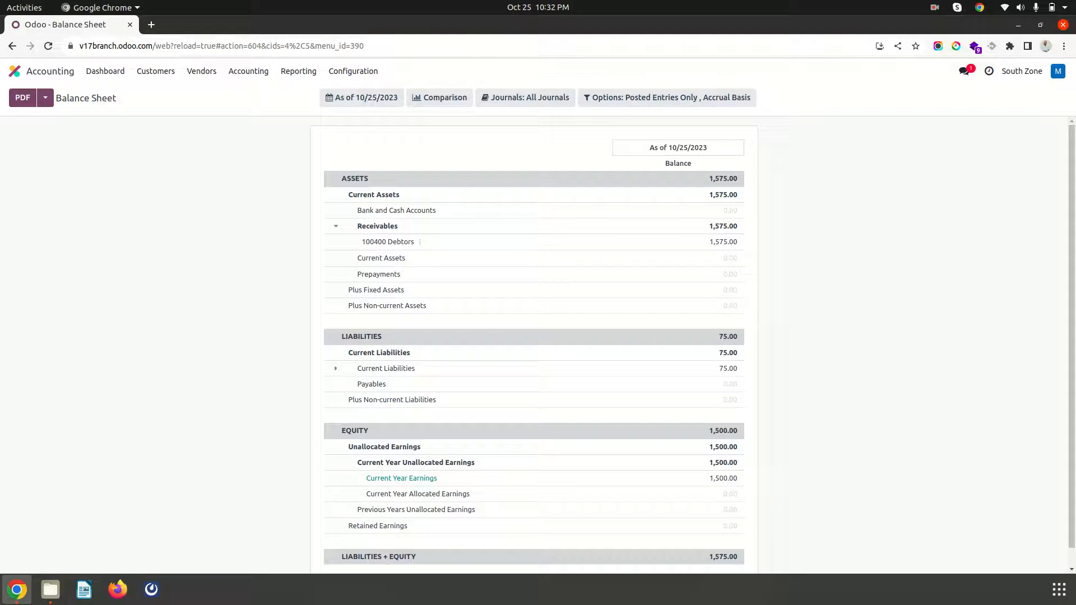
# Bring up the Balance Sheet as of 10/25/2023 showing ₹1,575 debtor receivables
pyautogui.click(1020, 70)
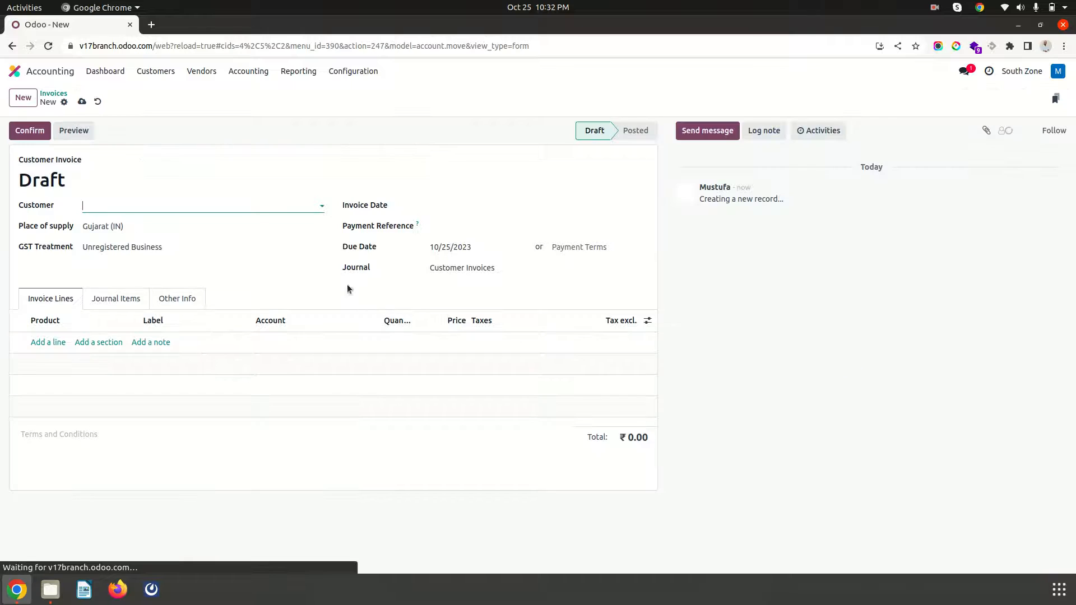
# Create new partner Customer3 as the customer of the new invoice
pyautogui.click(200, 205)
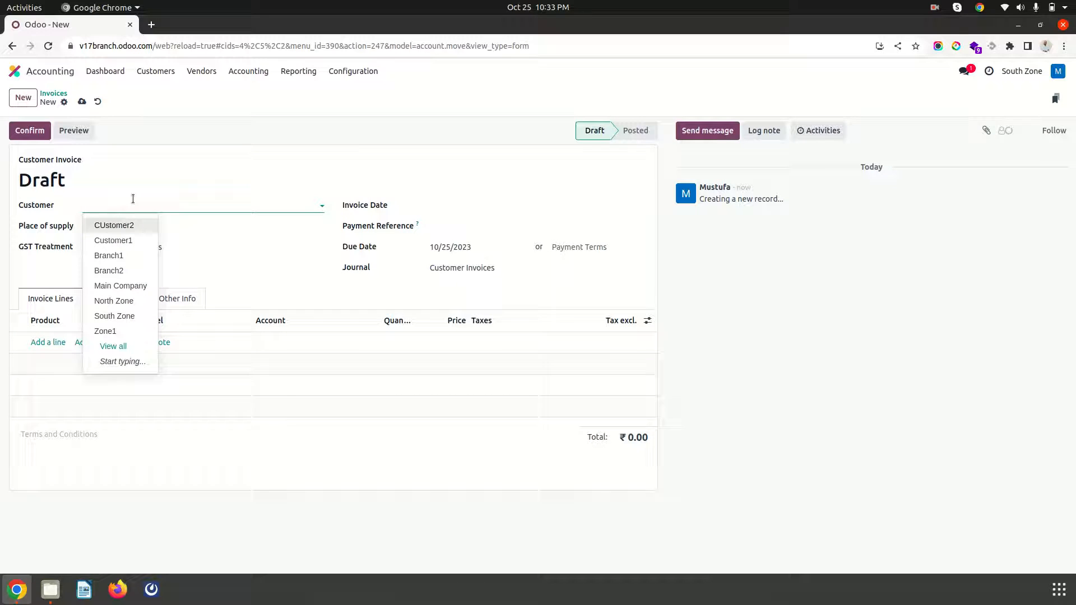
pyautogui.write('Cu')
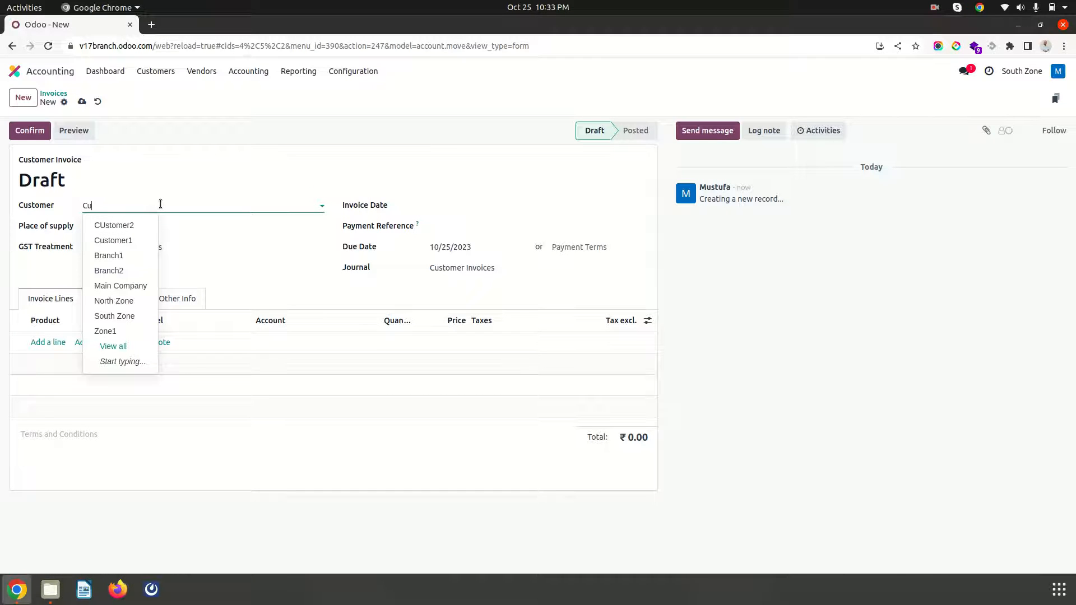
pyautogui.write('stomer4')
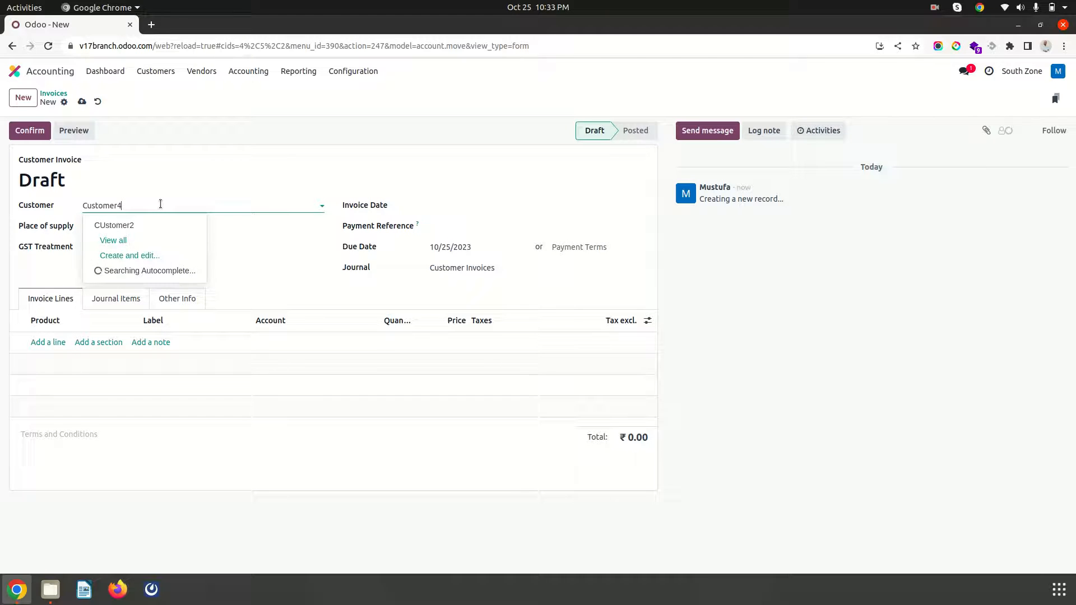
pyautogui.write('Customer3')
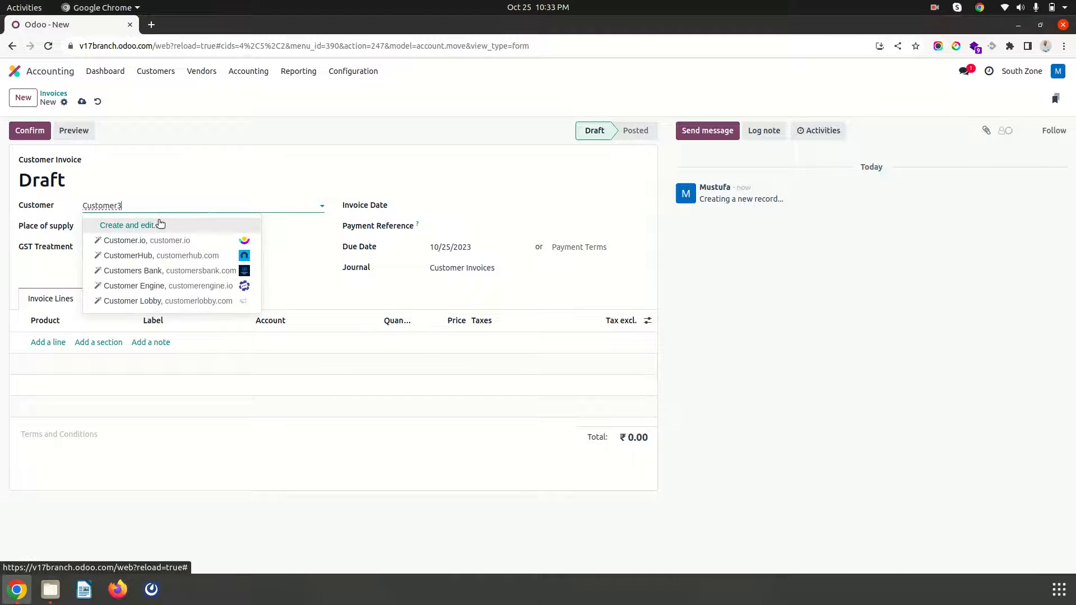
pyautogui.click(126, 226)
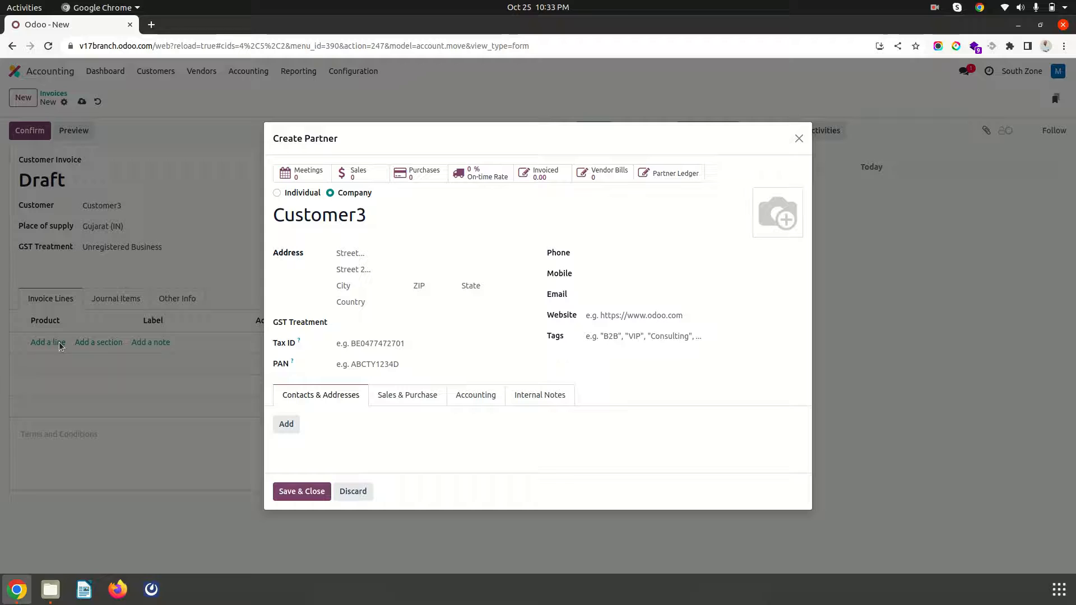
pyautogui.click(302, 491)
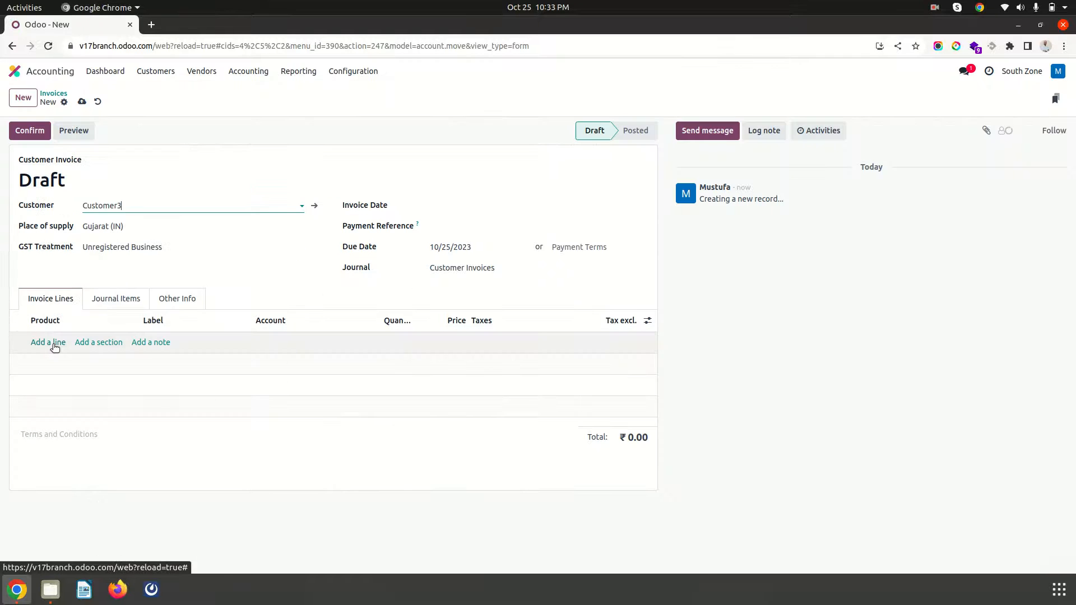
# Add a line of 2 P1 totalling ₹210, save and post invoice INV/2023/00003
pyautogui.click(47, 342)
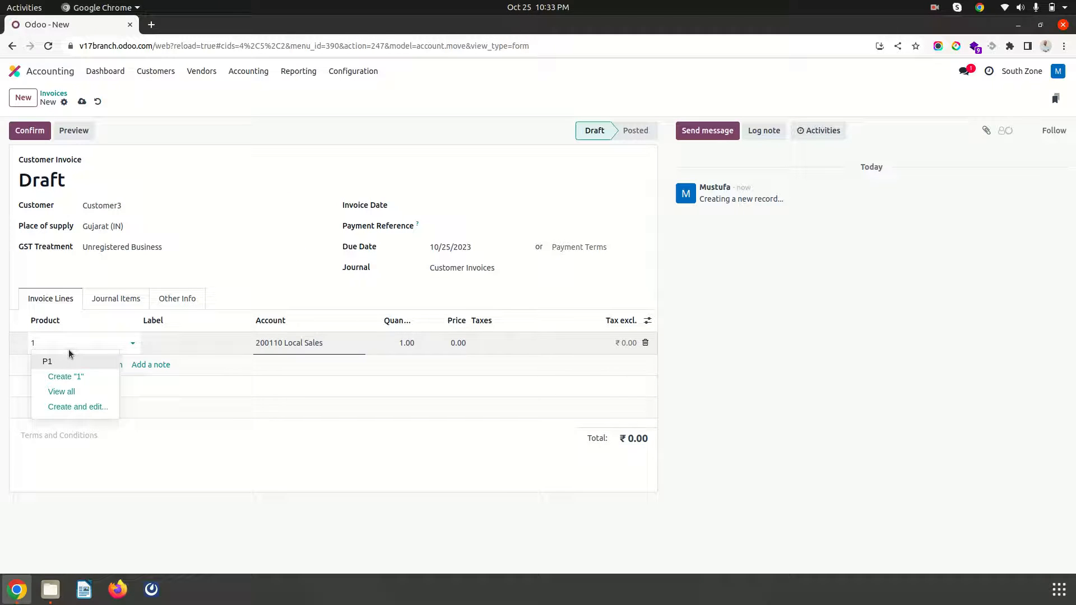
pyautogui.click(47, 362)
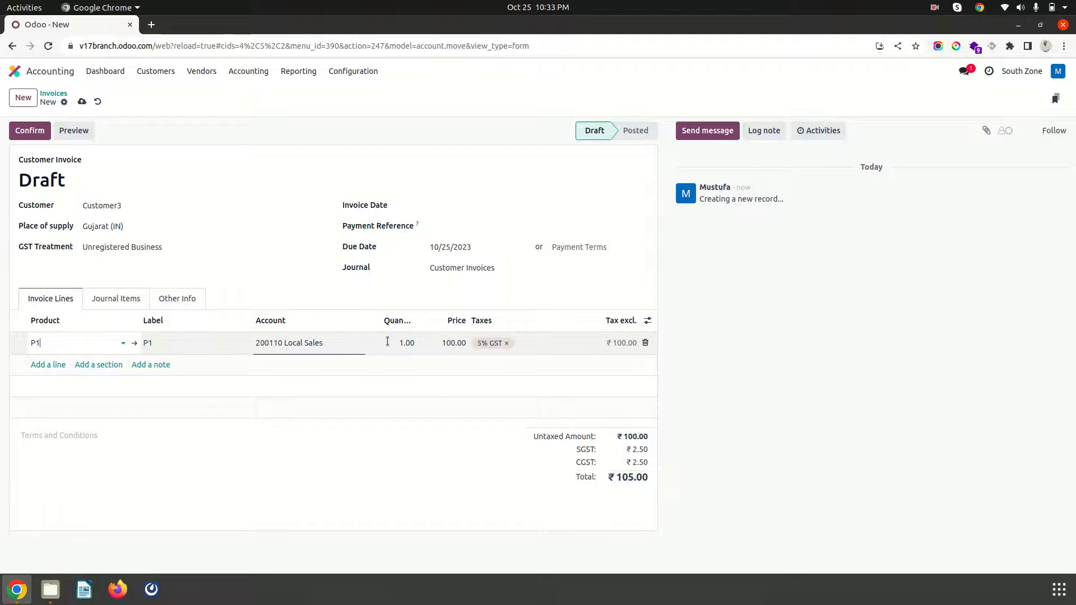
pyautogui.click(405, 343)
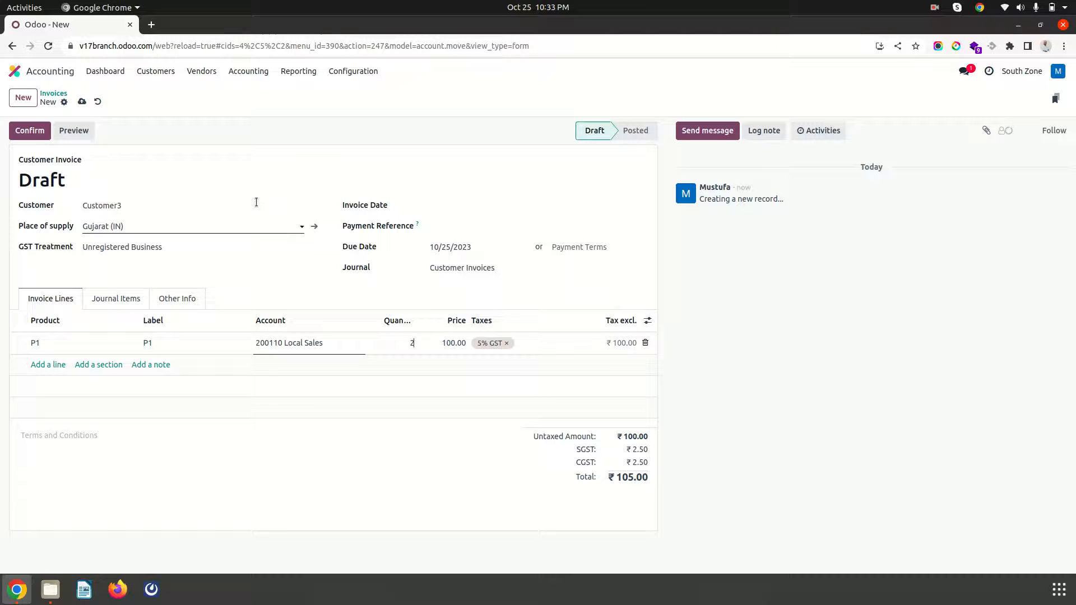
pyautogui.click(29, 130)
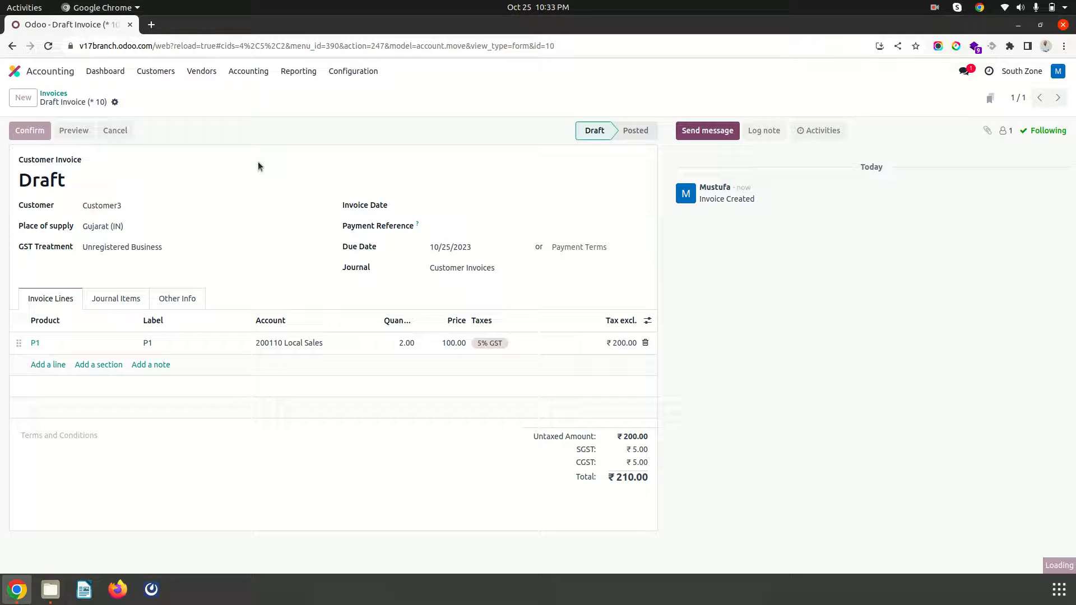
pyautogui.click(29, 130)
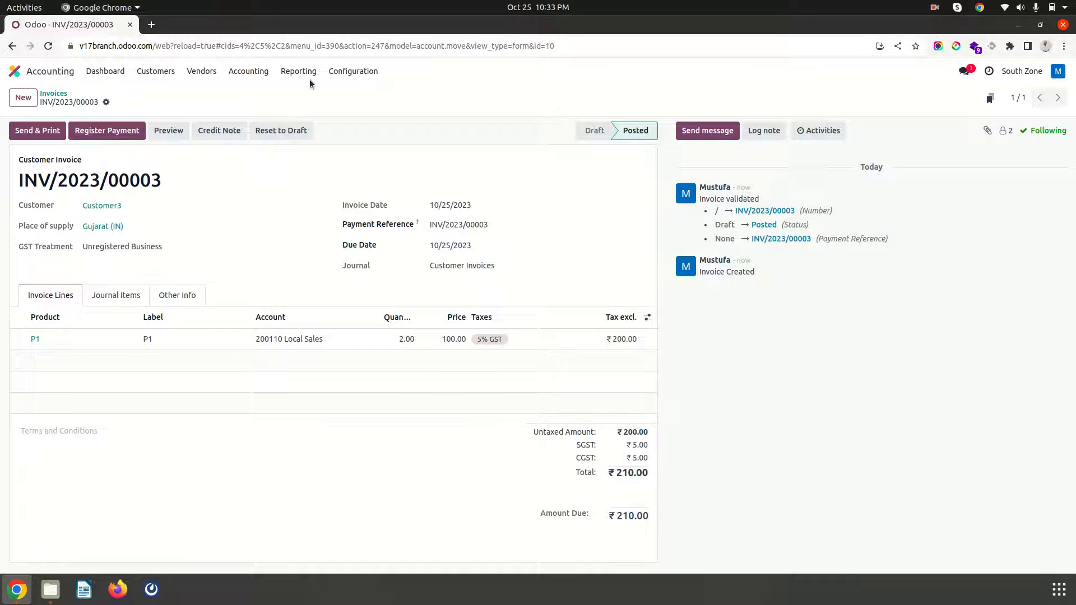
# Switch the working company to Branch1 and return to the three-invoice list
pyautogui.click(1022, 70)
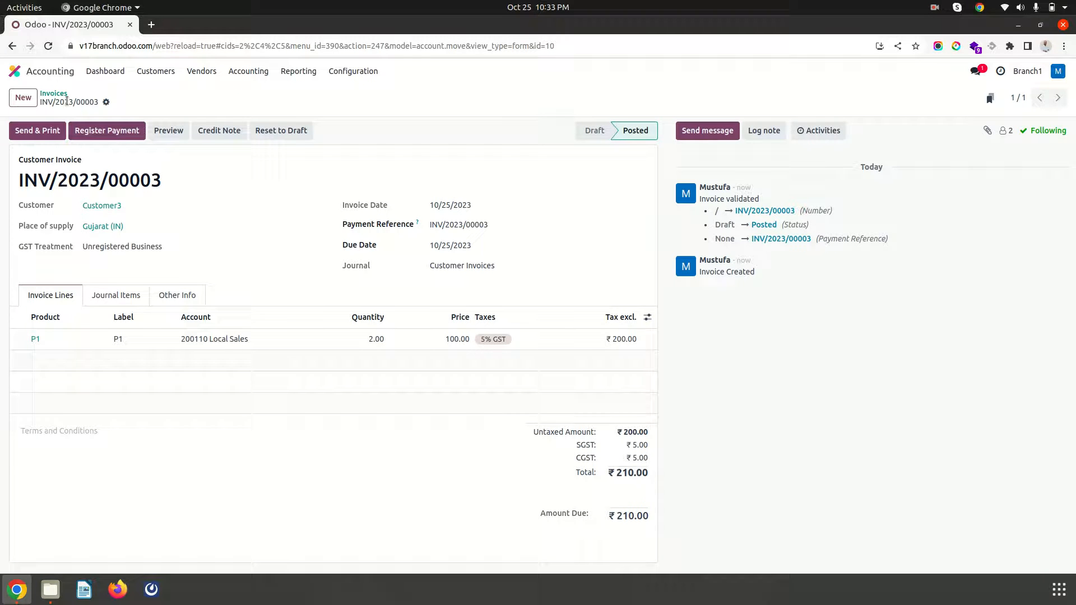
pyautogui.click(54, 93)
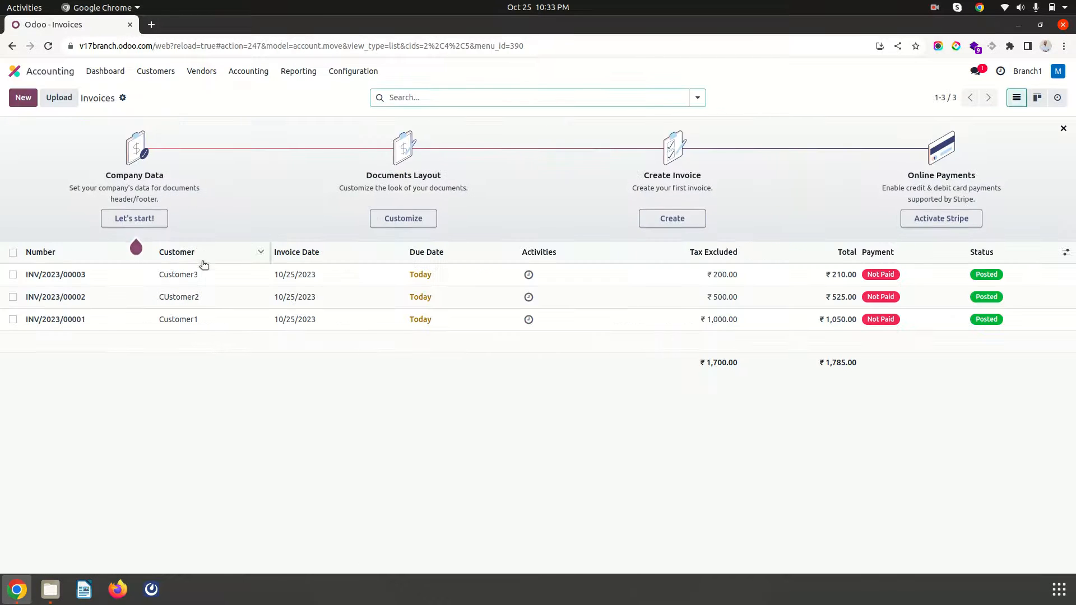
# Show the Reference column in the invoices list of three posted invoices totalling ₹1,785
pyautogui.click(1065, 252)
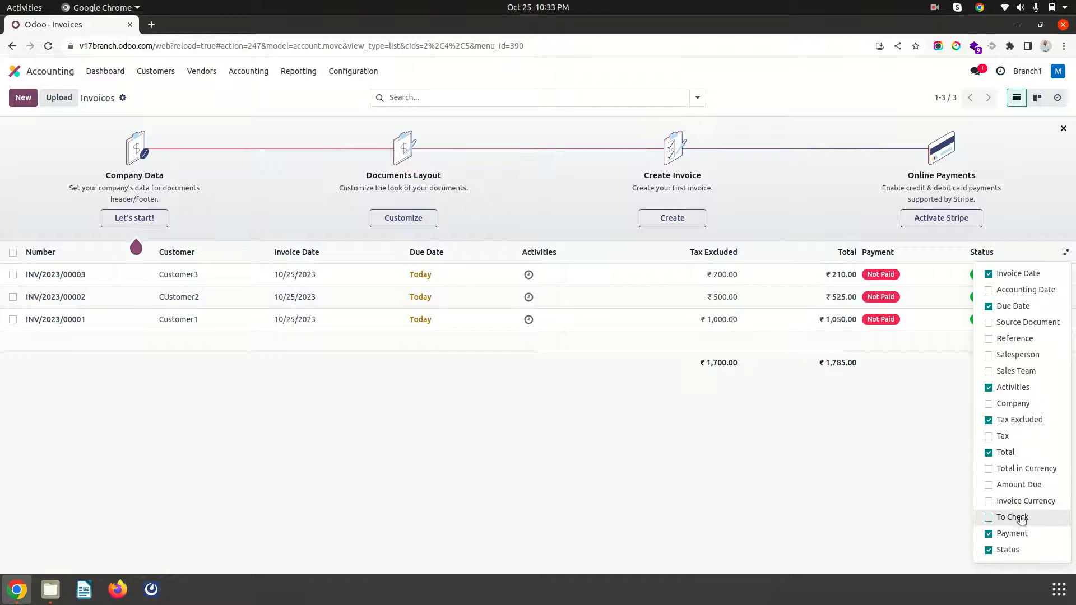
pyautogui.moveTo(1027, 322)
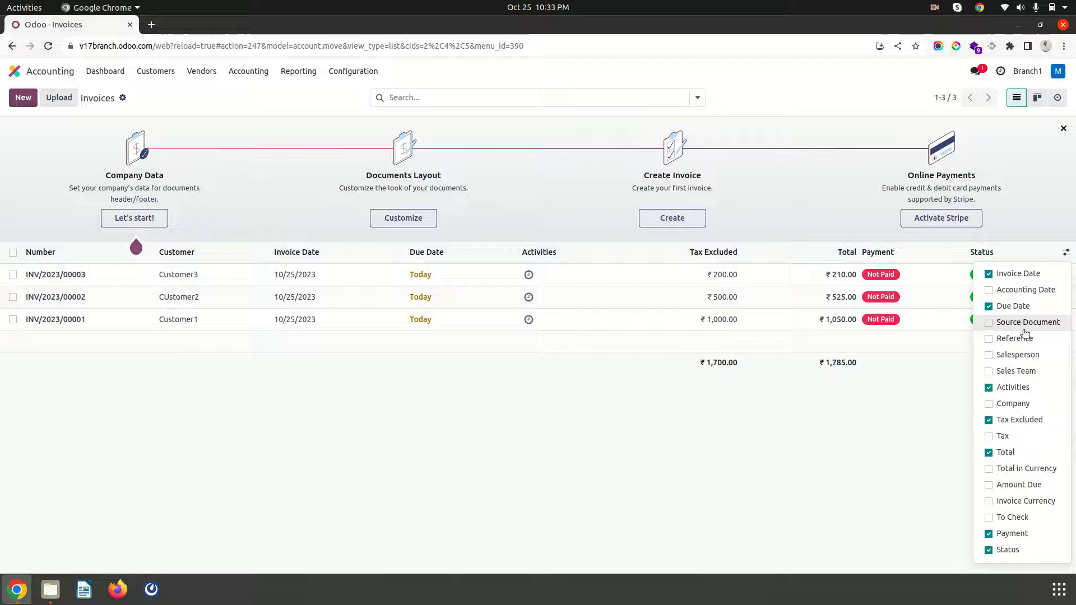
pyautogui.click(1013, 339)
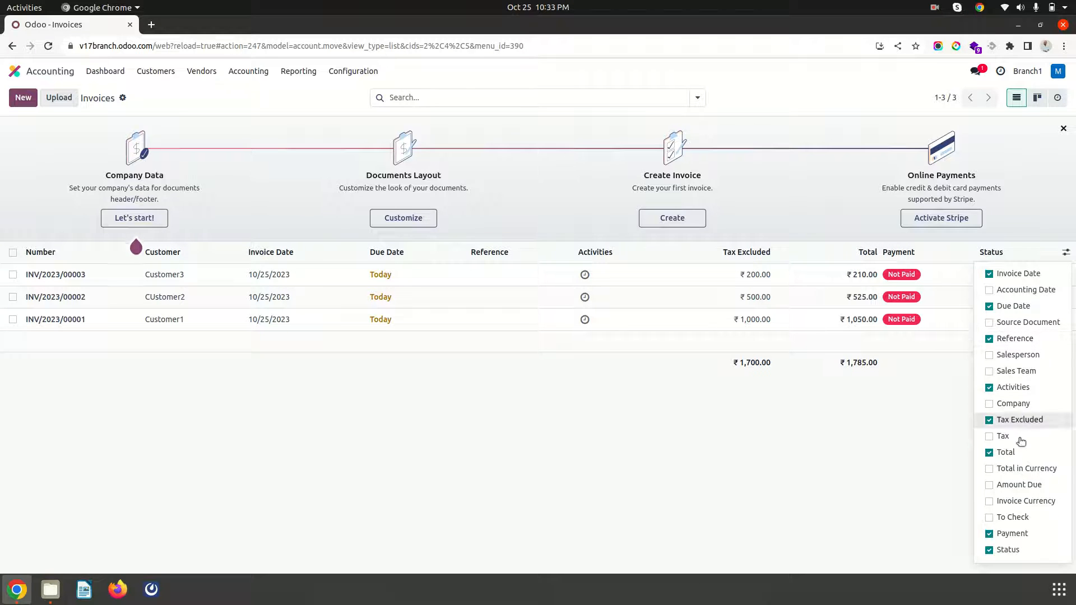
pyautogui.moveTo(1024, 469)
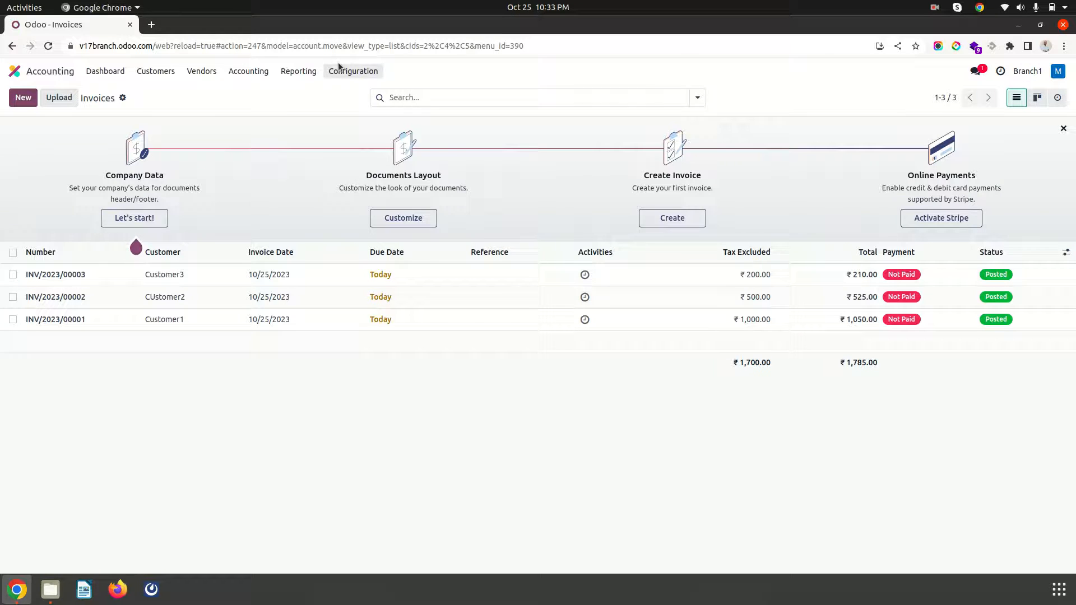
pyautogui.click(298, 70)
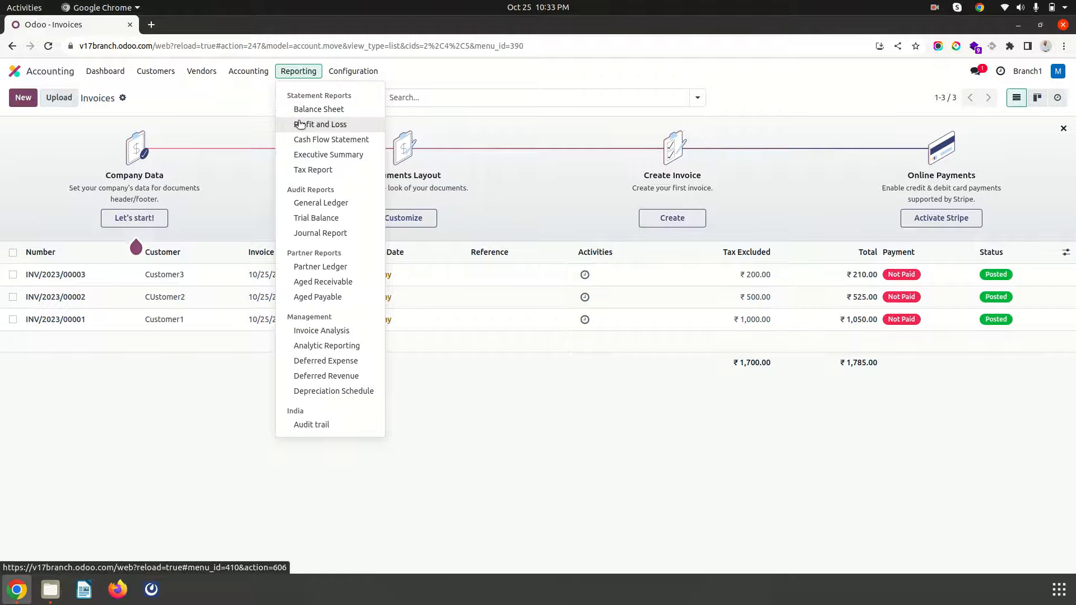
# Limit the active companies to Branch1 alone and start a new customer invoice
pyautogui.click(320, 124)
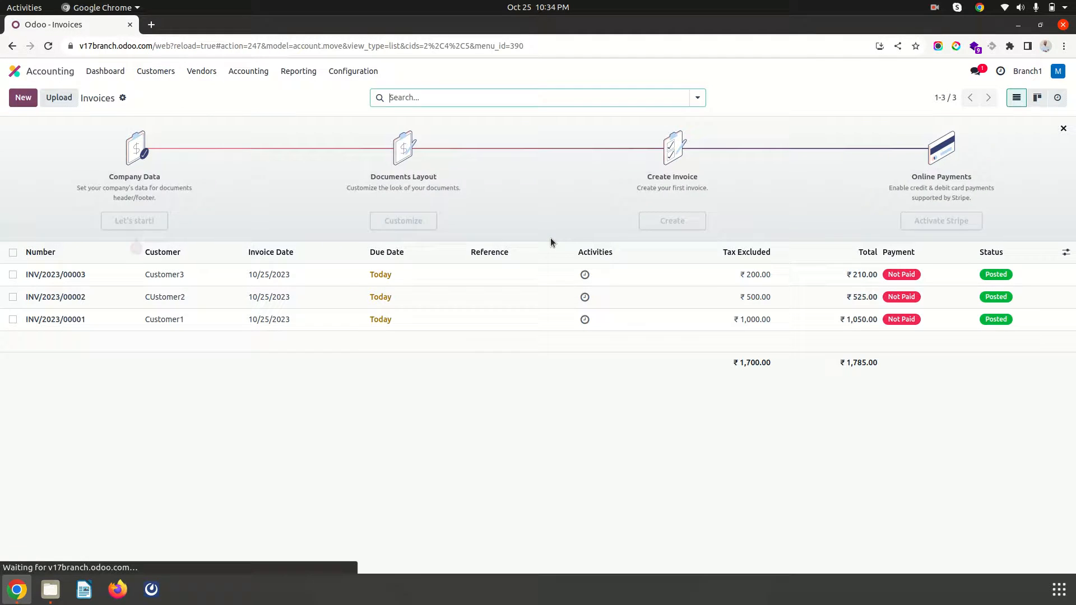
pyautogui.click(1025, 71)
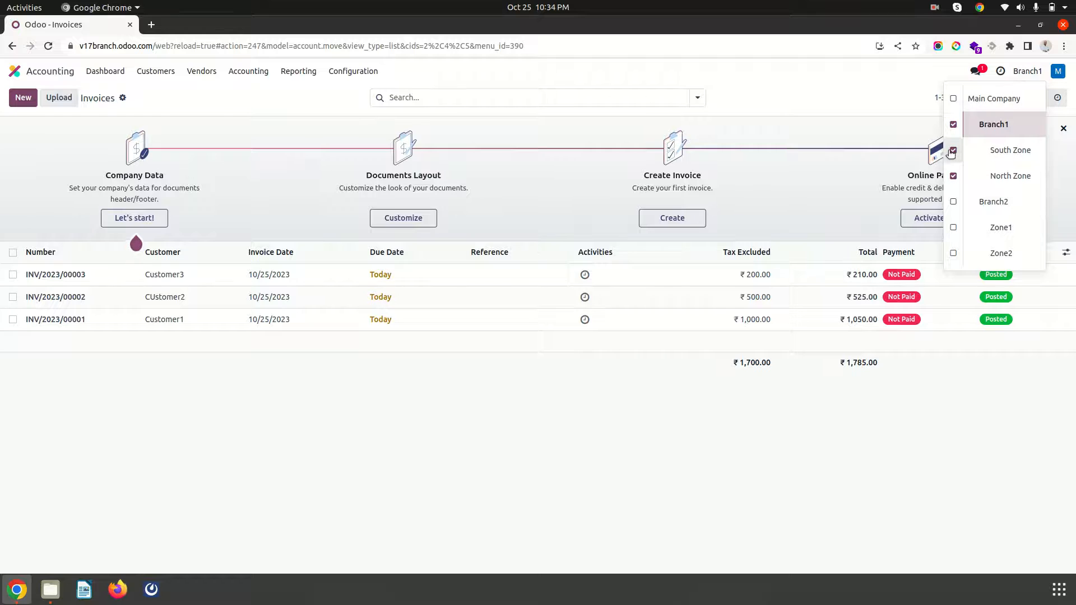
pyautogui.click(952, 150)
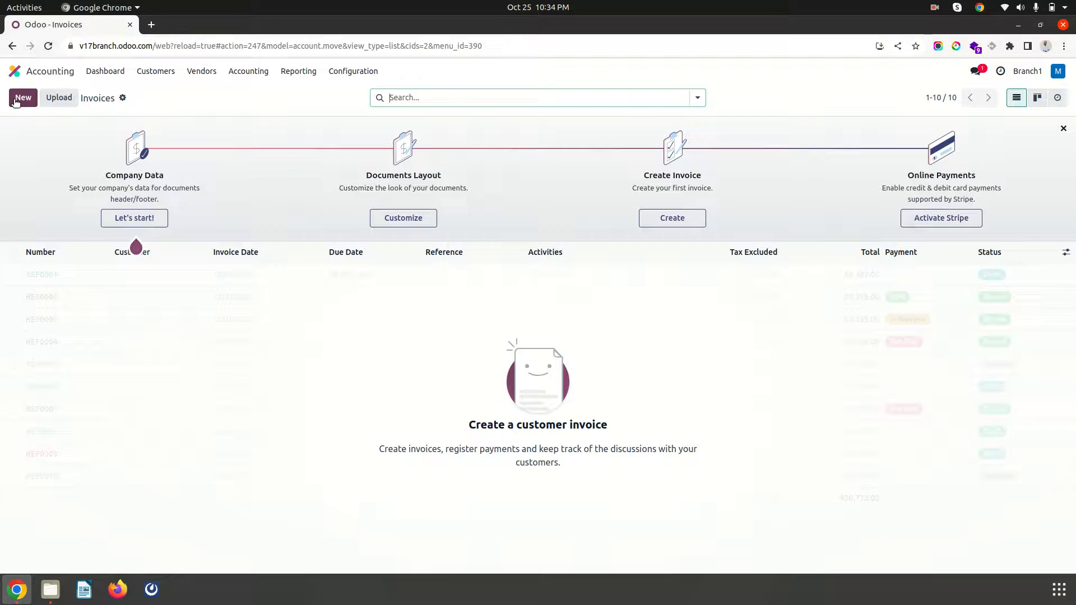
pyautogui.click(22, 97)
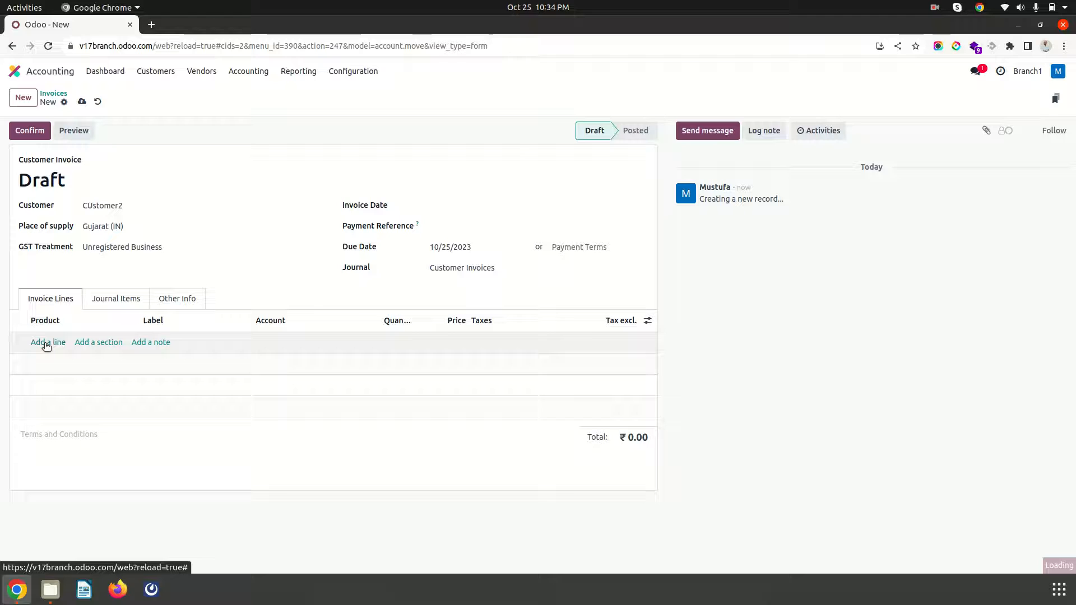
# Add one P1 totalling ₹105 with 5% GST and post invoice INV/2023/00004 for CUstomer2
pyautogui.click(48, 342)
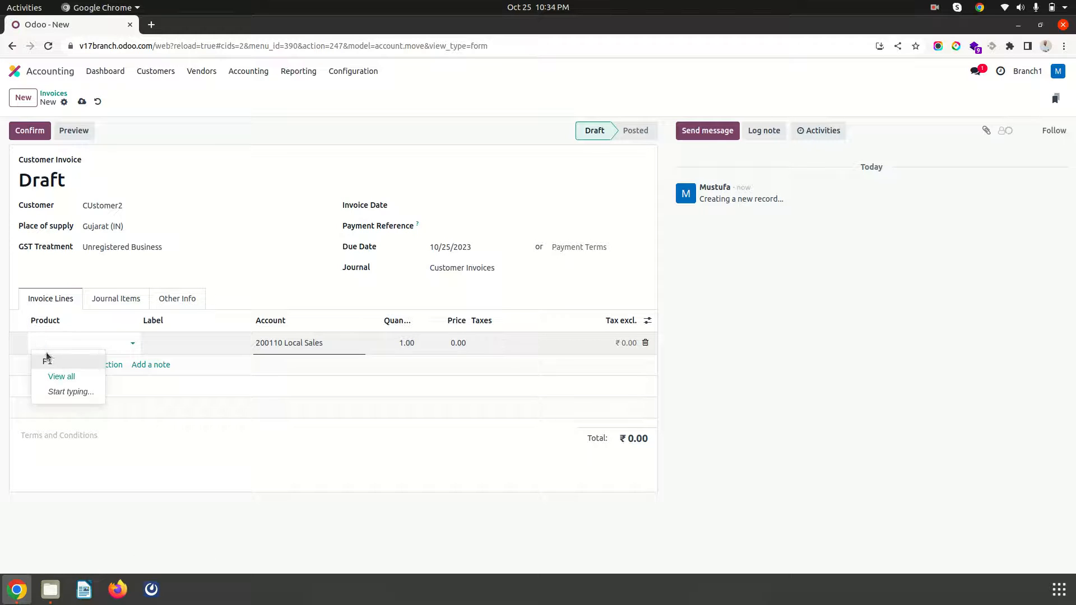
pyautogui.click(47, 359)
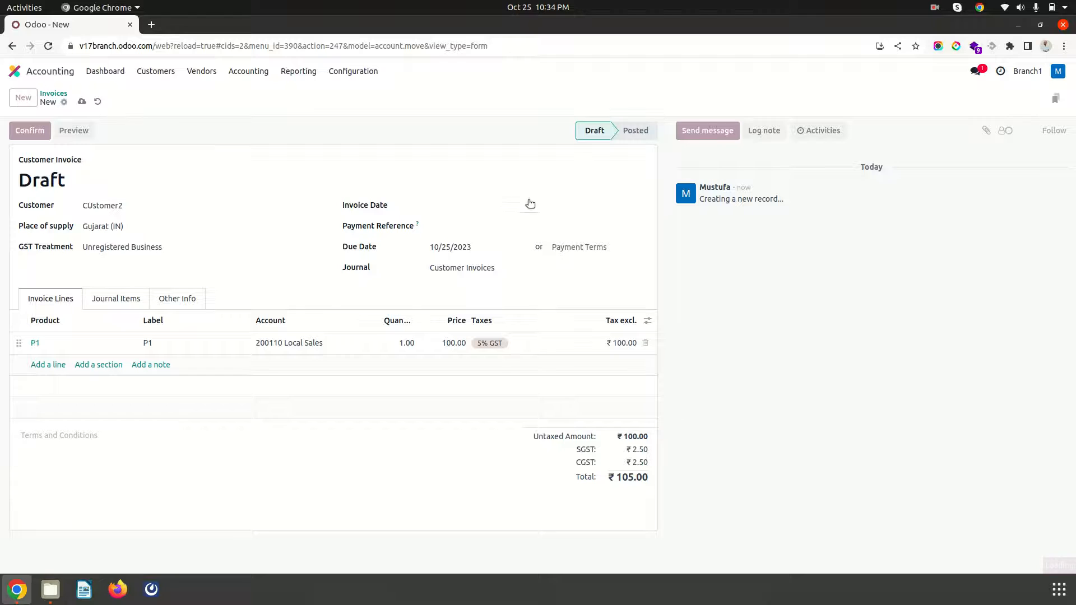
pyautogui.click(81, 102)
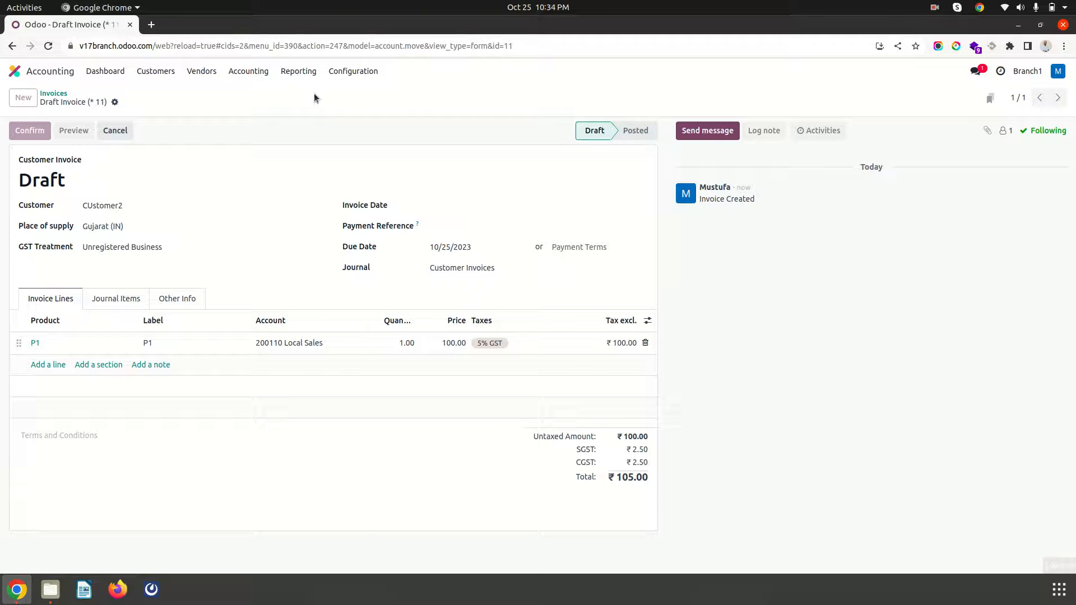
pyautogui.click(29, 130)
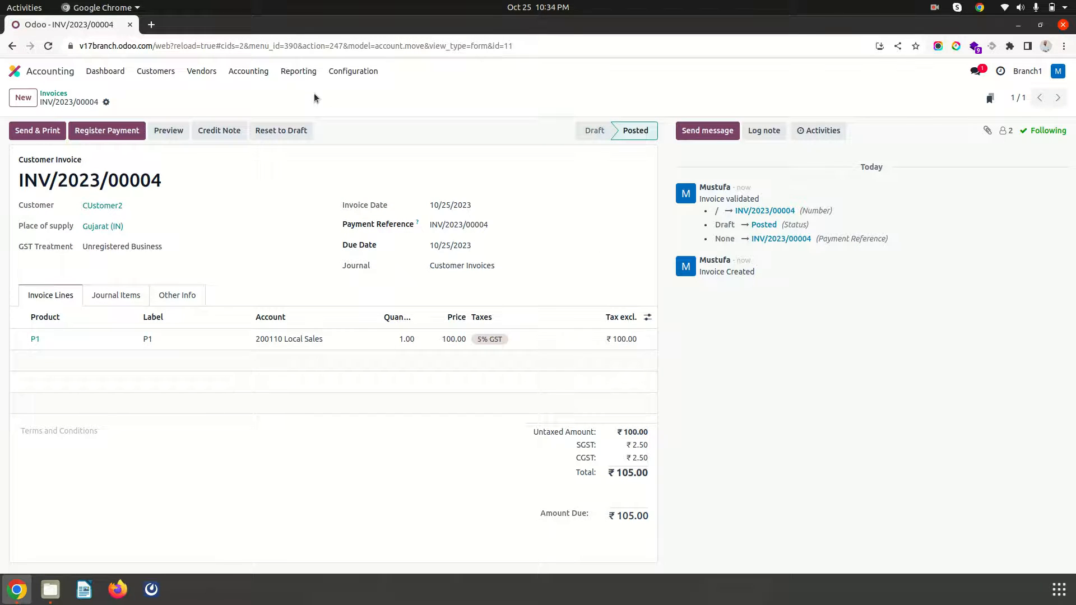
pyautogui.click(298, 71)
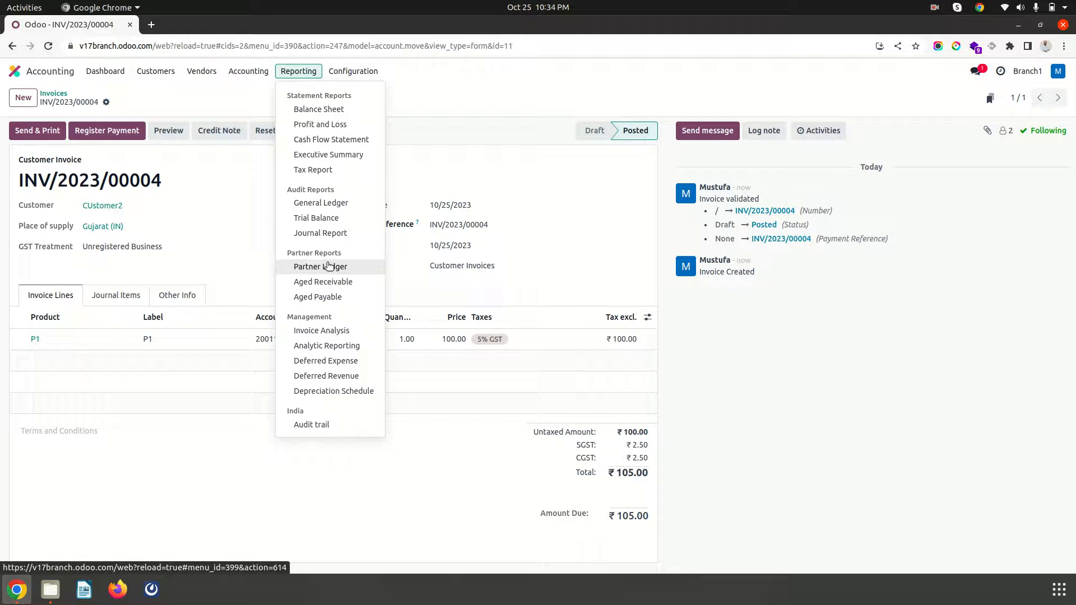
# Review Aged Receivable: CUstomer2 ₹630 over two invoices, Customer3 ₹210, with South Zone added as active company
pyautogui.click(323, 282)
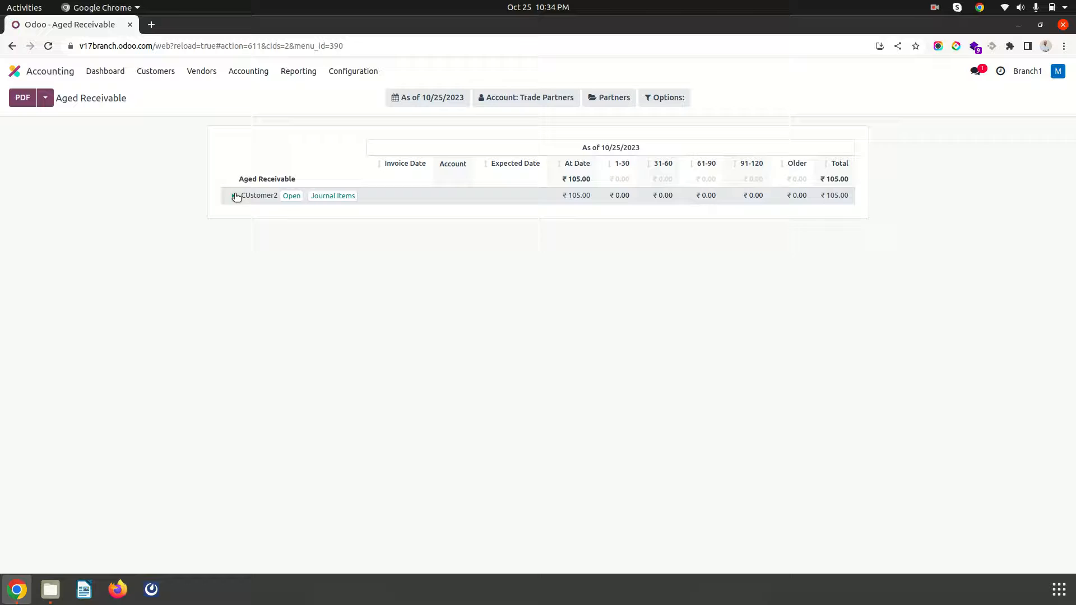
pyautogui.click(233, 195)
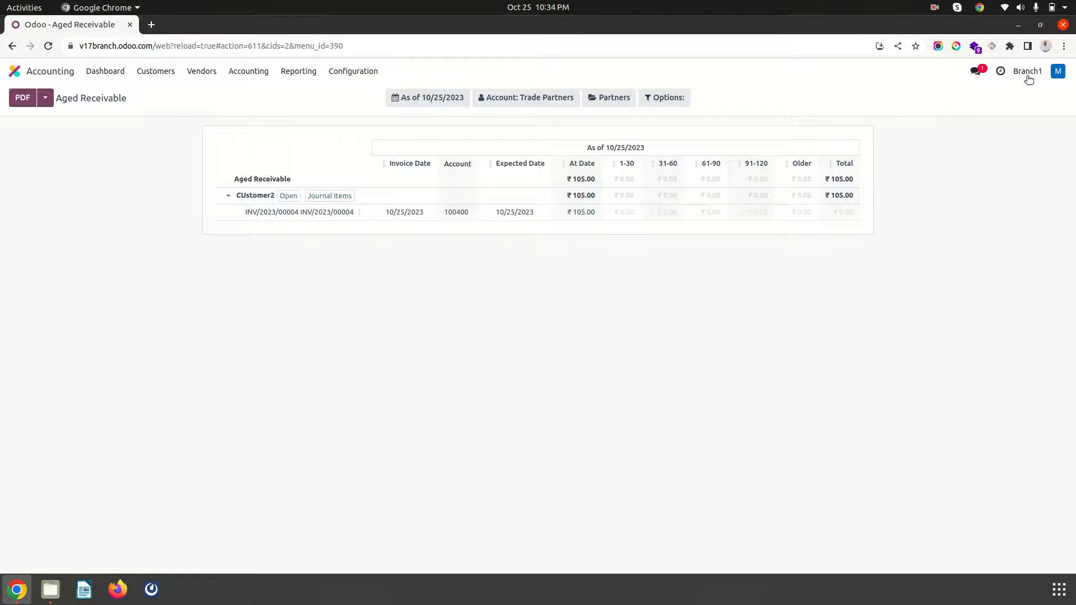
pyautogui.click(1028, 71)
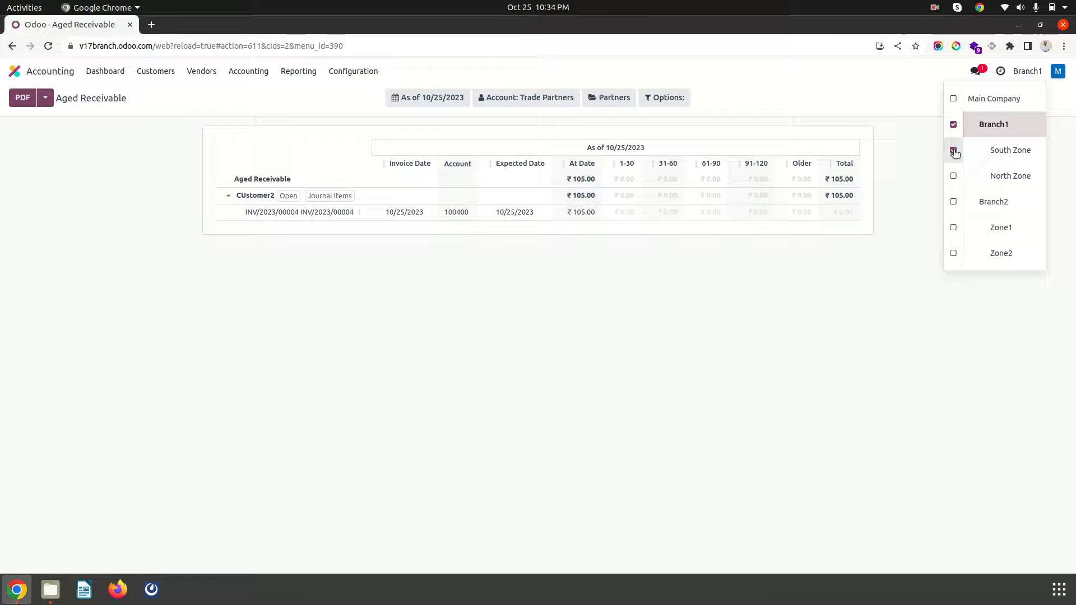
pyautogui.click(952, 150)
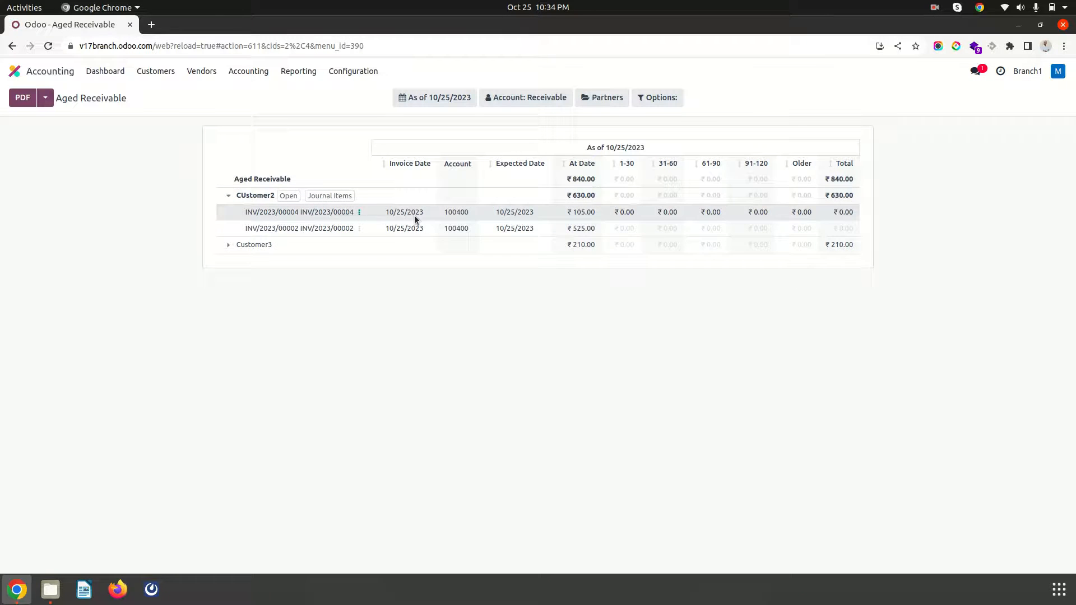
pyautogui.moveTo(253, 245)
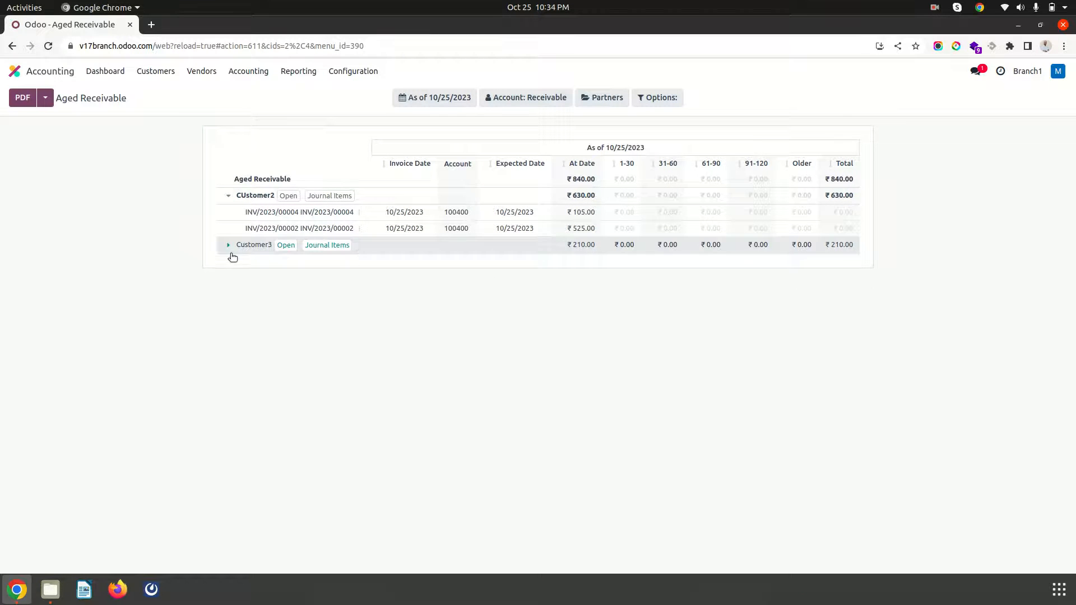
pyautogui.click(227, 246)
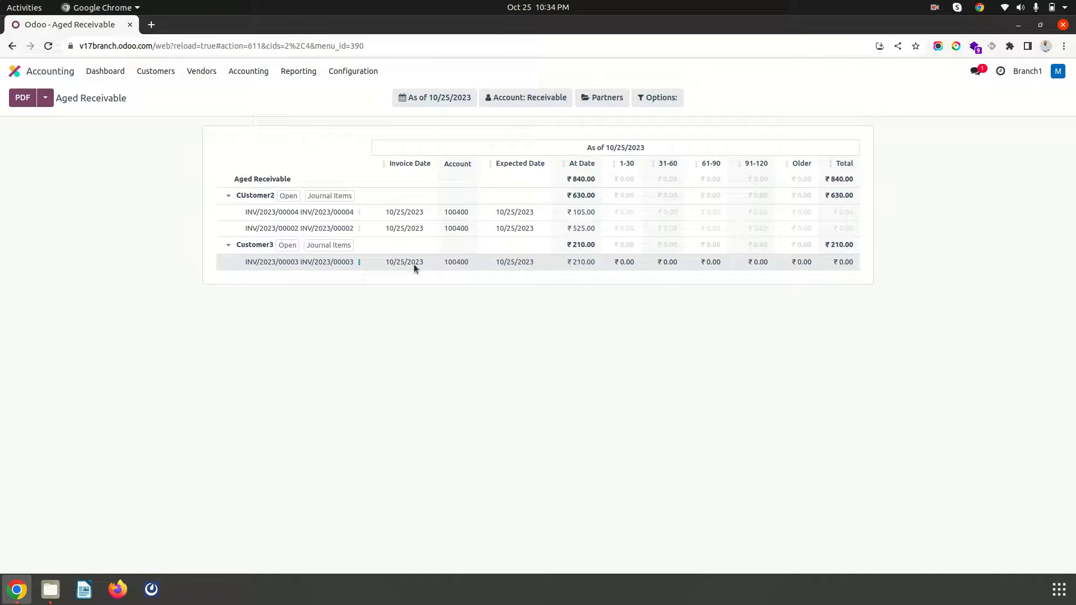
# Check the active branches, report Options and receivable Account filters, then go to Reporting
pyautogui.click(1028, 70)
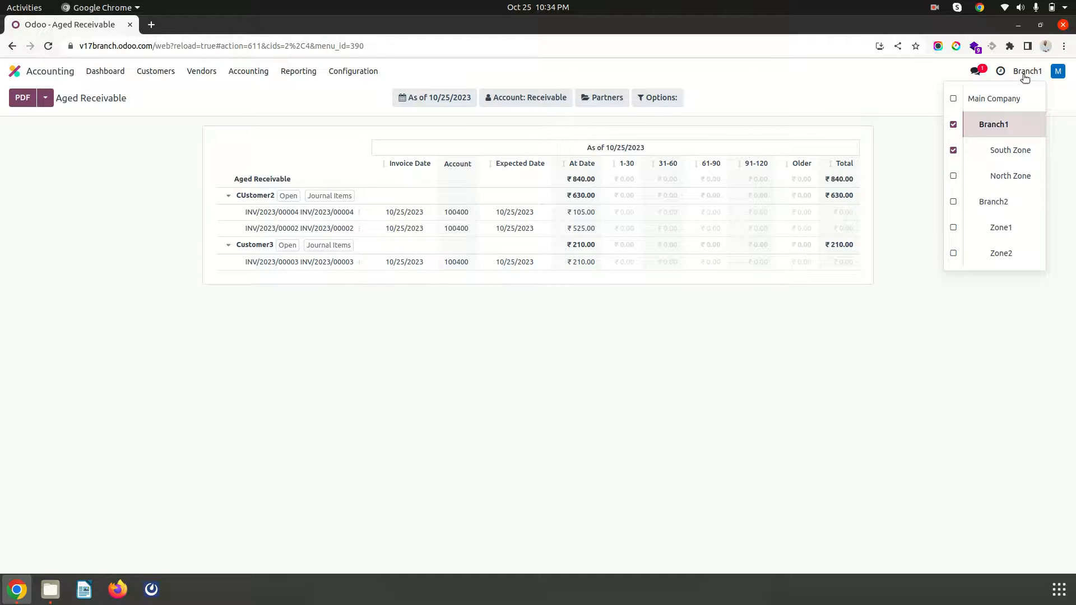
pyautogui.click(656, 97)
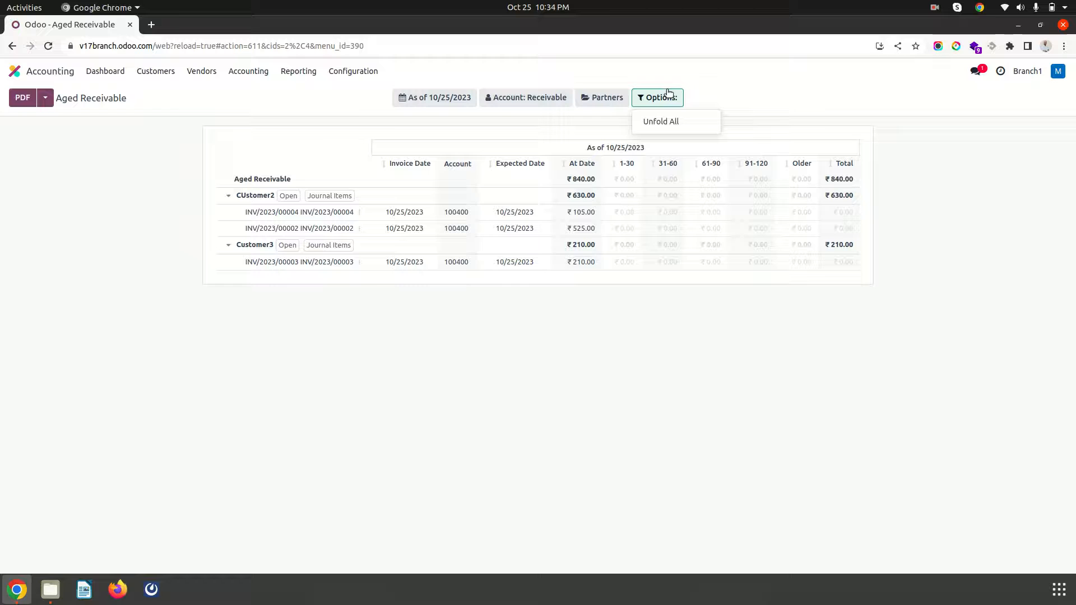
pyautogui.click(524, 97)
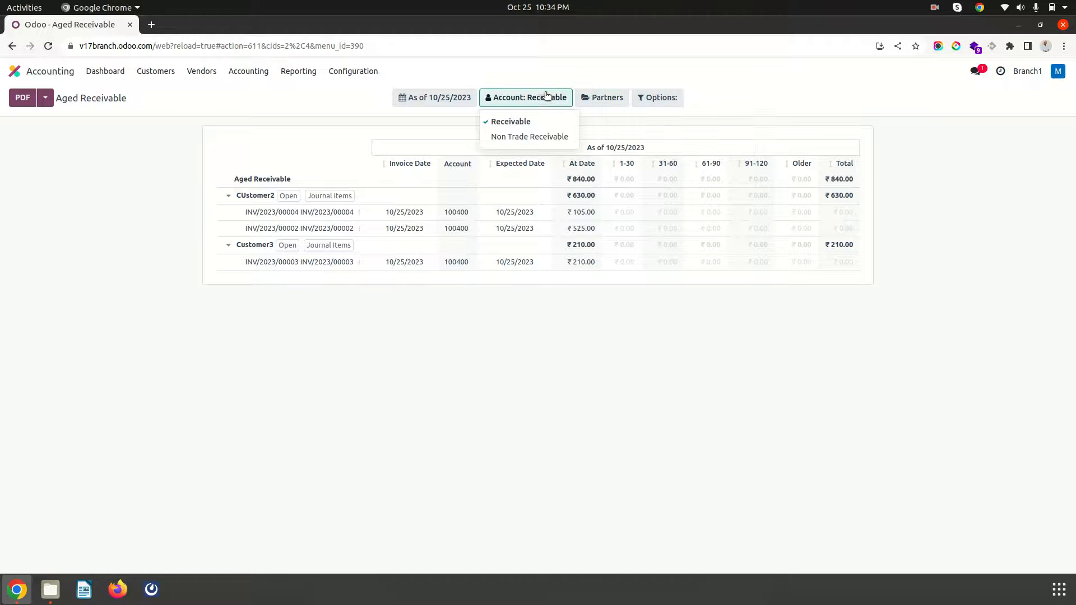
pyautogui.click(434, 97)
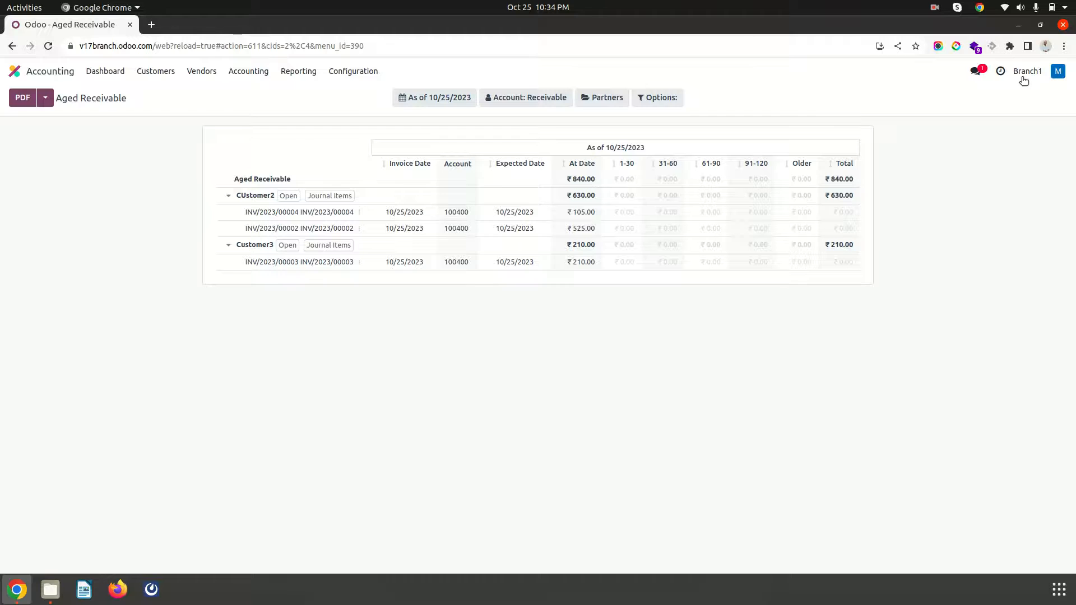
pyautogui.click(298, 71)
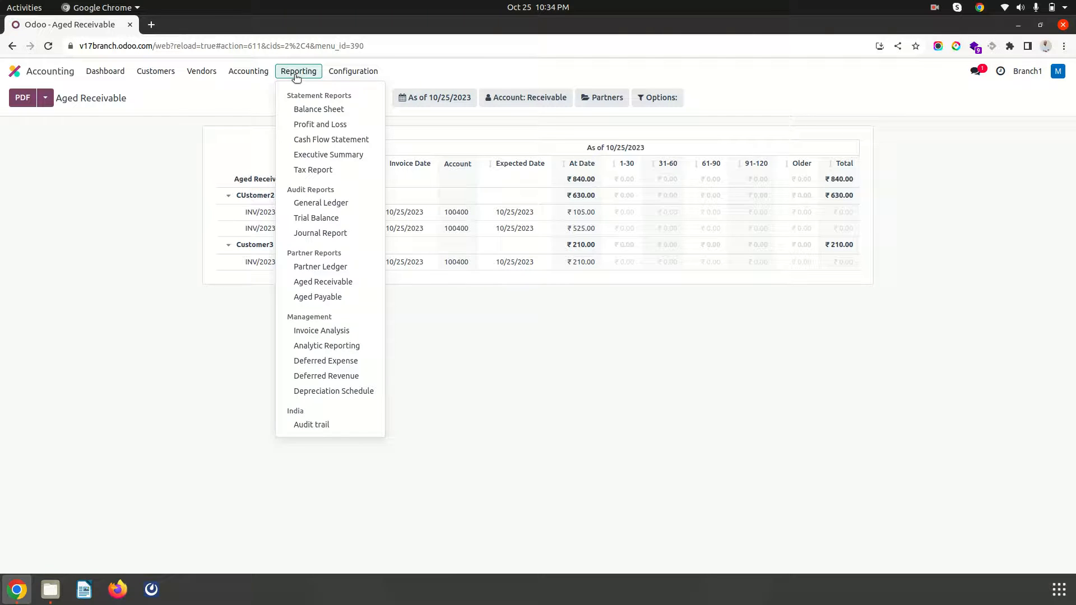
# Review the Balance Sheet showing ₹840 Debtors, ₹40 liabilities and ₹800 earnings, then return to the apps screen
pyautogui.click(318, 108)
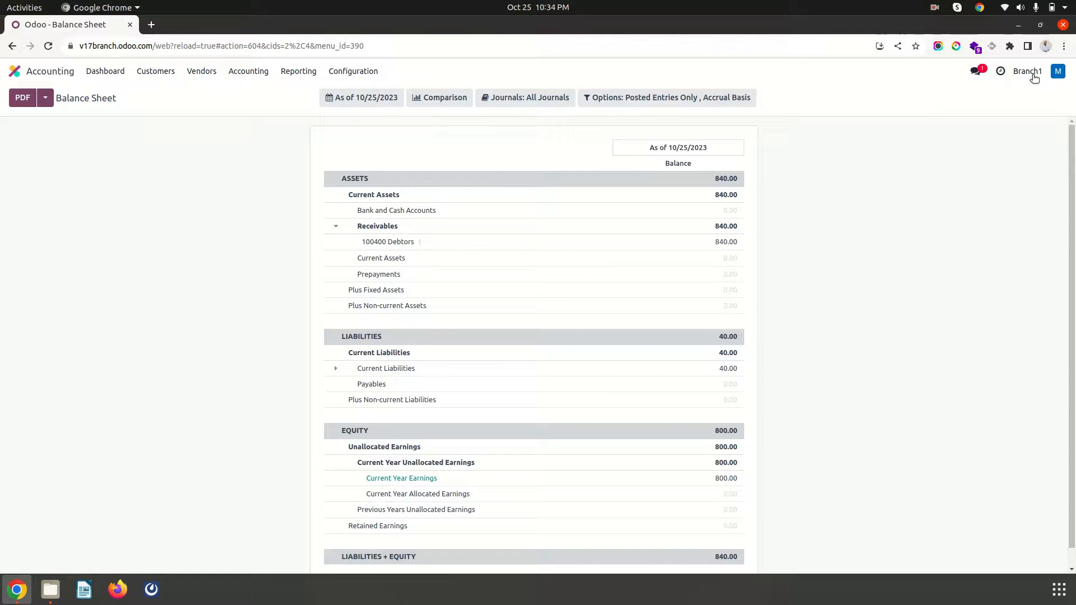
pyautogui.click(1028, 71)
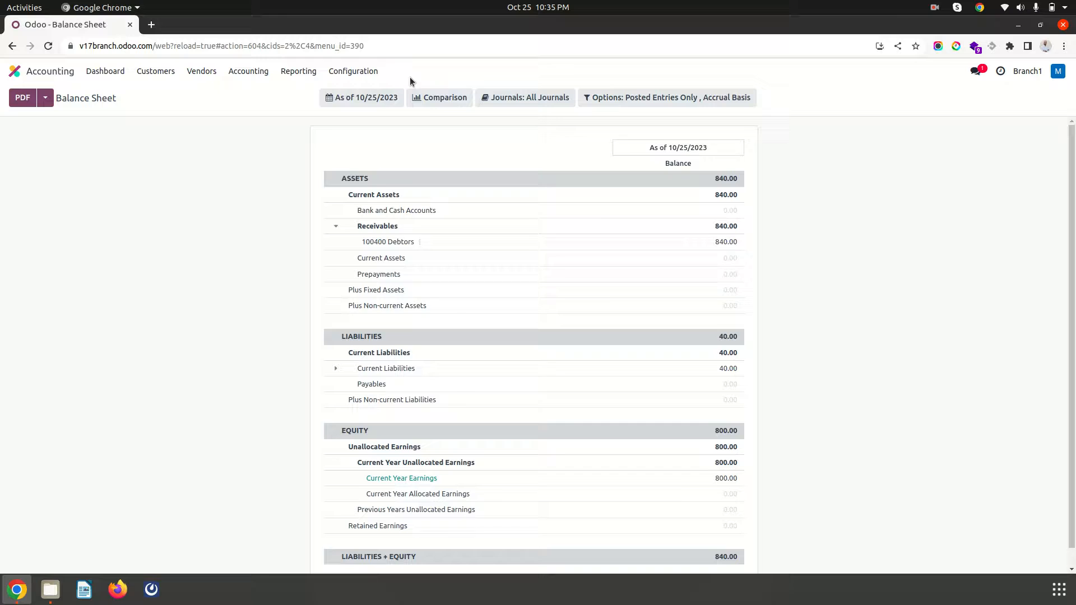
pyautogui.click(353, 71)
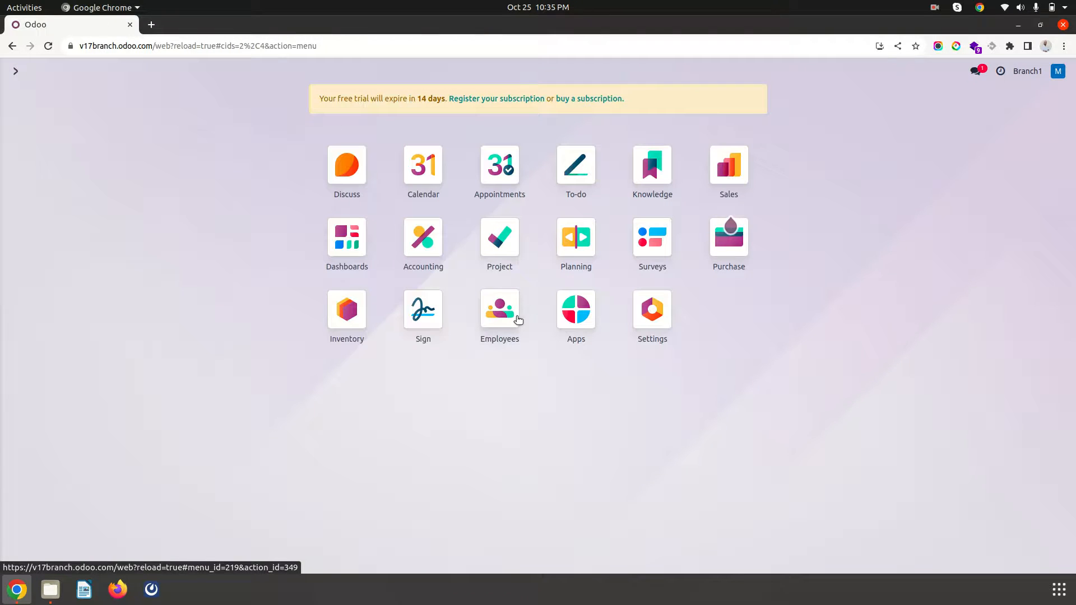
# Browse Purchase (no RFQs) and Sales (S00001 for North Zone), then search menus for 'ustomer'
pyautogui.click(728, 237)
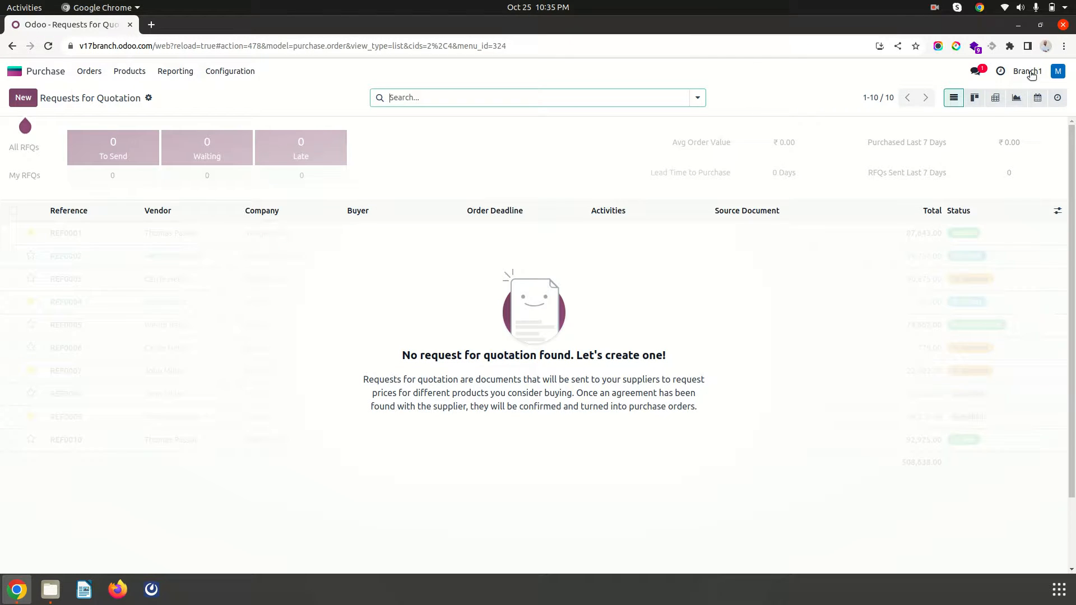
pyautogui.click(1028, 71)
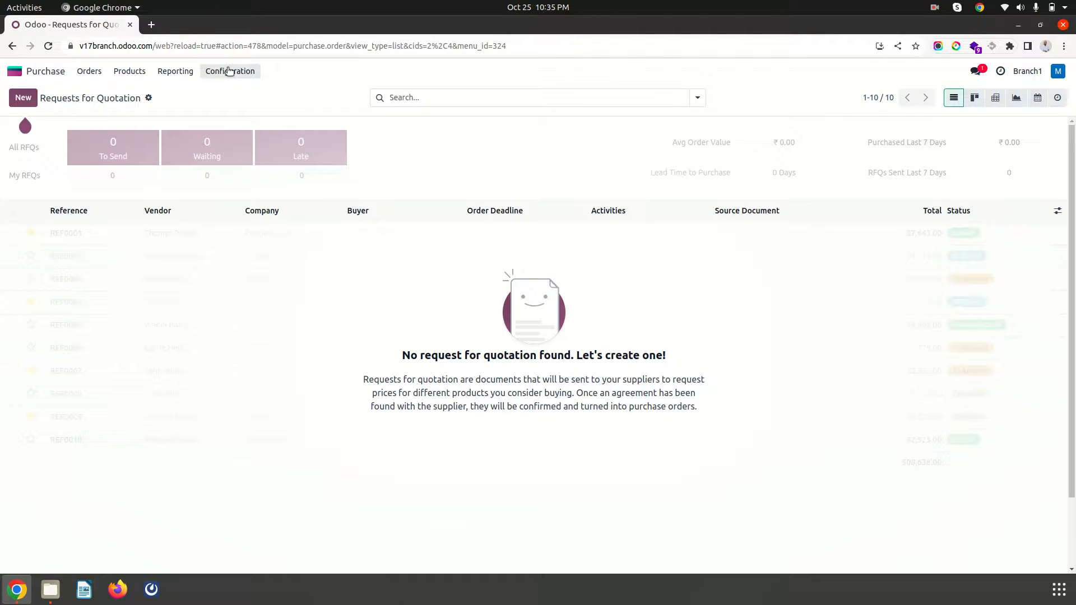
pyautogui.moveTo(40, 71)
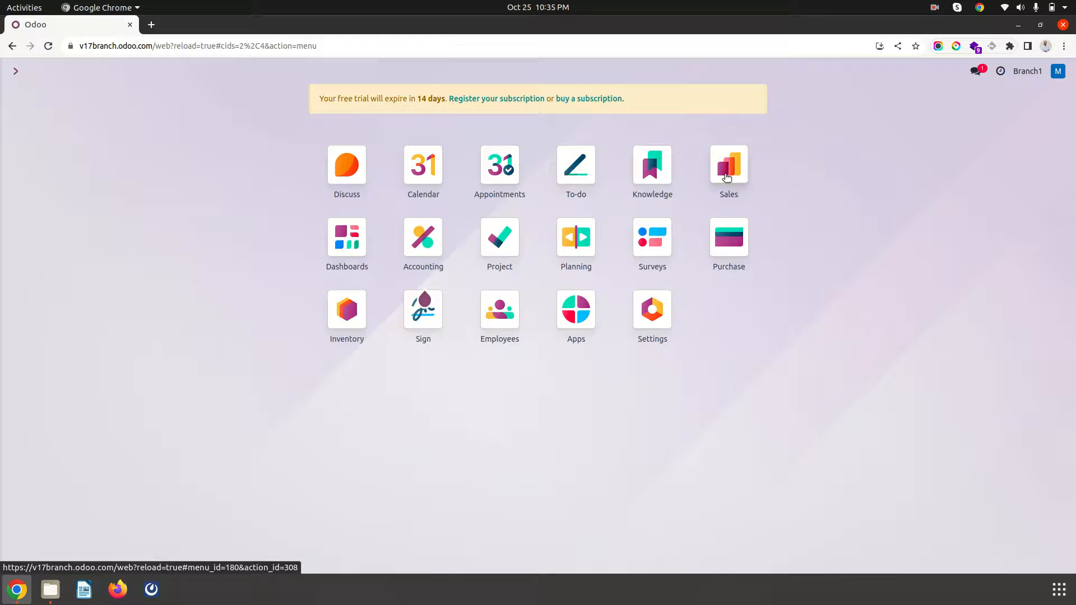
pyautogui.click(728, 164)
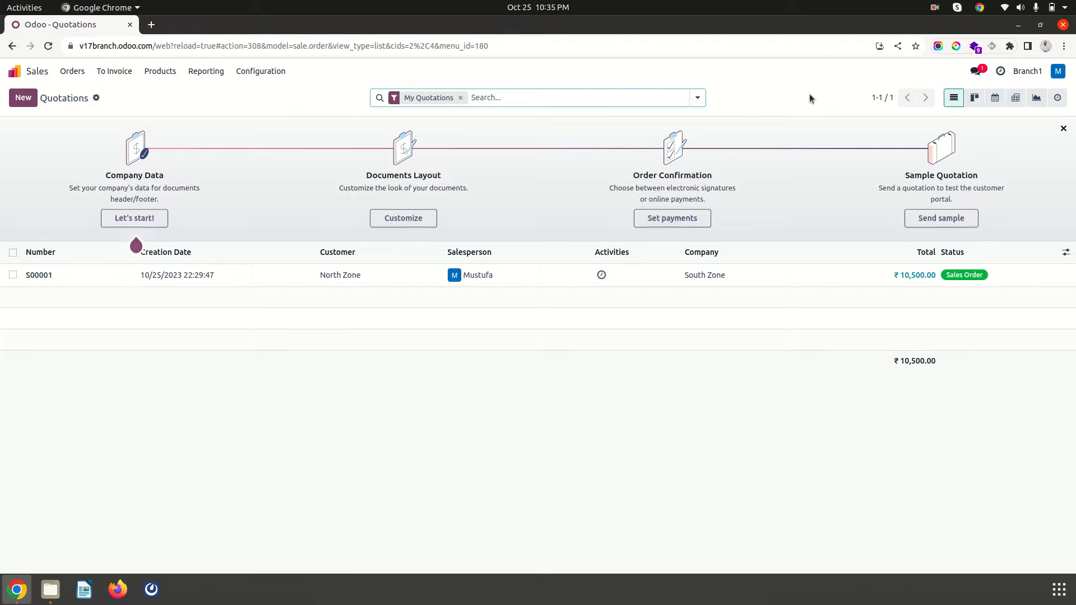
pyautogui.click(460, 97)
pyautogui.write('/ c')
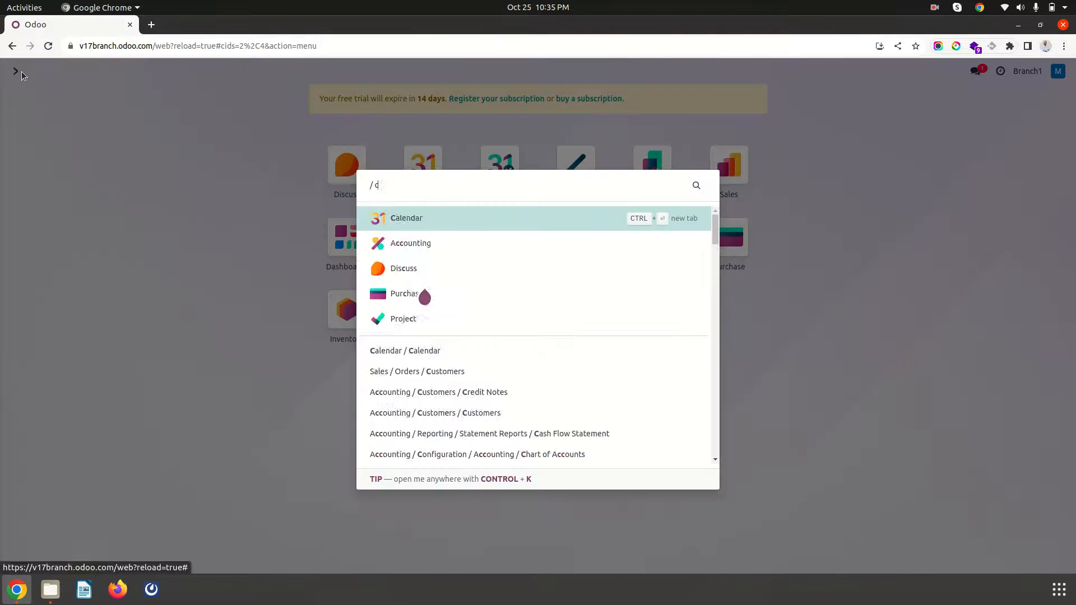
pyautogui.write('ustomer')
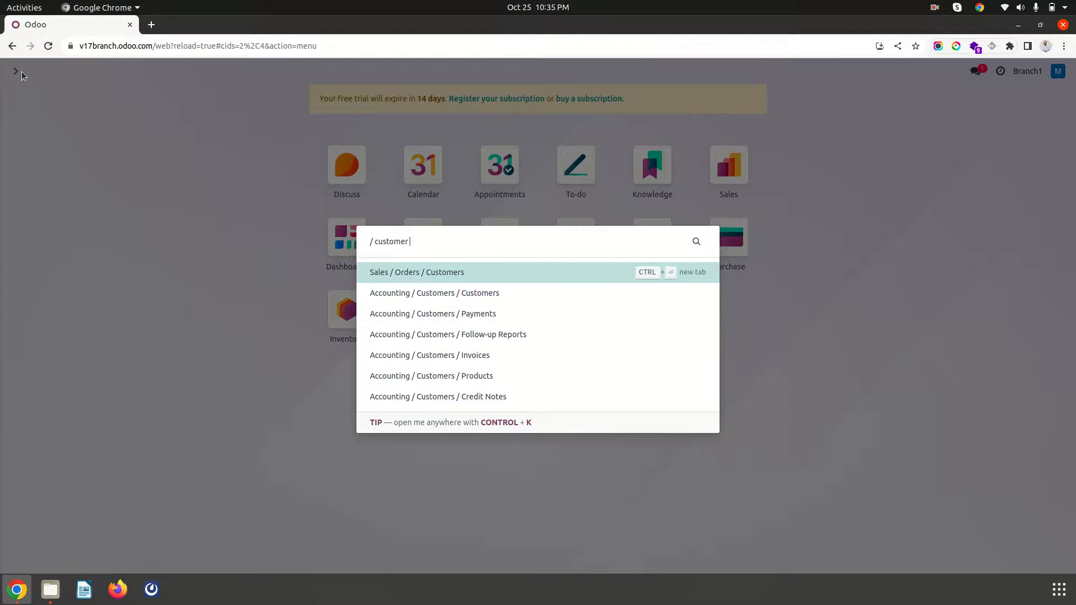
# Search 'invoi' instead and open Accounting / Customers / Invoices listing three posted unpaid invoices
pyautogui.press('BackSpace')
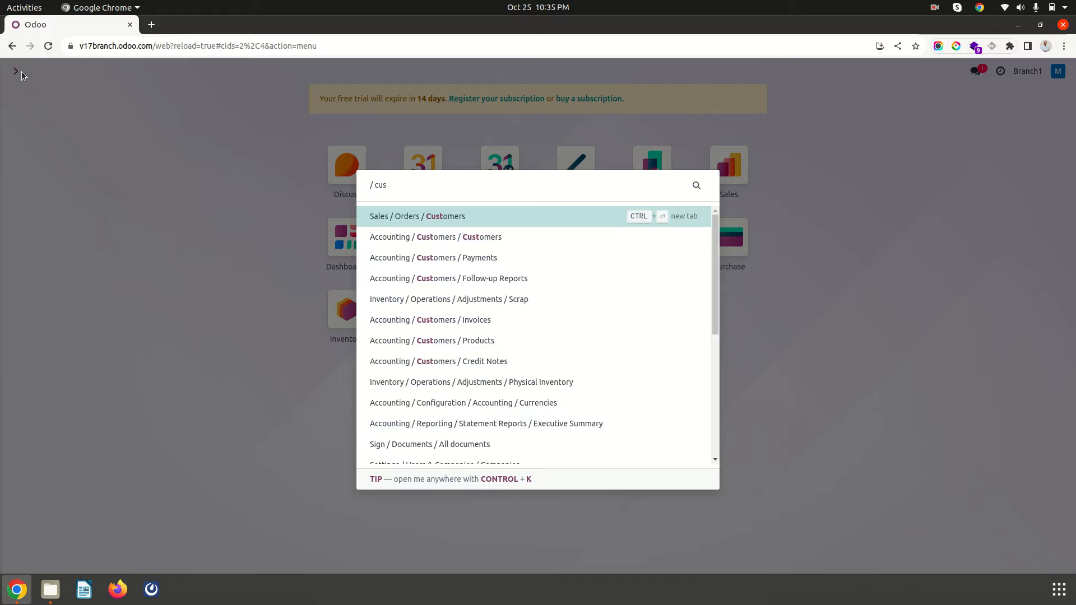
pyautogui.write('invoi')
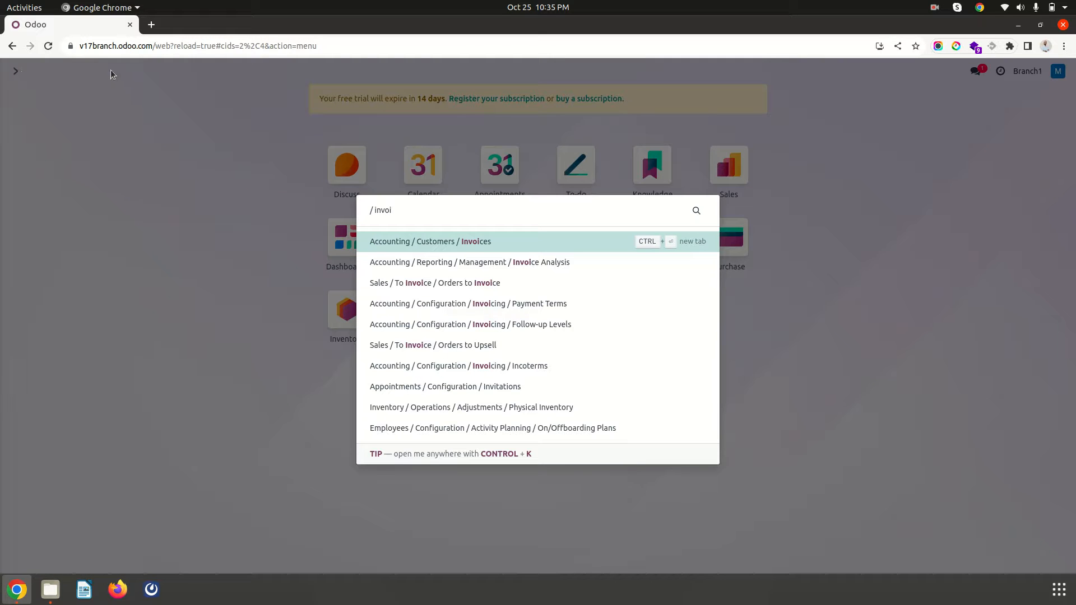
pyautogui.click(430, 241)
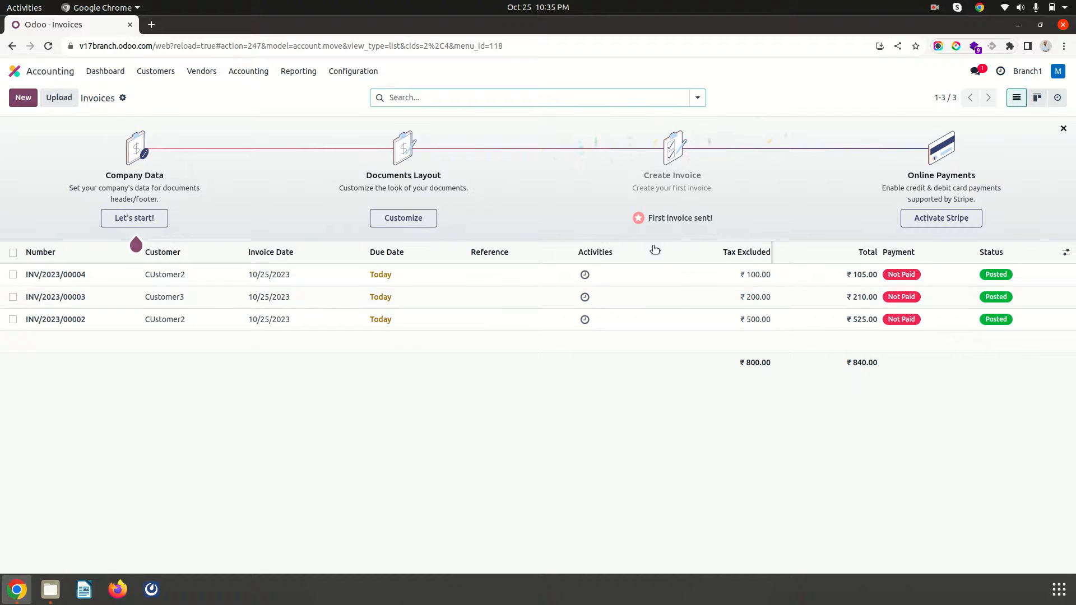
# Show the Company column and include North Zone, listing four invoices totalling ₹1,890
pyautogui.click(1066, 252)
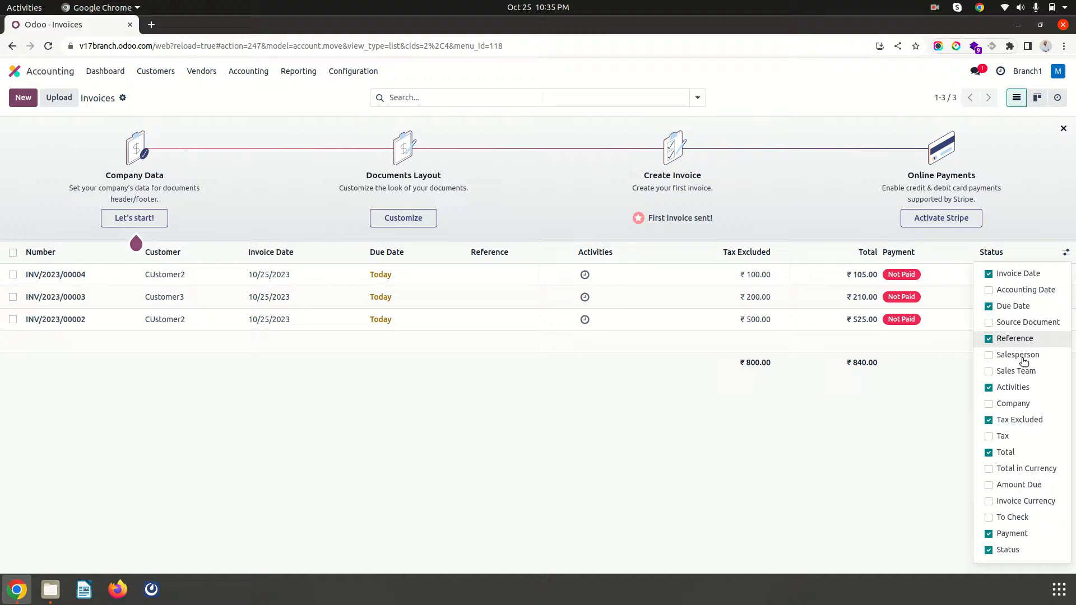
pyautogui.moveTo(1021, 484)
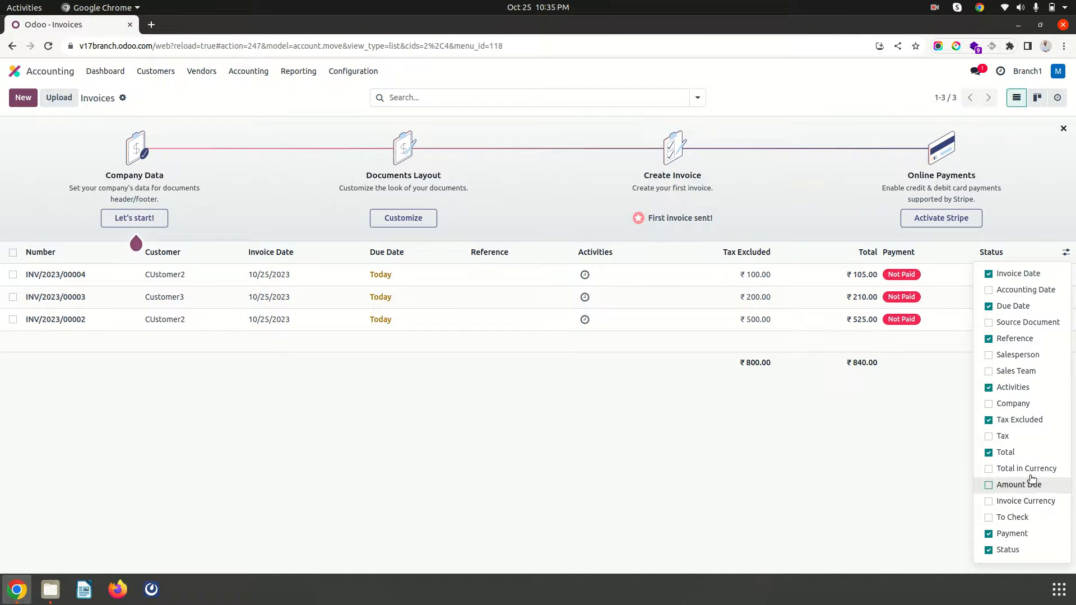
pyautogui.moveTo(1013, 387)
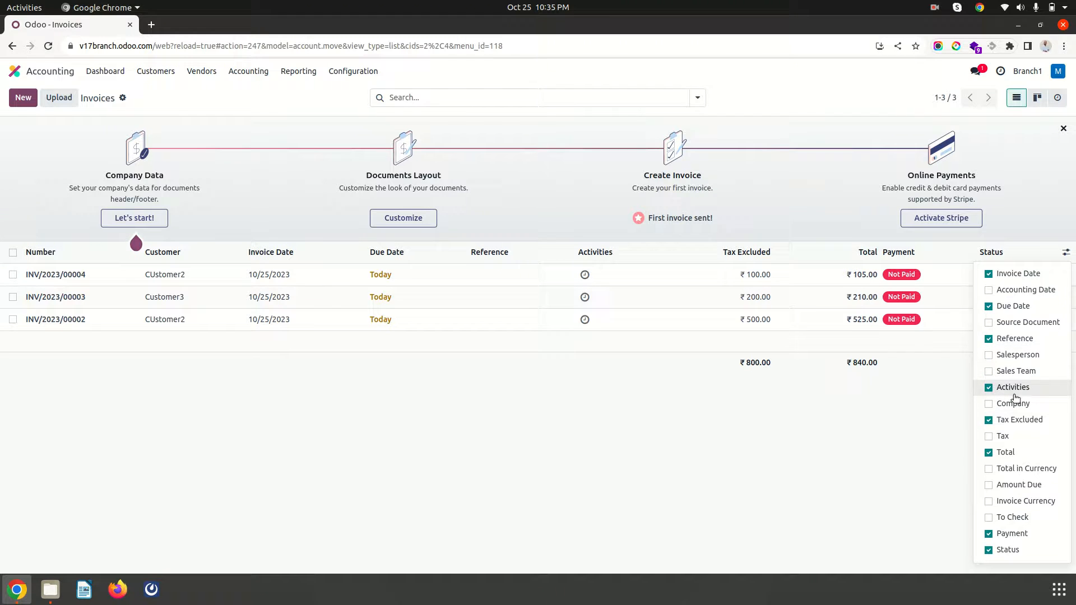
pyautogui.click(1012, 403)
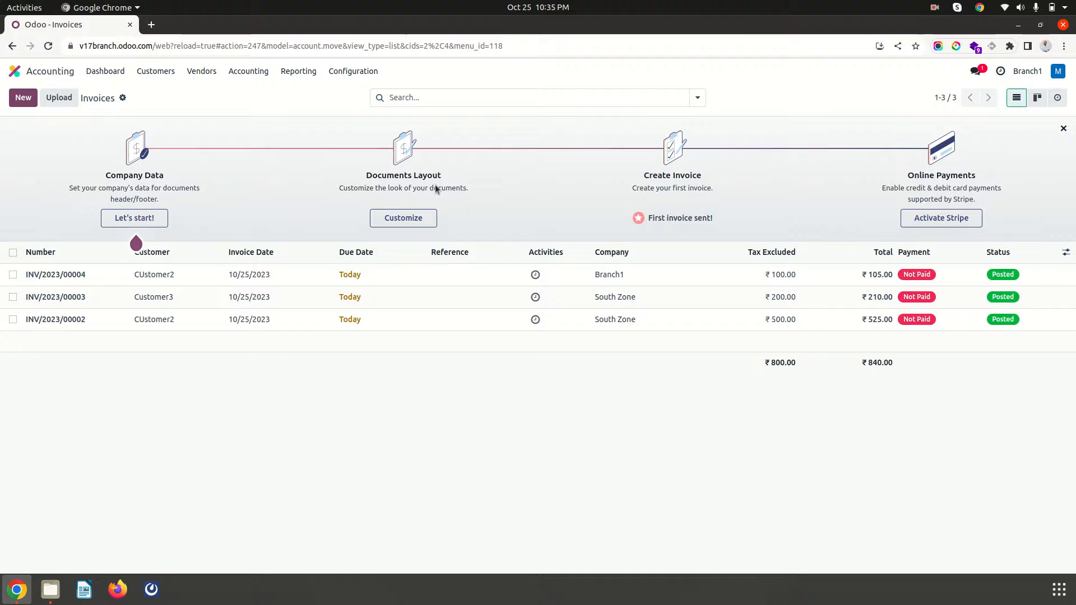
pyautogui.click(1026, 71)
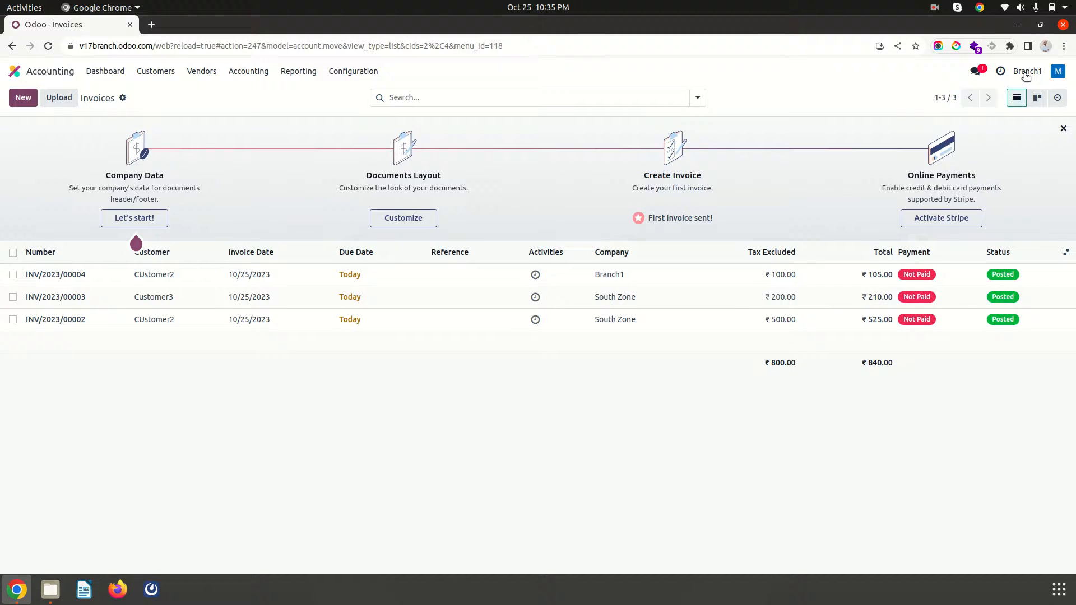
pyautogui.click(1025, 70)
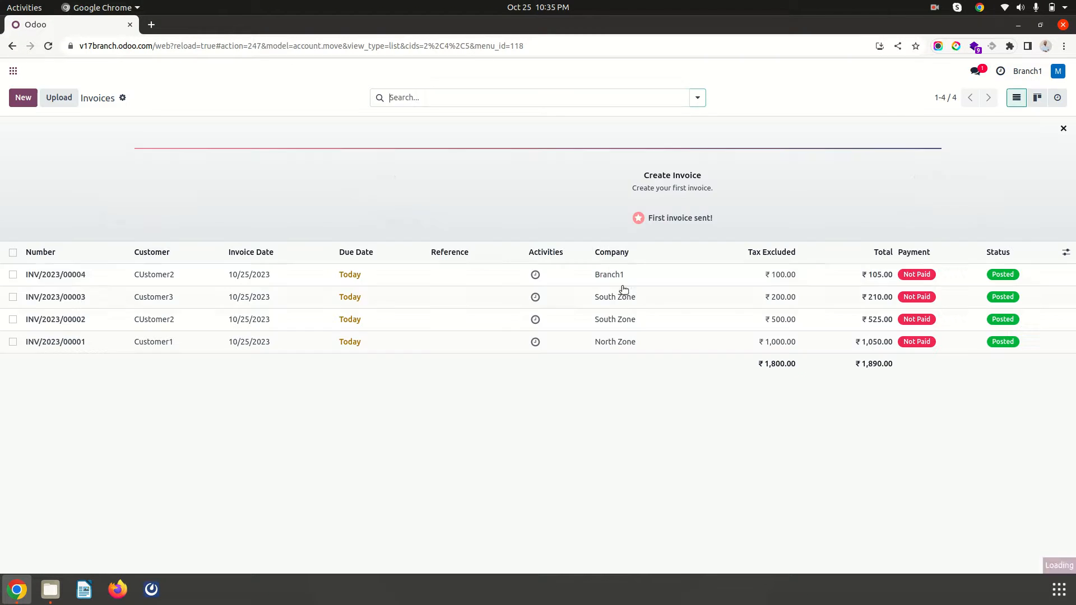
pyautogui.click(298, 70)
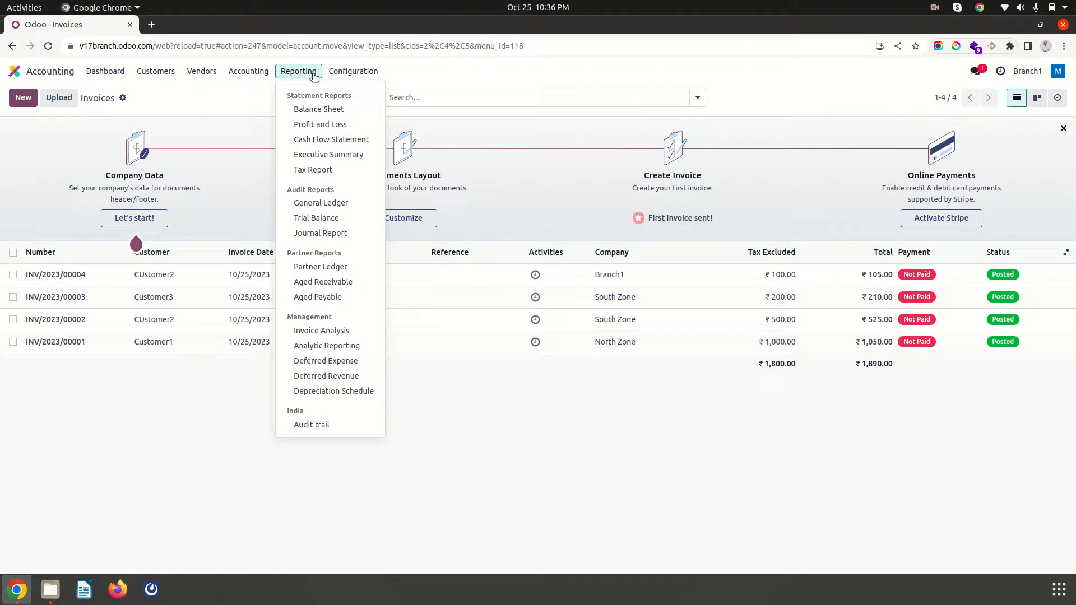
pyautogui.moveTo(314, 169)
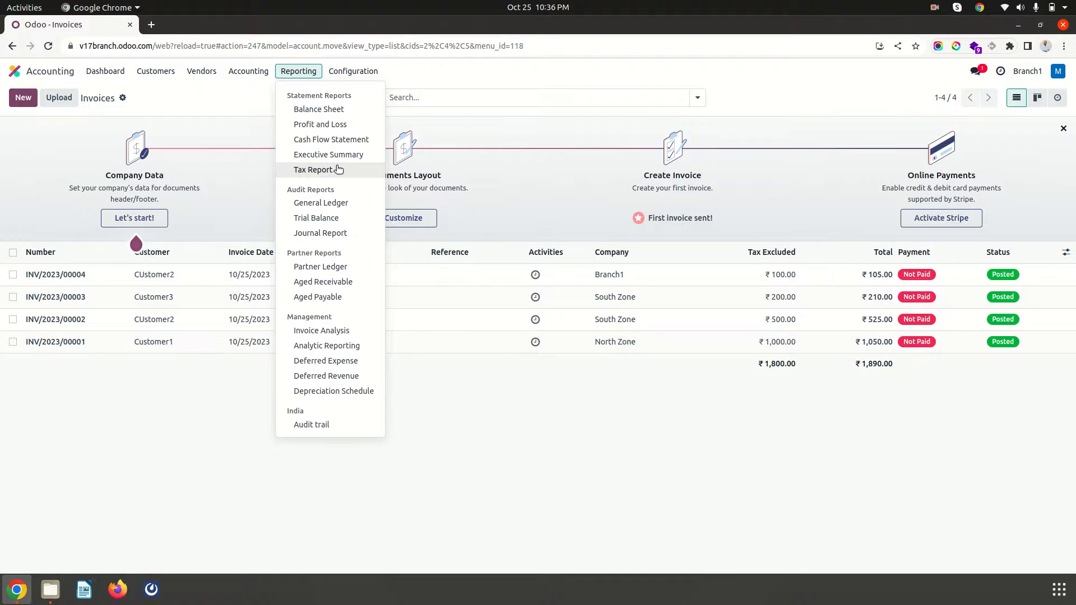
pyautogui.moveTo(318, 108)
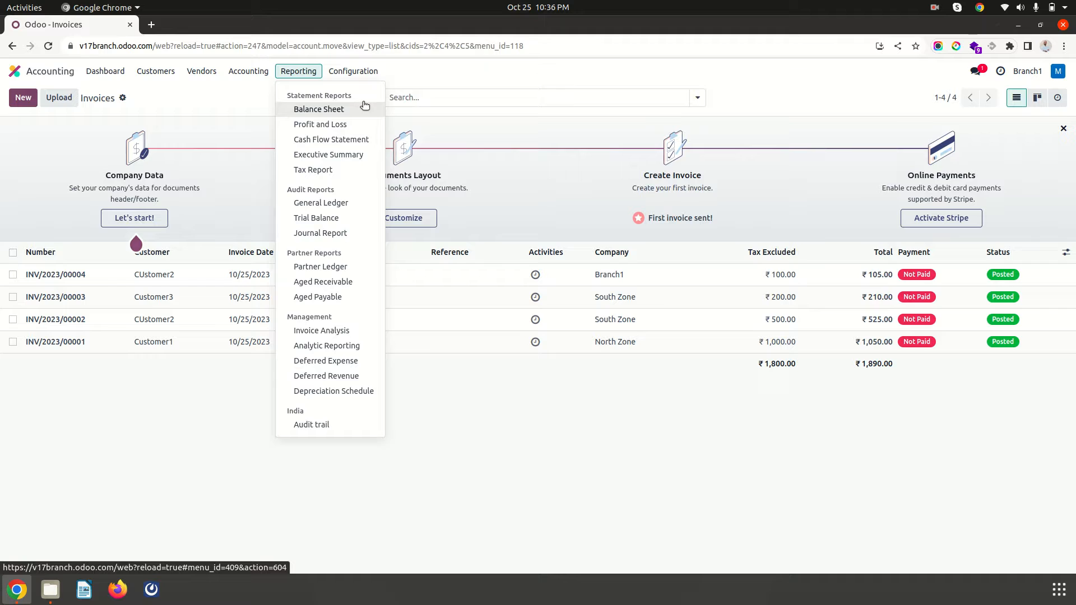
pyautogui.moveTo(323, 282)
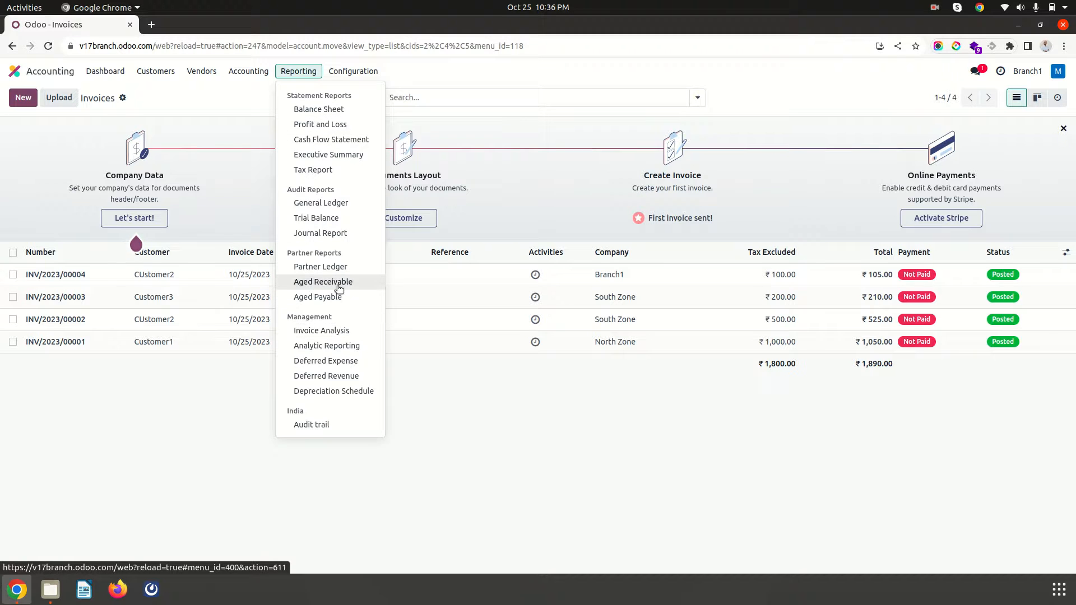
pyautogui.moveTo(320, 267)
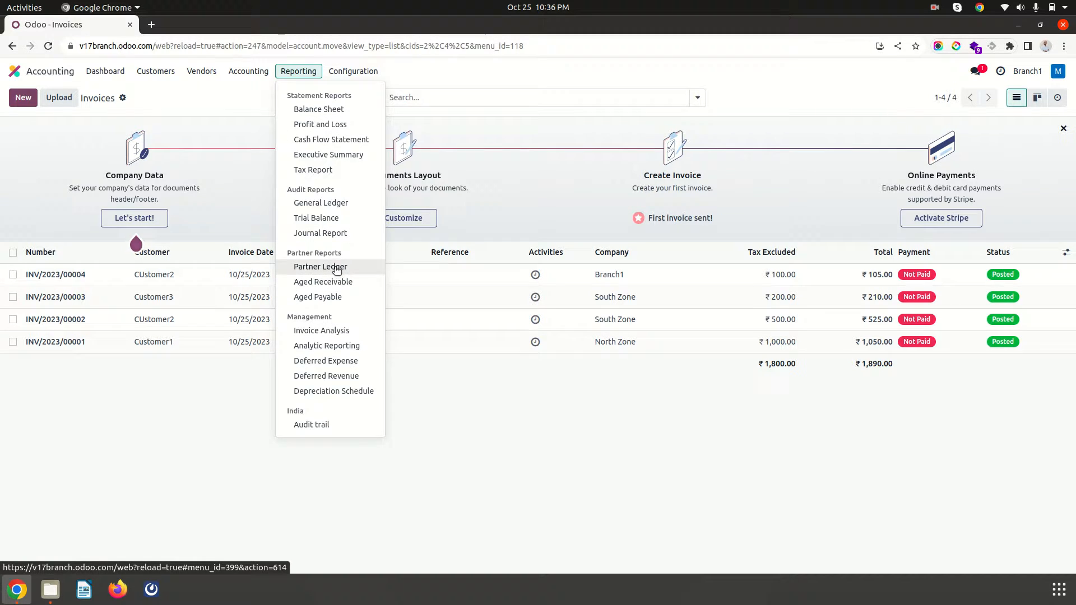
# Open the Partner Ledger and unfold Customer3 so CUstomer2 ₹630, Customer1 ₹1,050 and Customer3 ₹210 all show entries
pyautogui.click(319, 266)
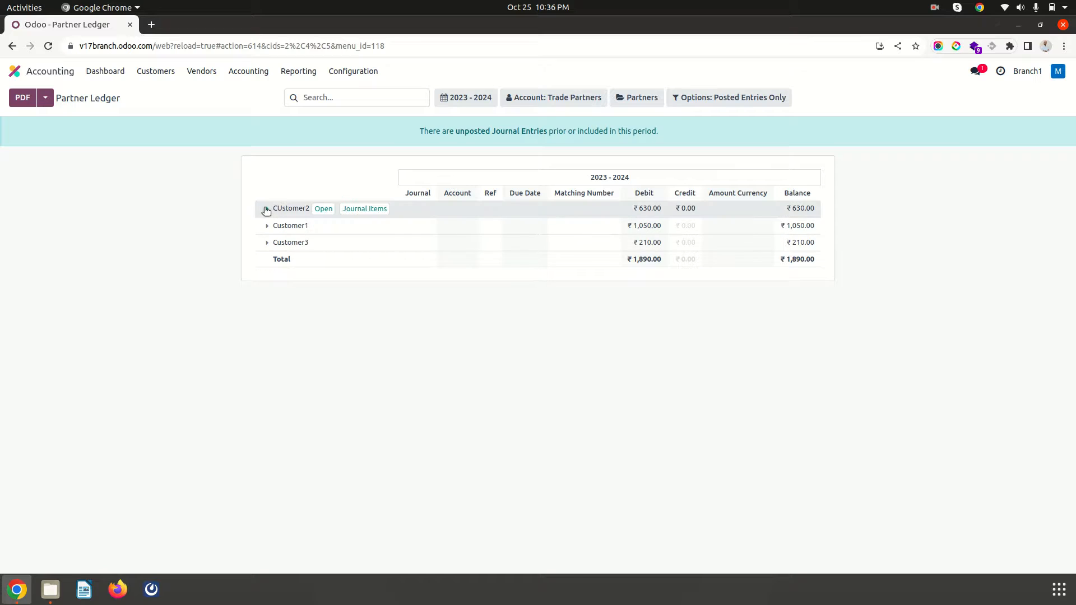
pyautogui.click(267, 209)
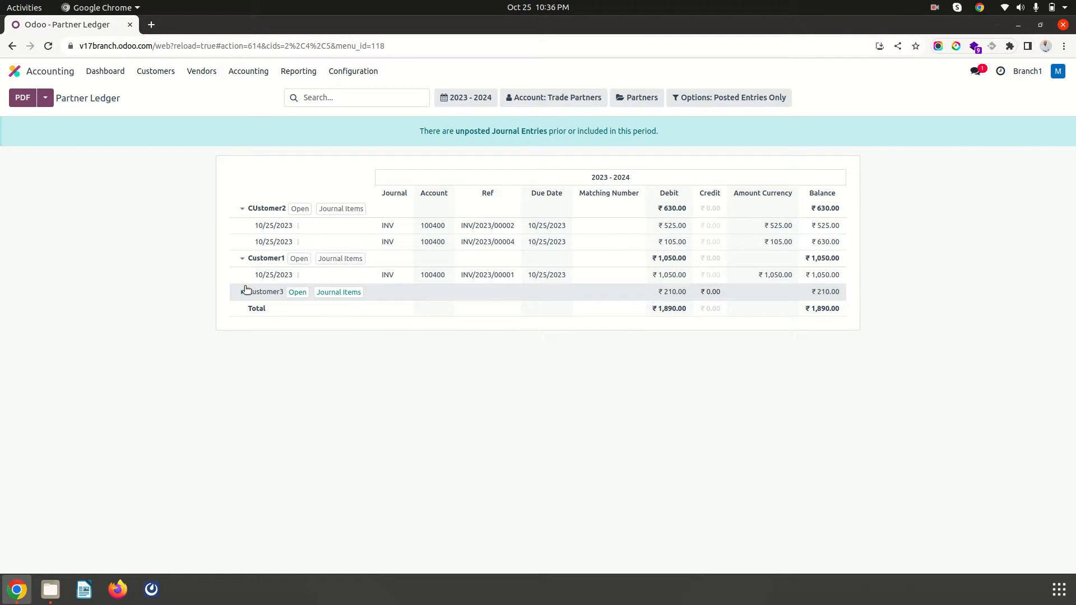
pyautogui.click(267, 292)
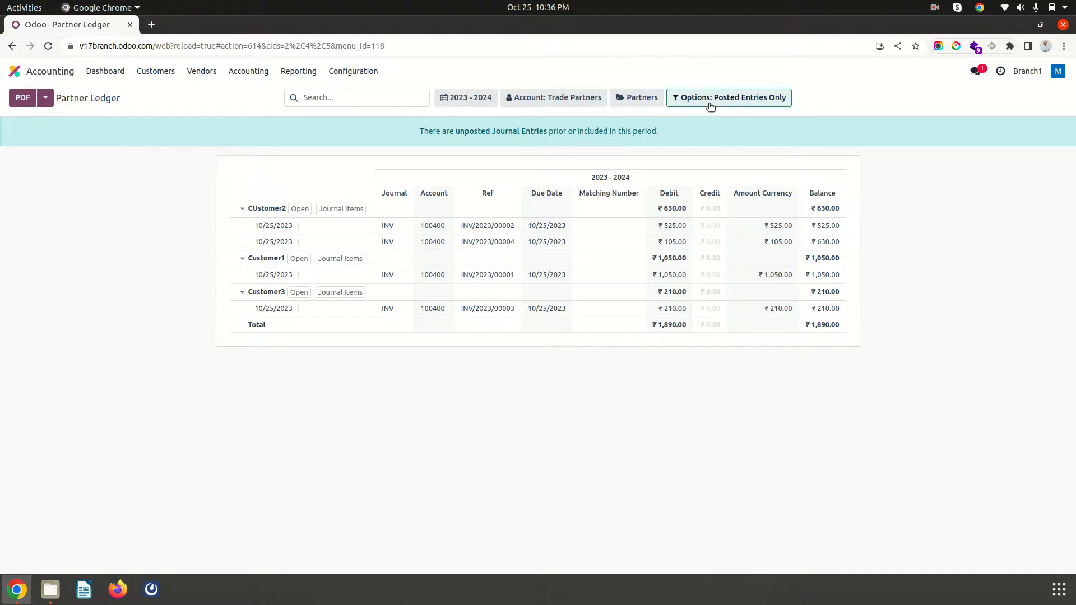
pyautogui.moveTo(549, 242)
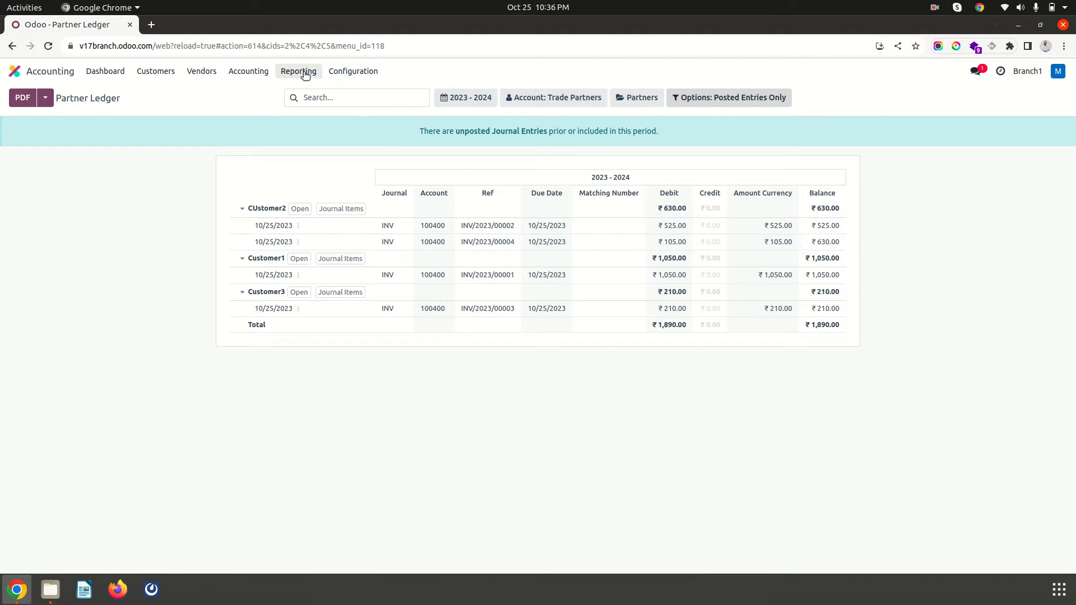
pyautogui.click(298, 71)
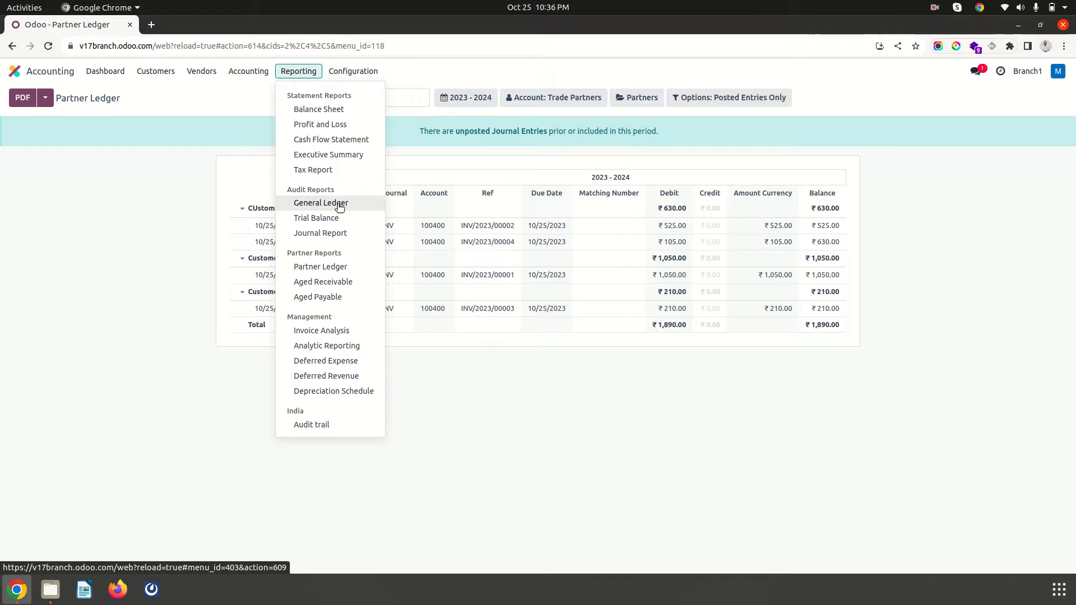
# Open the General Ledger and unfold SGST Payable and CGST Payable invoice lines
pyautogui.click(321, 203)
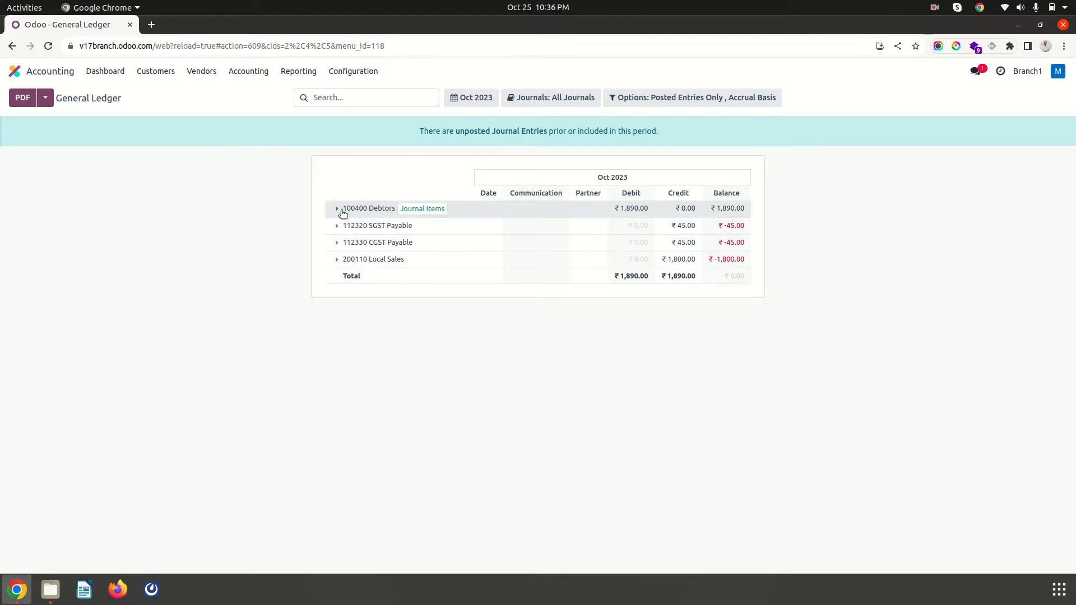
pyautogui.click(336, 225)
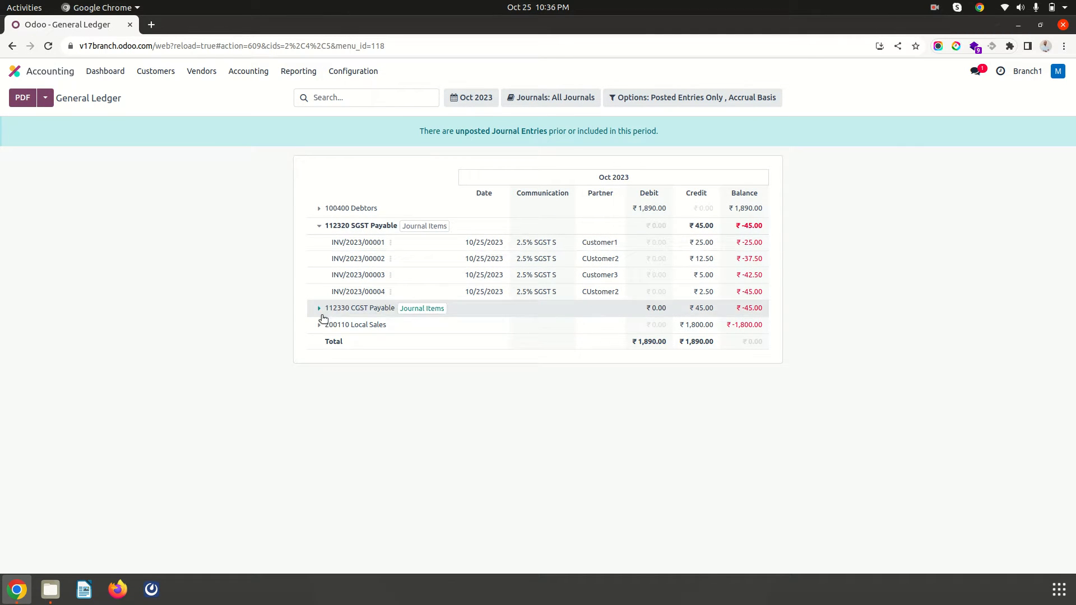
pyautogui.click(318, 307)
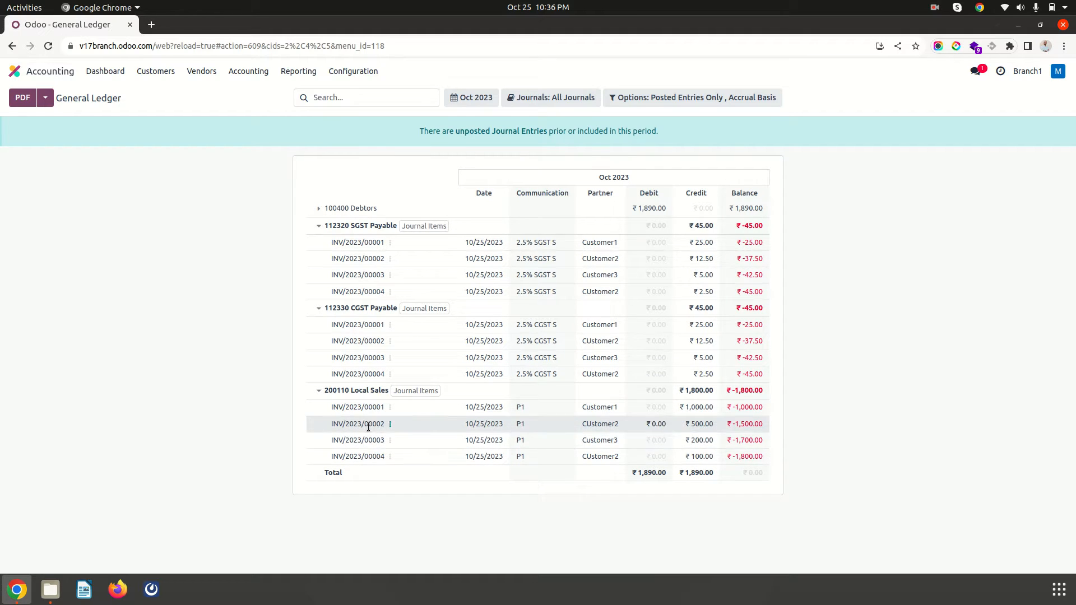
pyautogui.moveTo(542, 419)
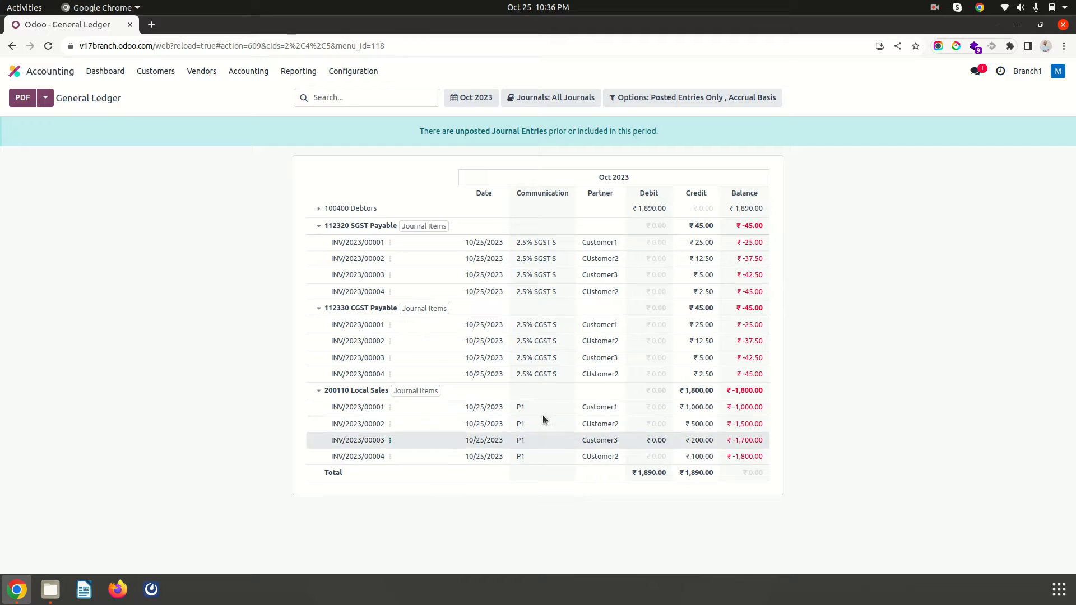
pyautogui.moveTo(312, 83)
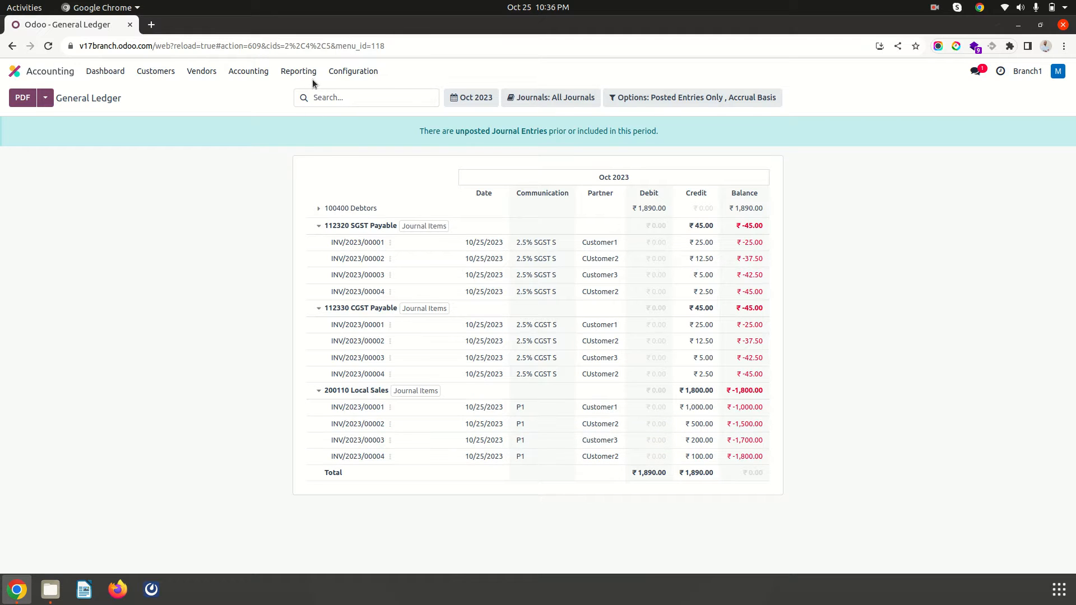
# Browse the Configuration, Reporting and Customers menus of Accounting
pyautogui.click(353, 70)
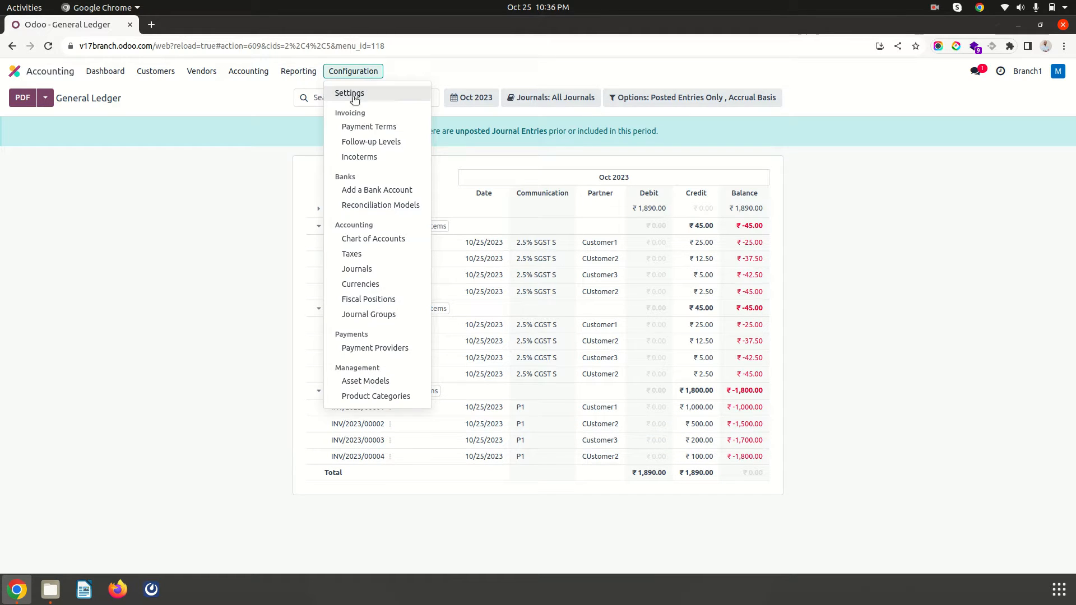
pyautogui.click(298, 71)
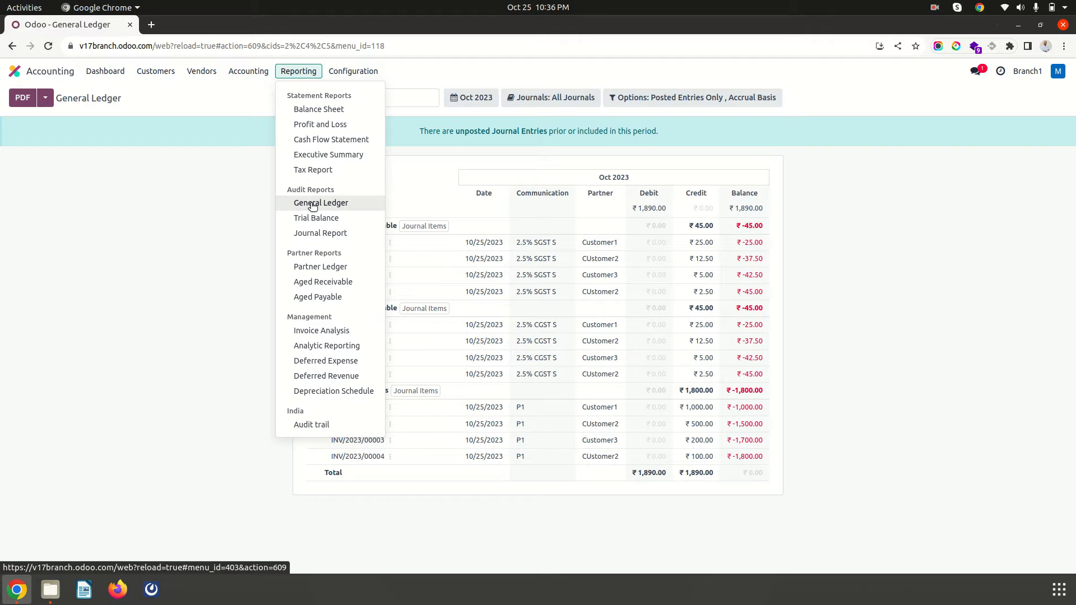
pyautogui.click(353, 70)
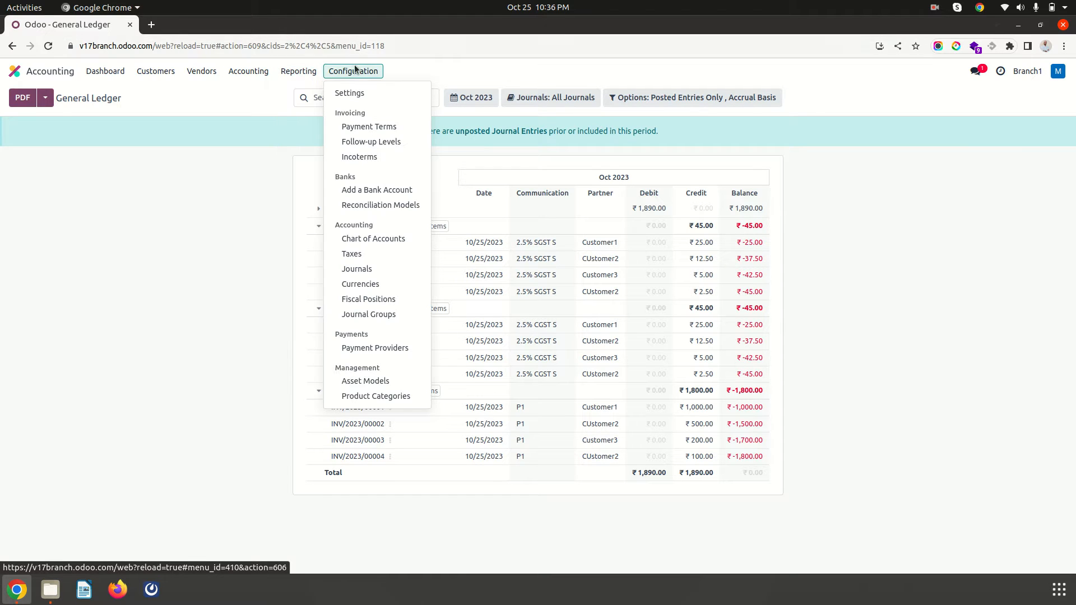
pyautogui.moveTo(350, 93)
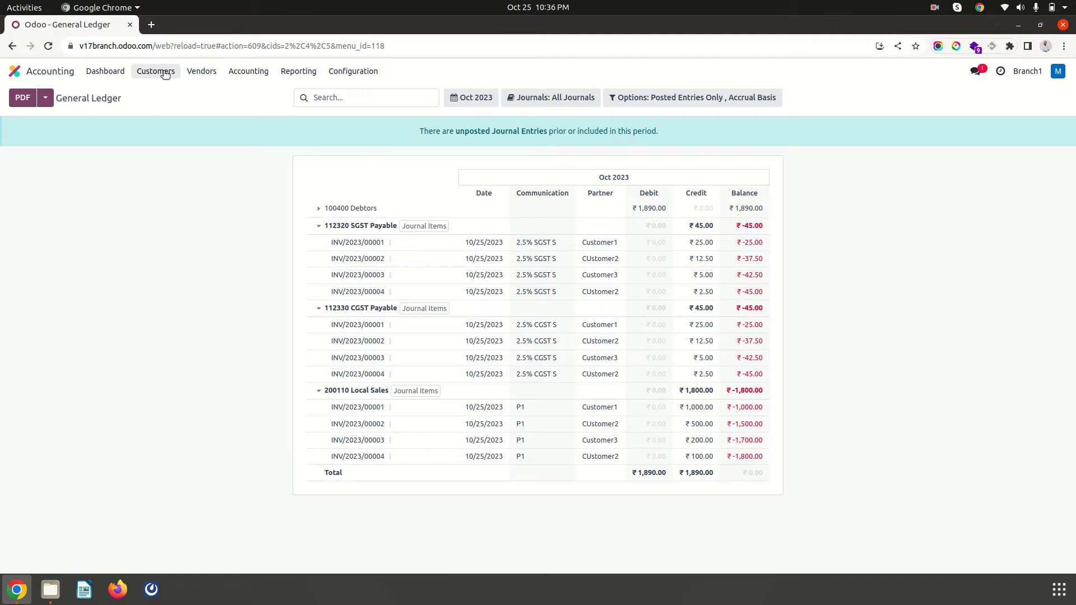
pyautogui.click(155, 71)
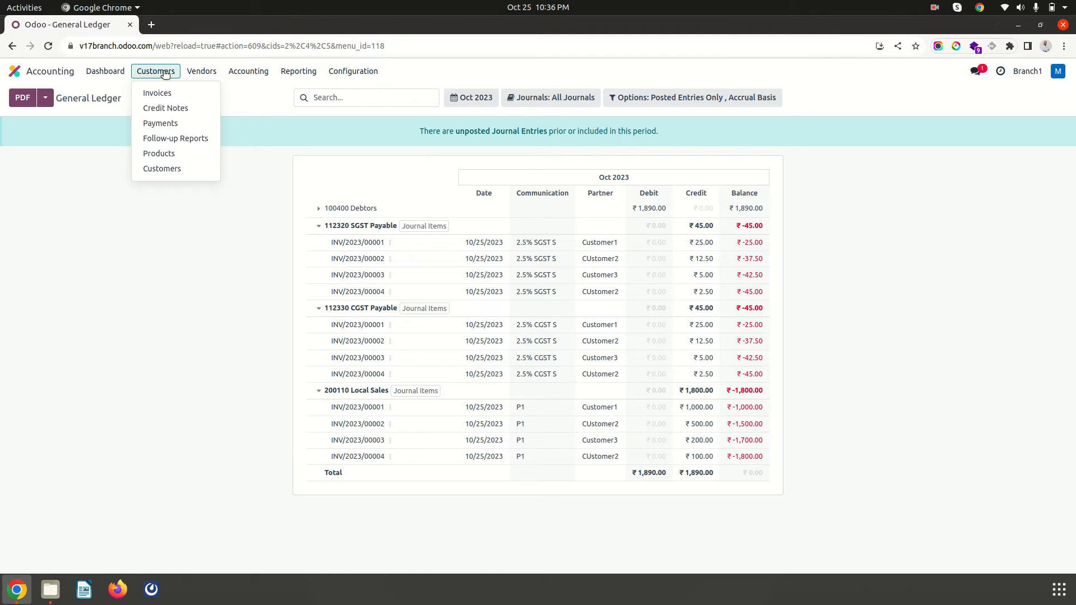
pyautogui.moveTo(855, 128)
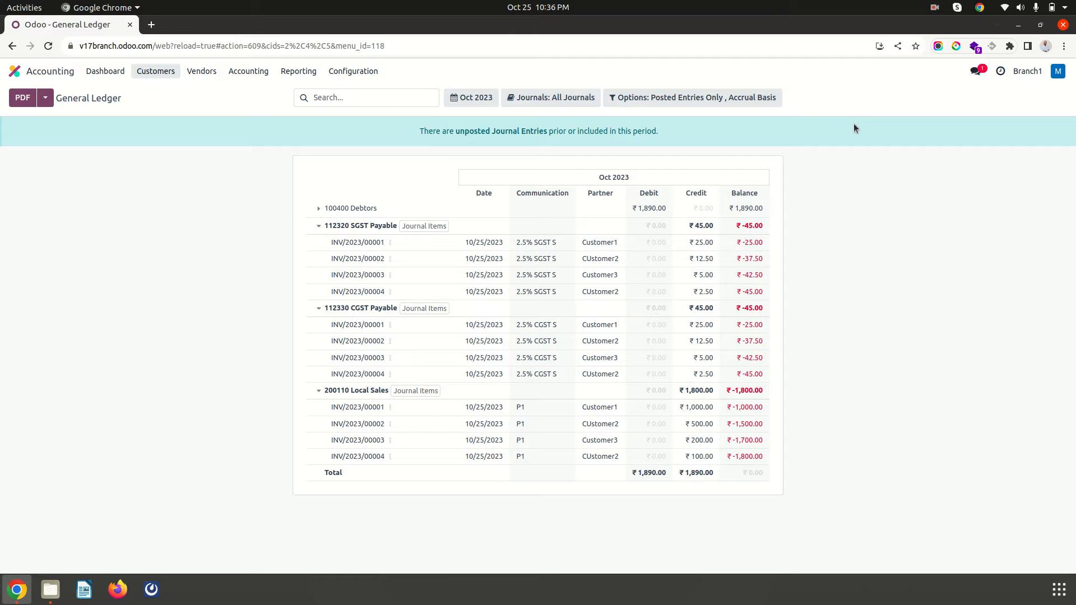
pyautogui.moveTo(861, 215)
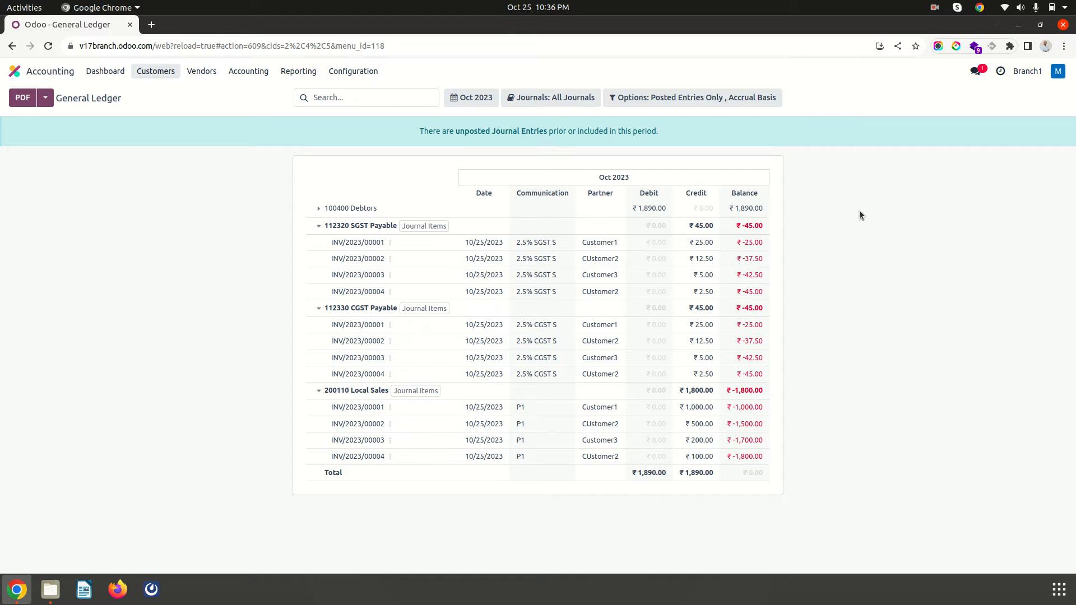
pyautogui.moveTo(1016, 74)
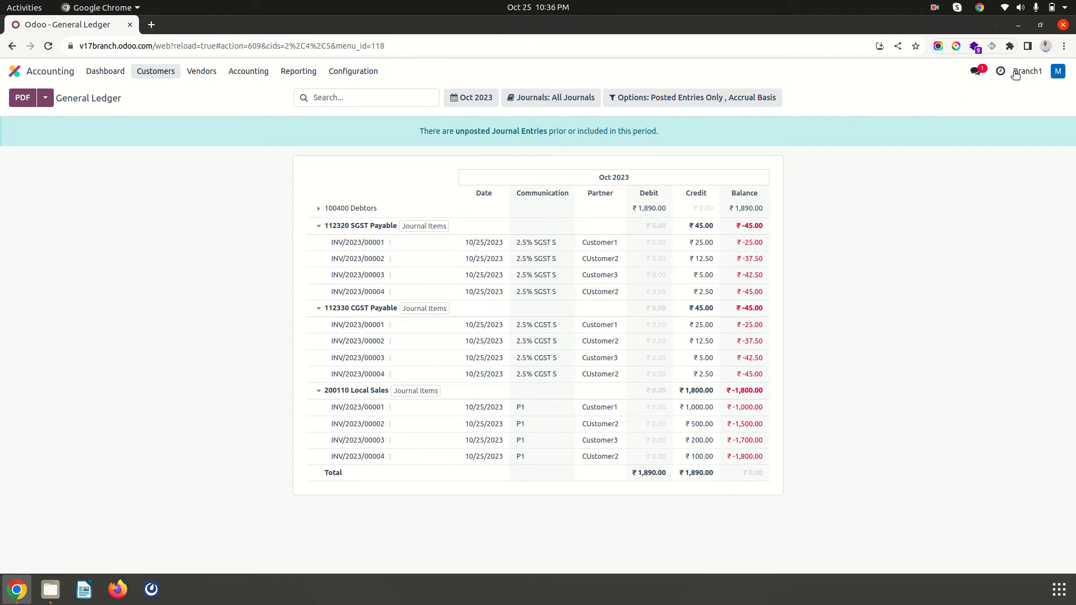
pyautogui.click(1027, 70)
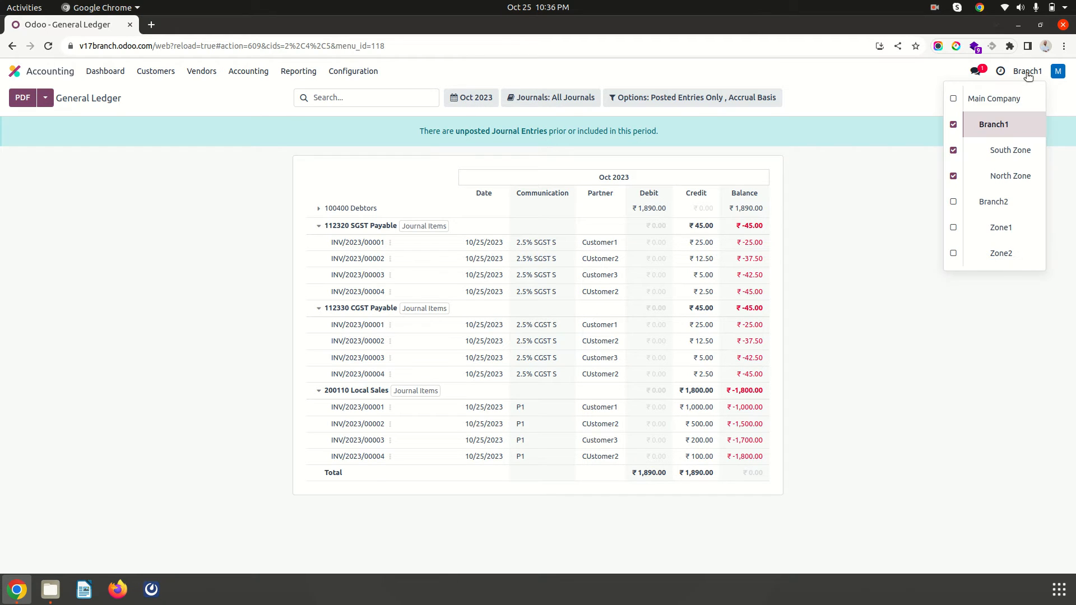
pyautogui.moveTo(996, 122)
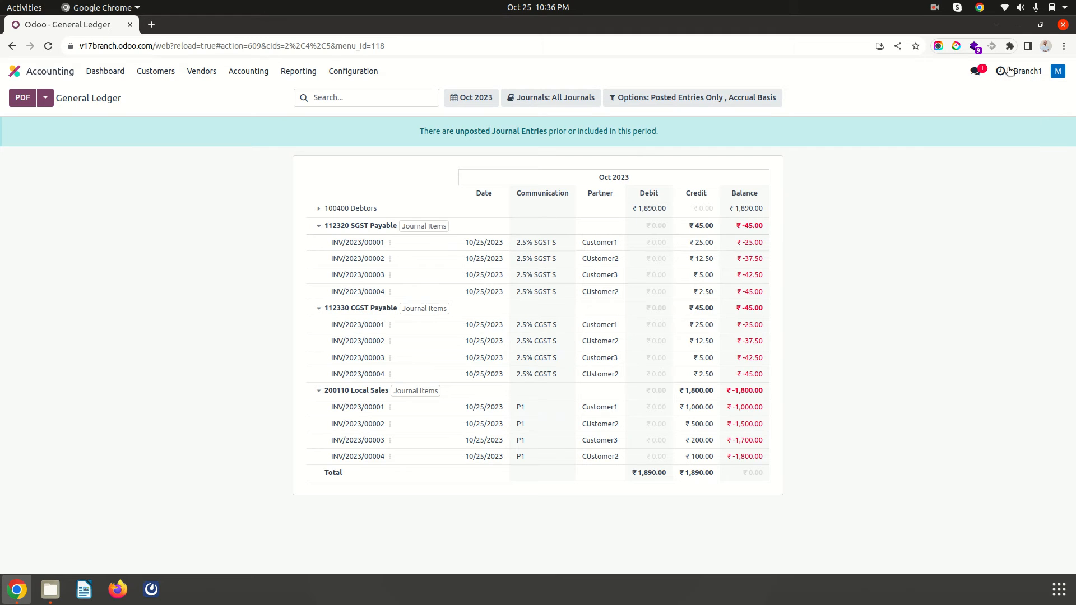
pyautogui.moveTo(891, 99)
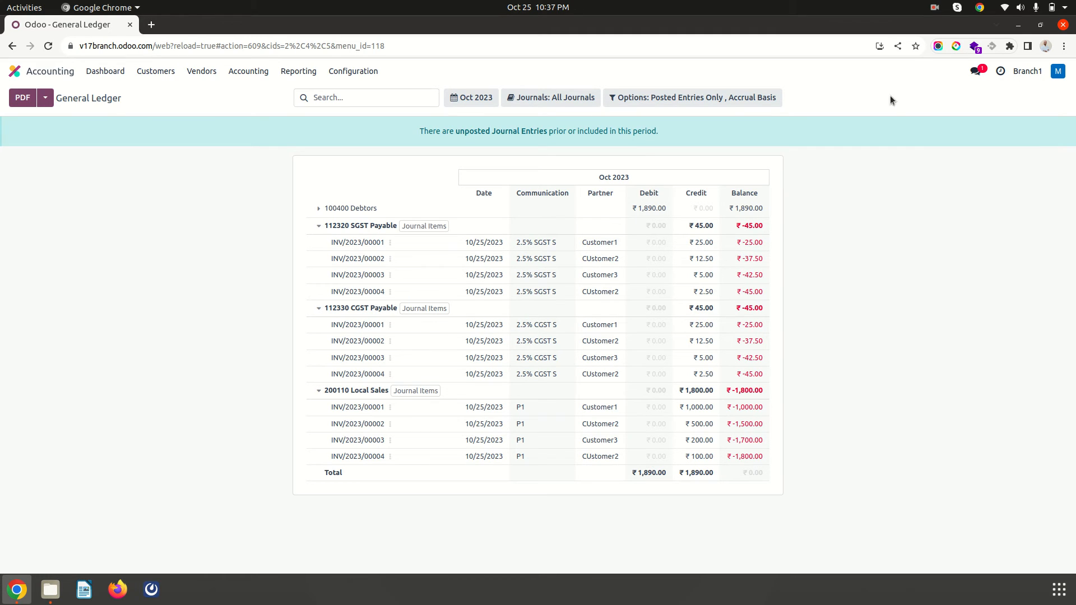
pyautogui.moveTo(890, 111)
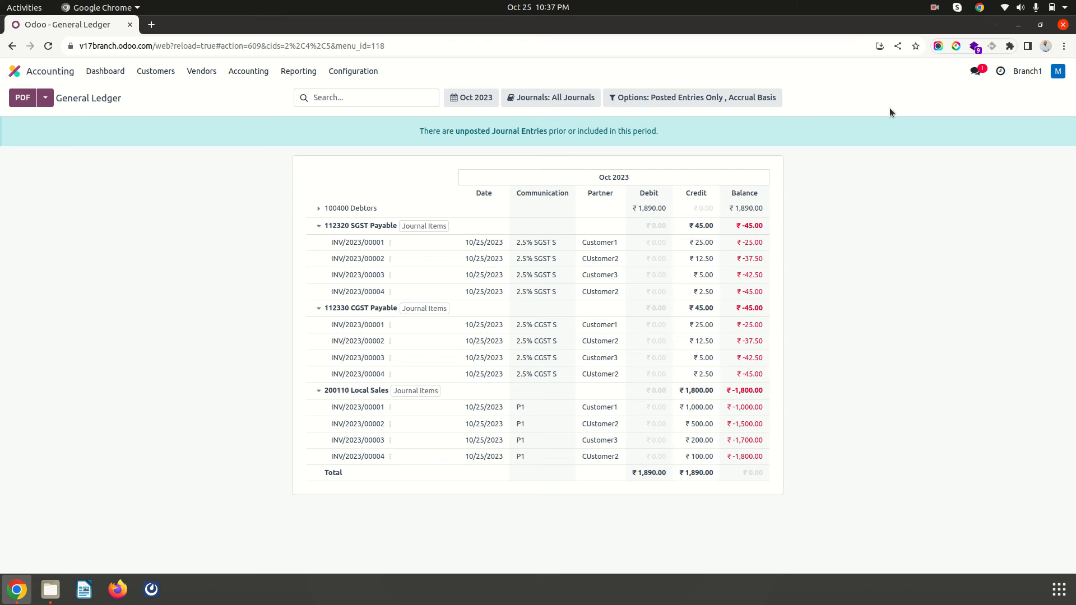
pyautogui.moveTo(921, 89)
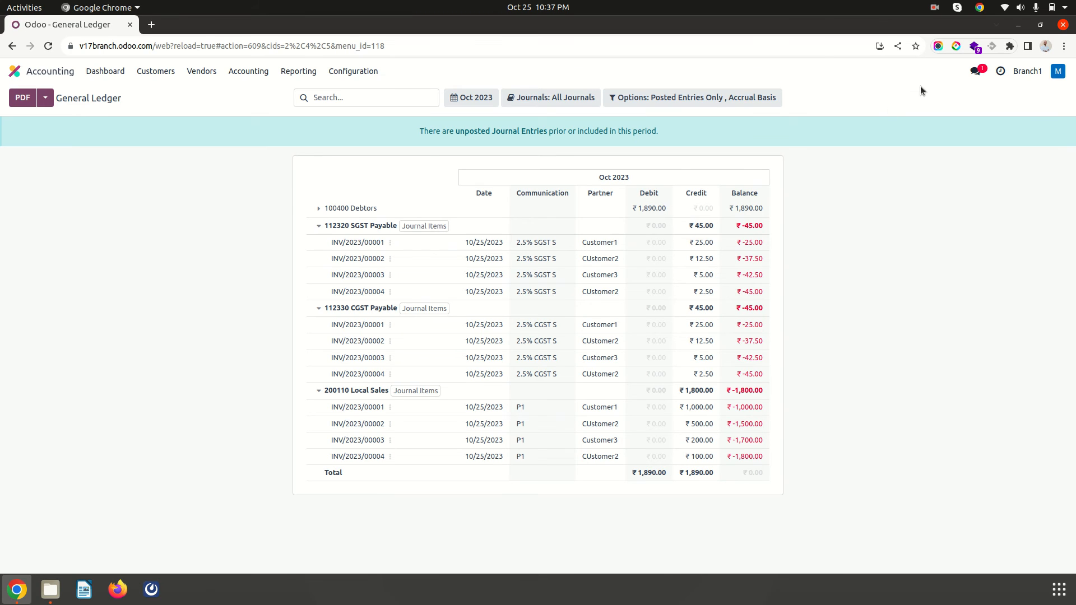
pyautogui.moveTo(863, 147)
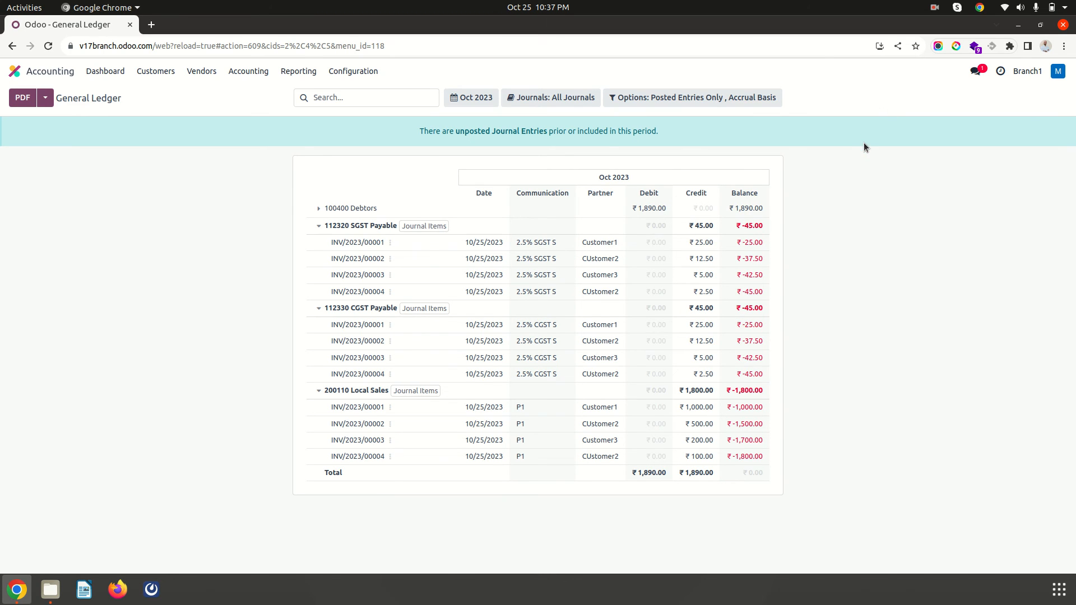
pyautogui.click(934, 8)
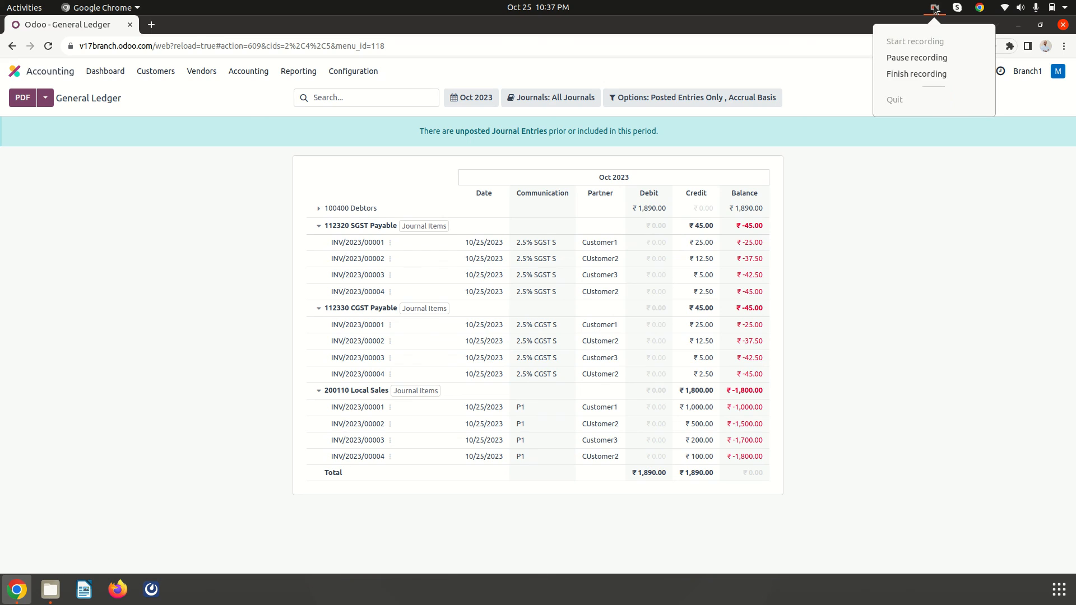